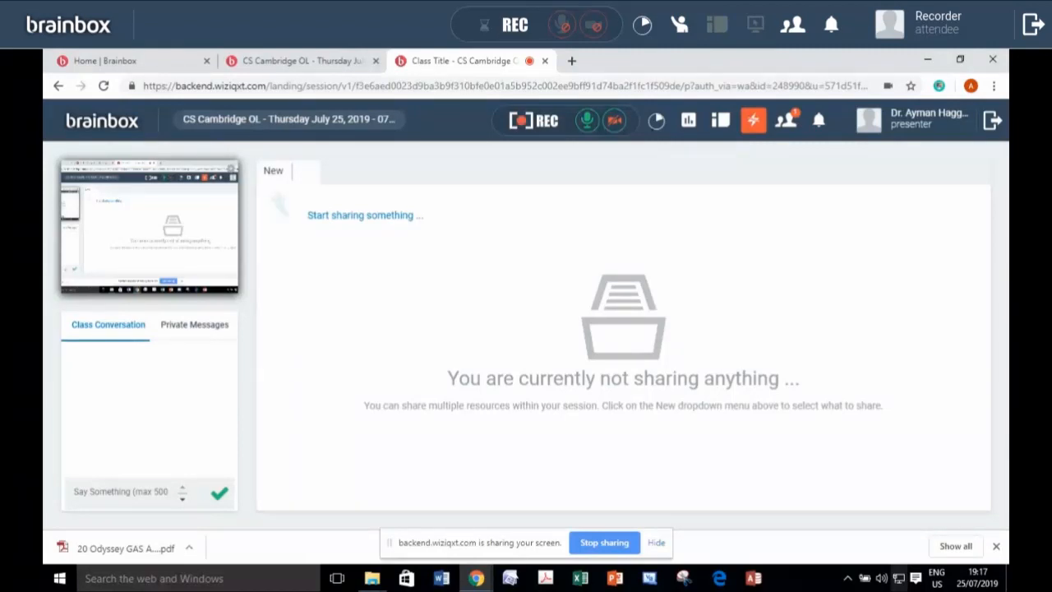
mouse_move(907, 584)
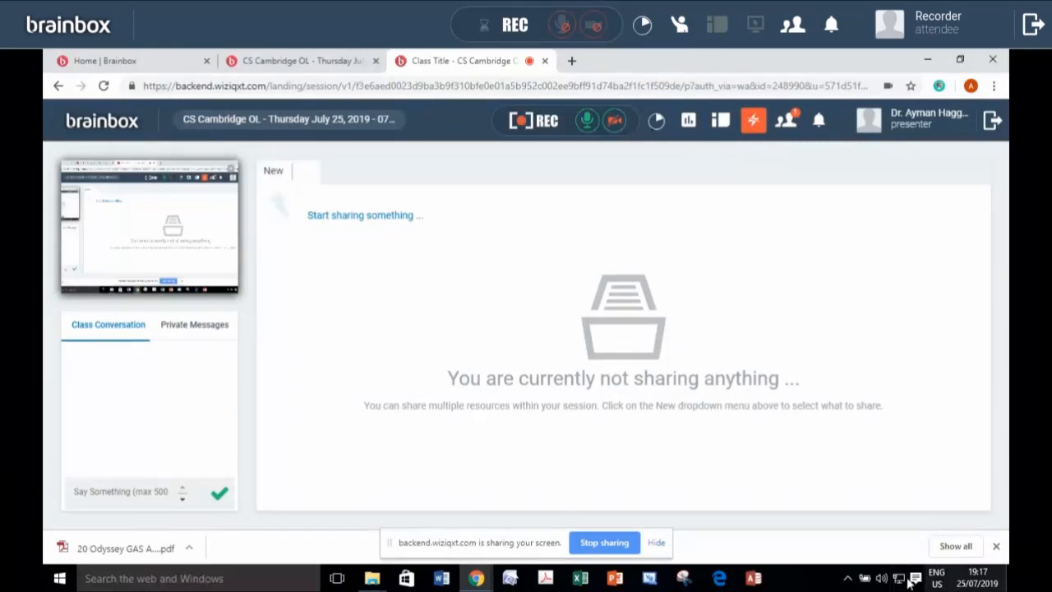
- Switch from the empty Brainbox session page to Acrobat's recent-files start screen
left_click(545, 578)
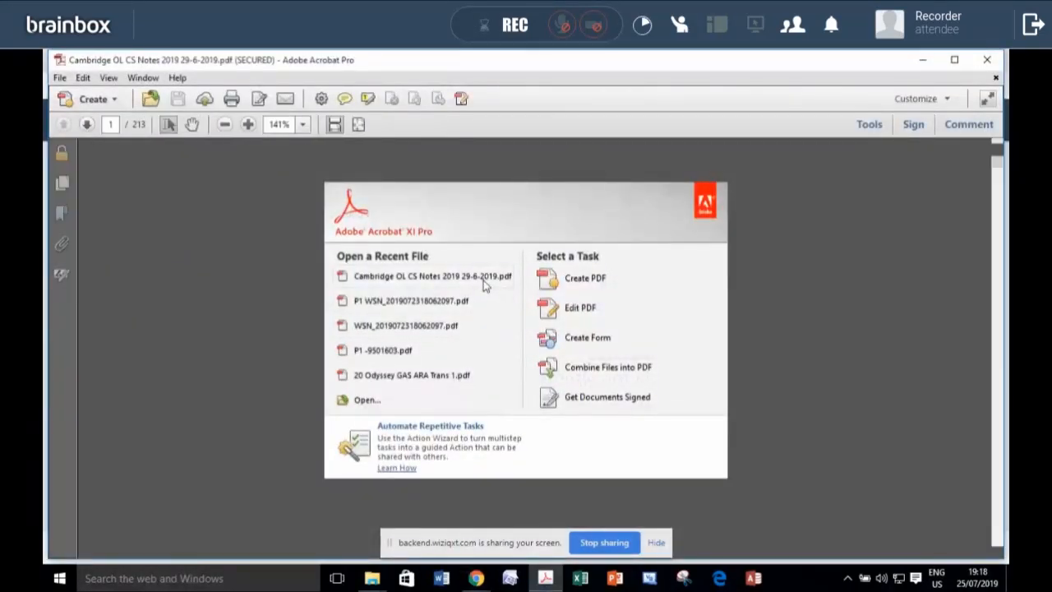
- Open the recent Cambridge CS 0478 notes and scroll past the cover to Chapter 1's Binary System section
left_click(427, 276)
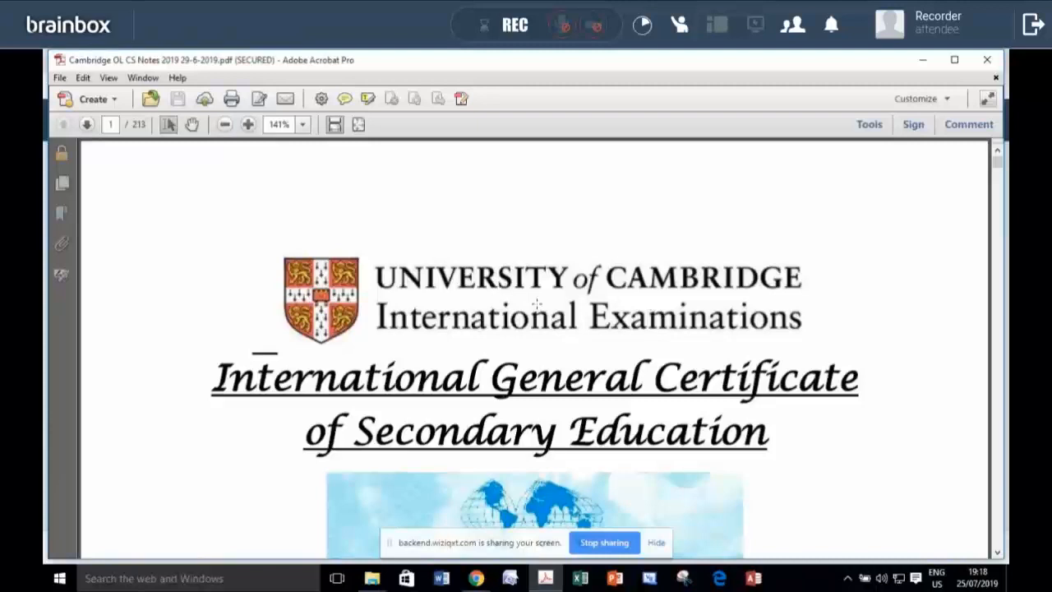
scroll("down", 3)
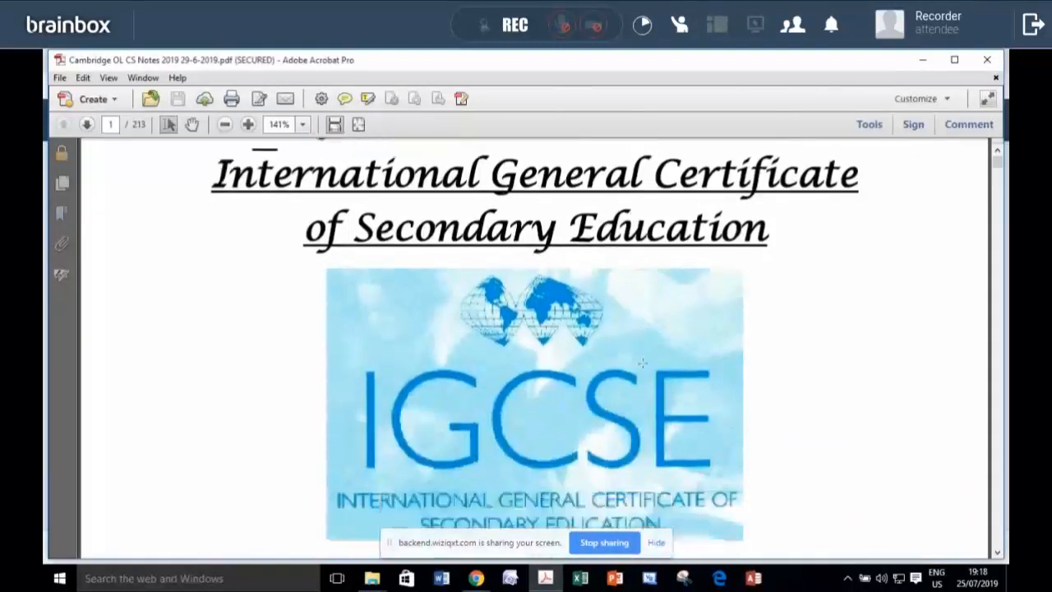
scroll("down", 3)
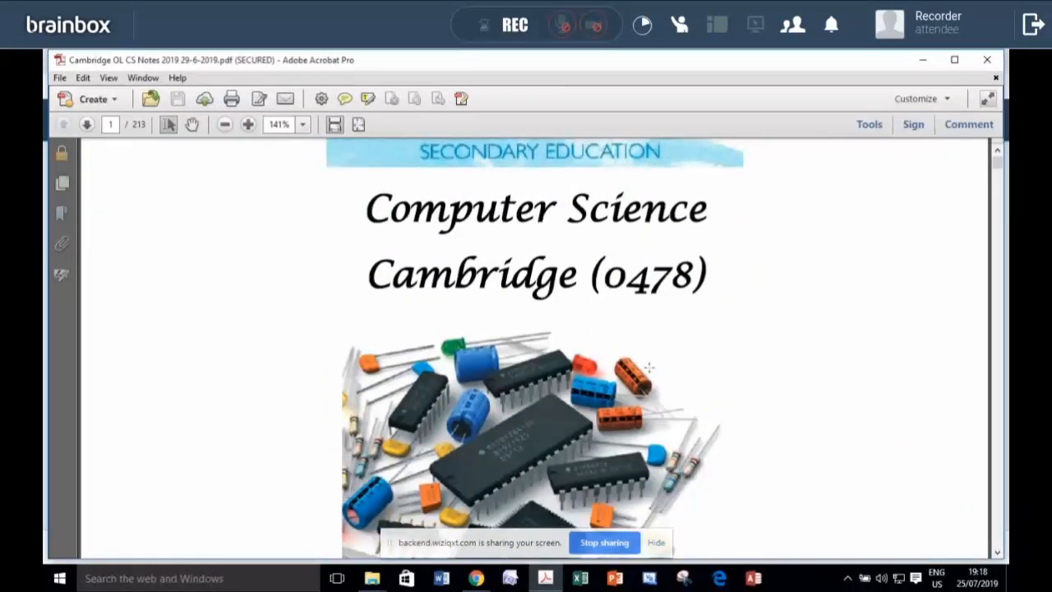
scroll("down", 3)
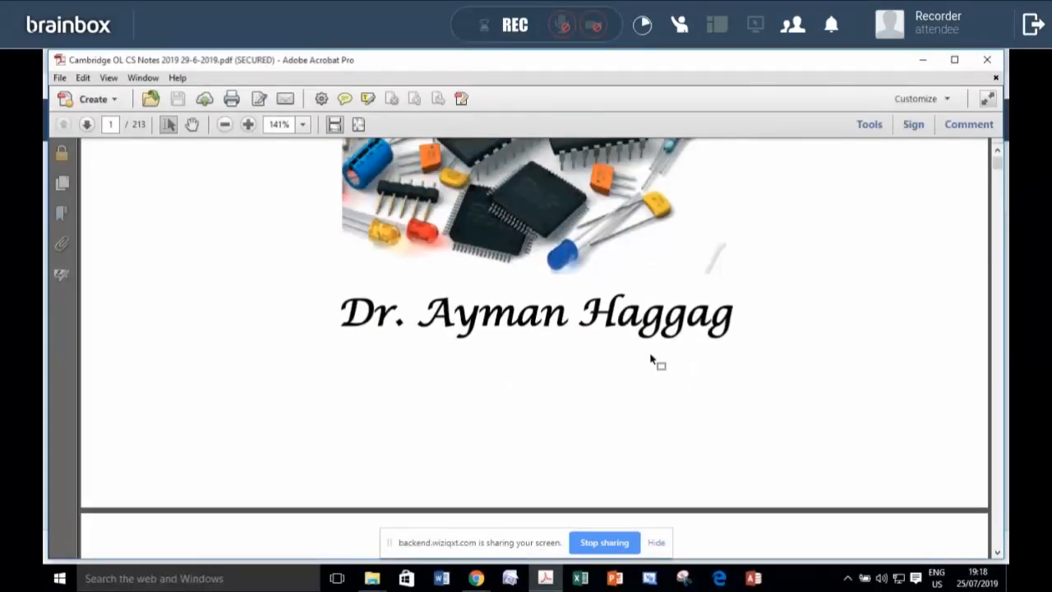
scroll("down", 3)
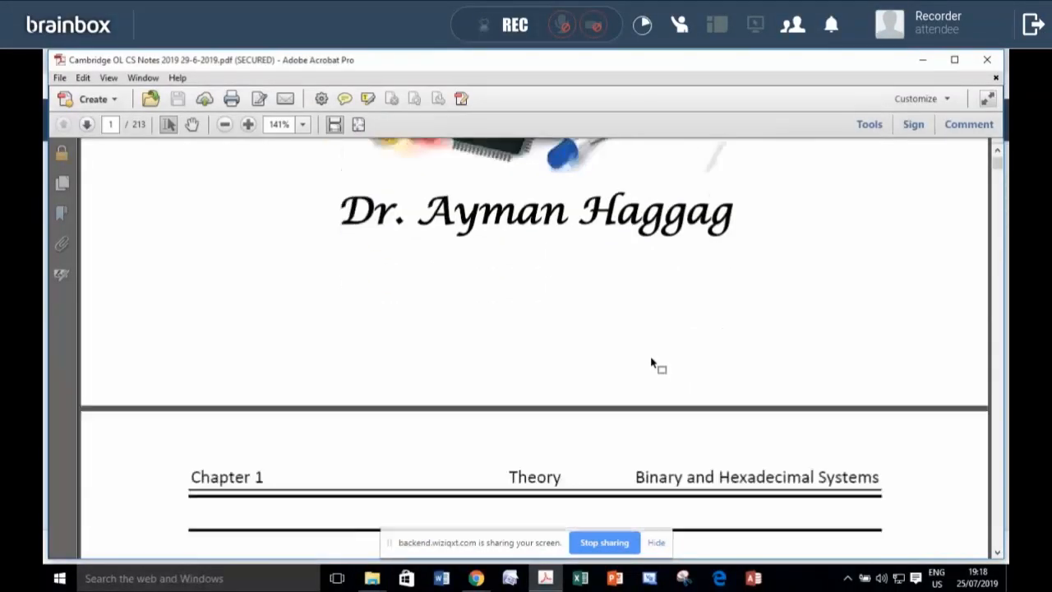
scroll("down", 3)
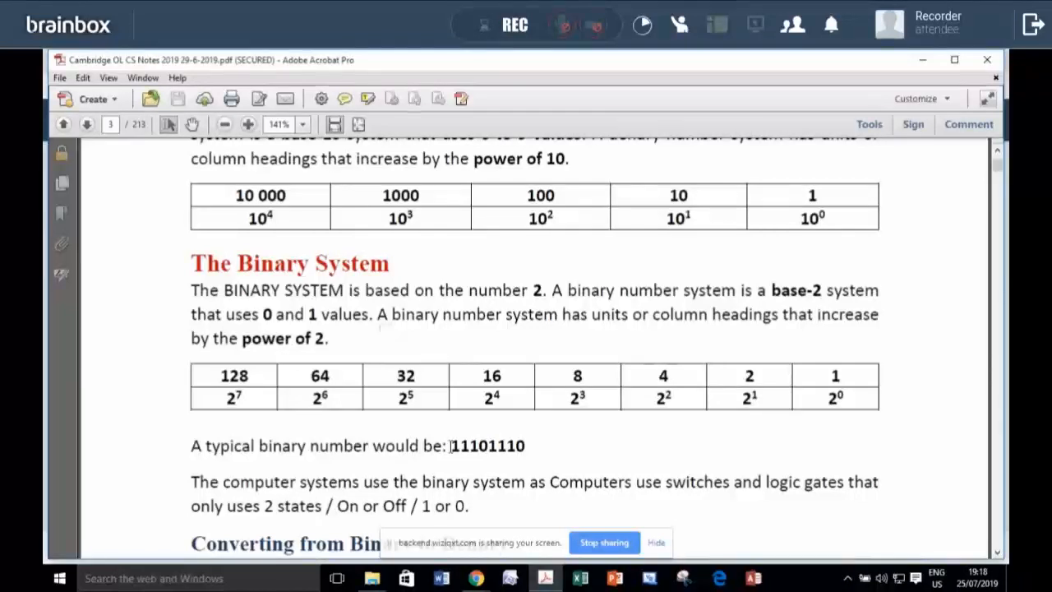
- Highlight the example binary 11101110, the word Binary and the denary result 238 on the conversion pages
left_click_drag(450, 446, 524, 445)
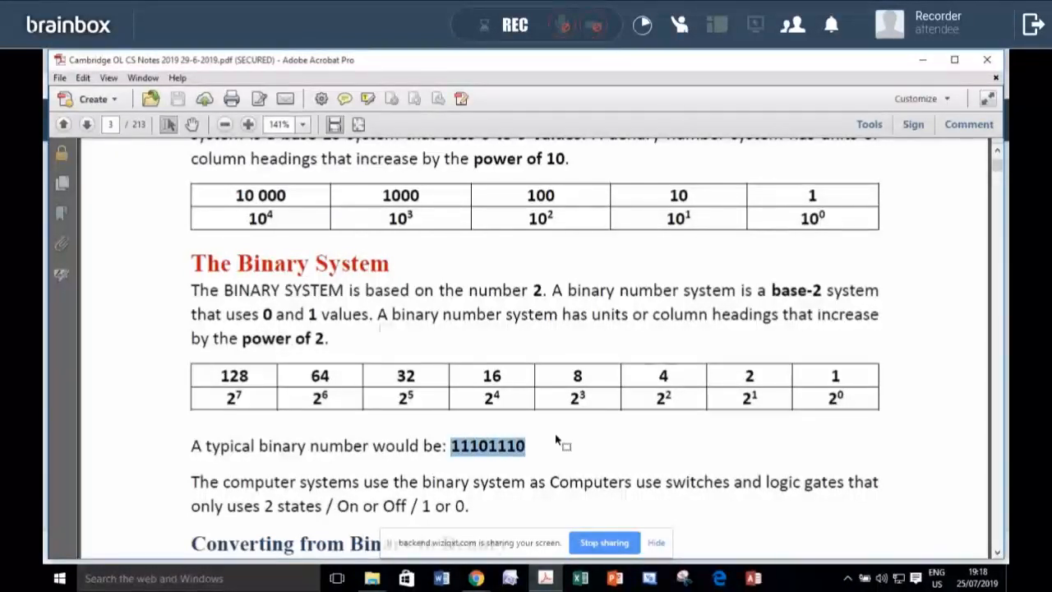
scroll("down", 3)
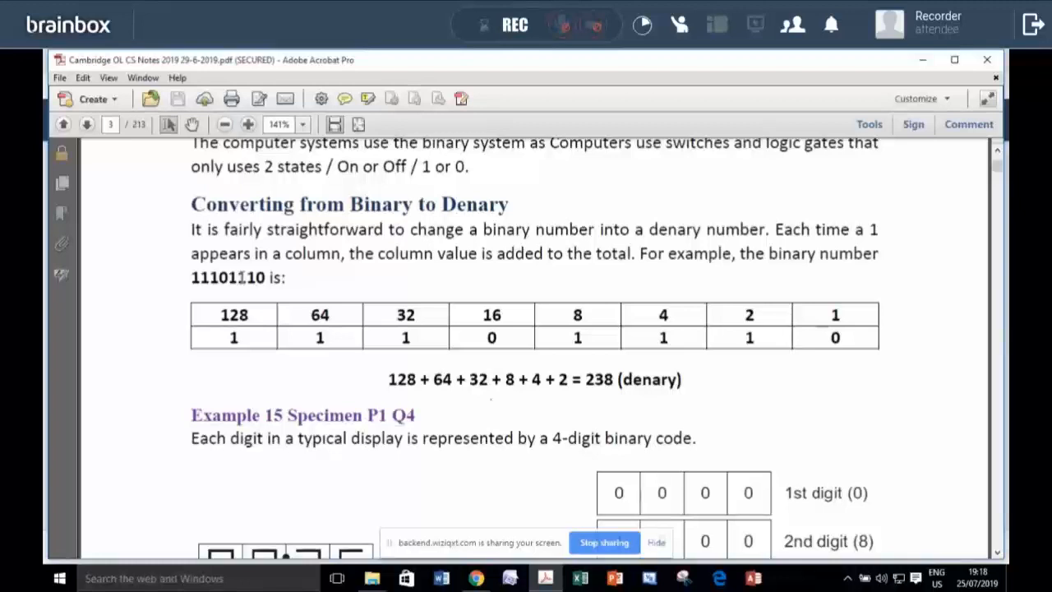
double_click(227, 277)
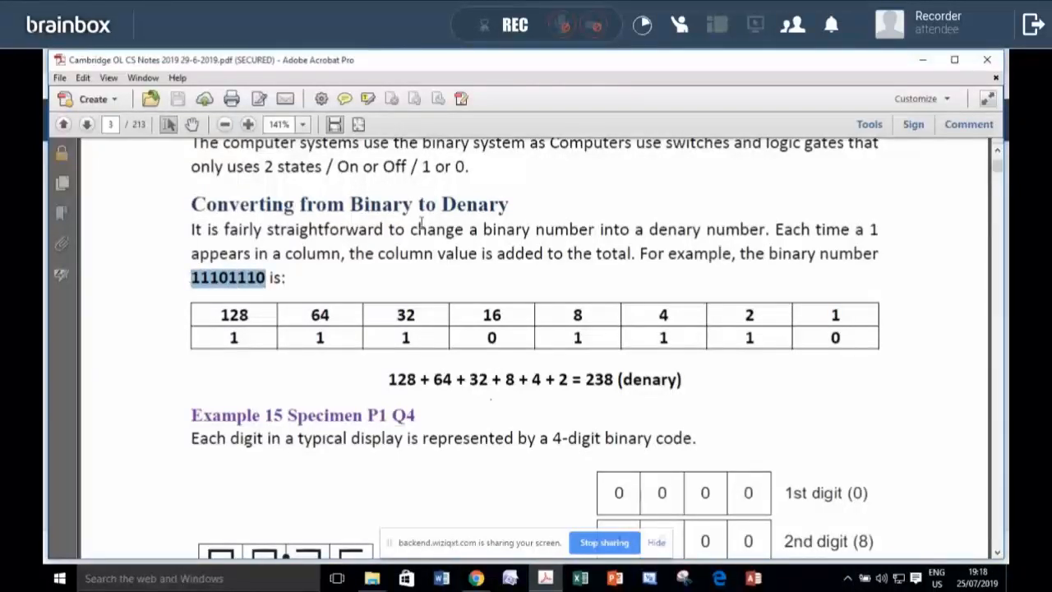
double_click(380, 204)
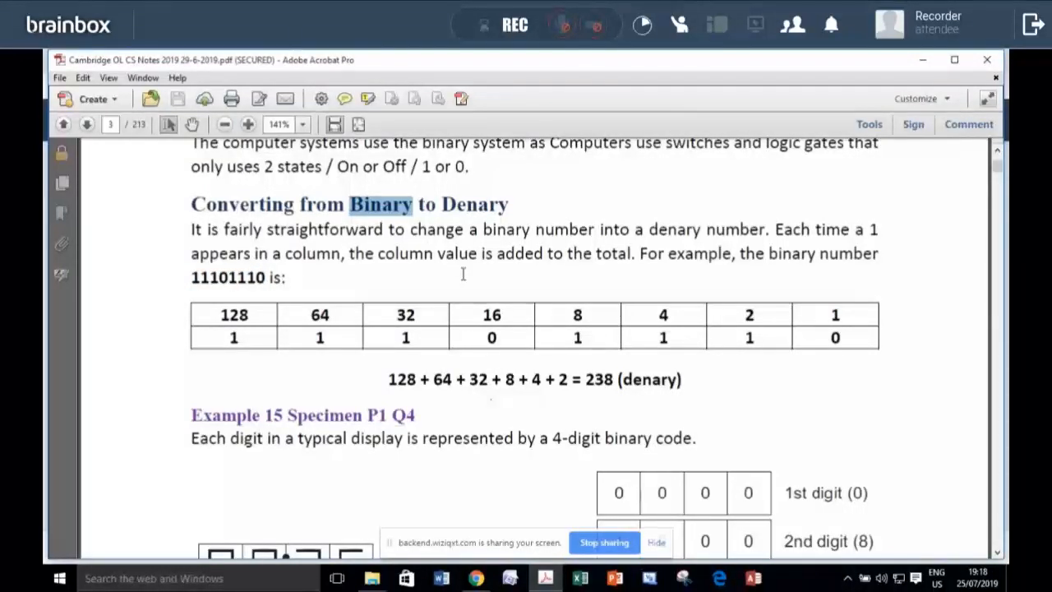
double_click(473, 204)
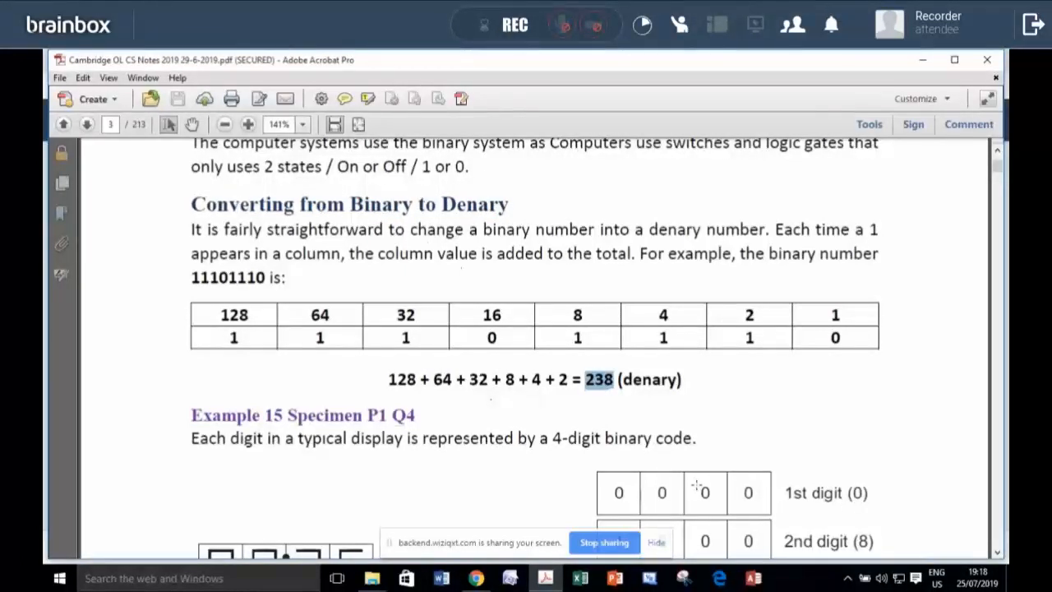
- Scroll on to the Converting from Denary to Binary and Trial and Error sections
scroll("down", 3)
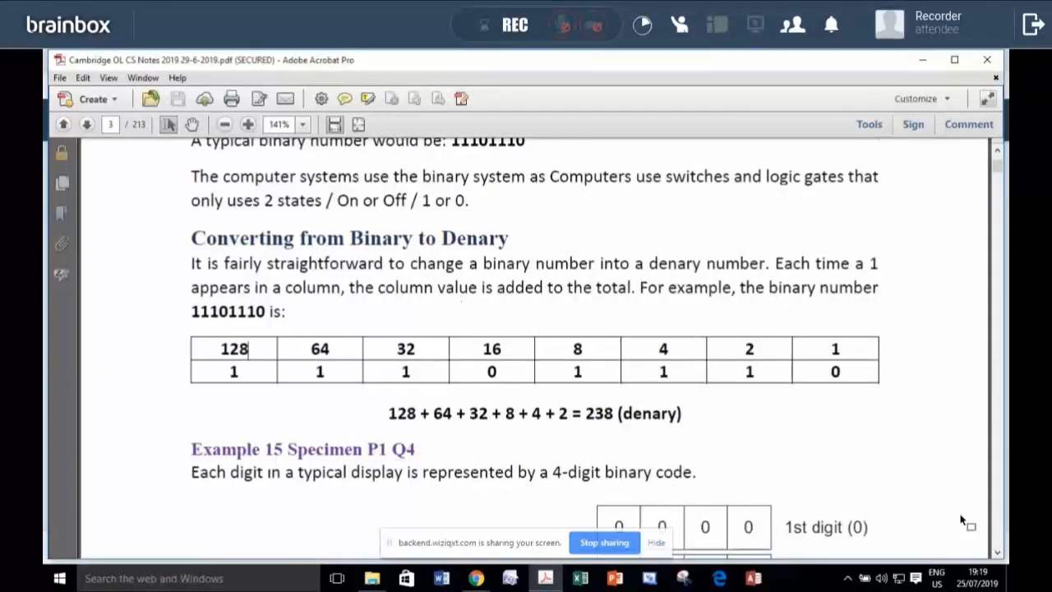
scroll("down", 3)
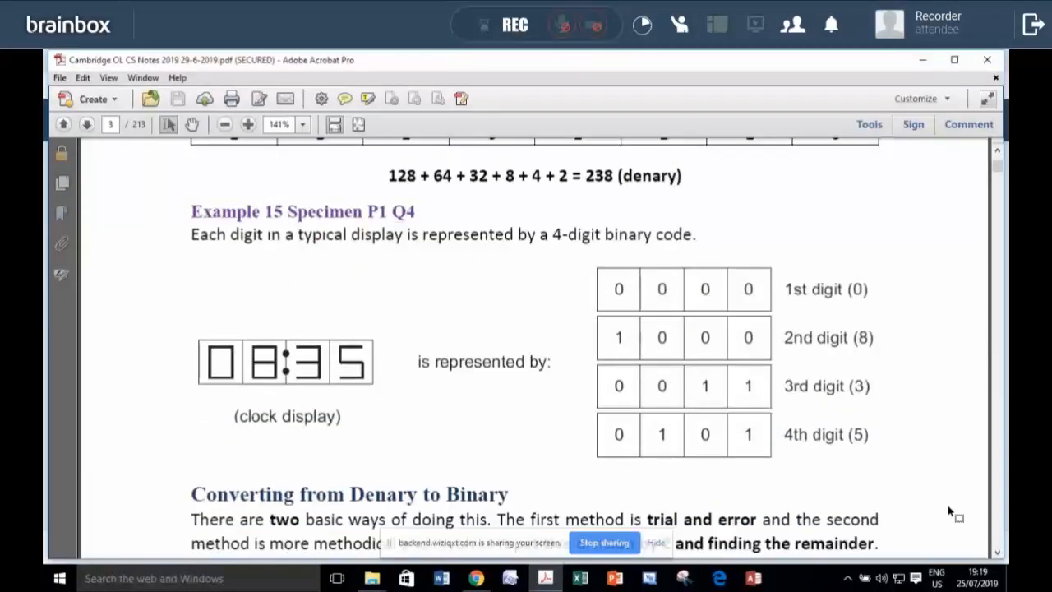
scroll("down", 3)
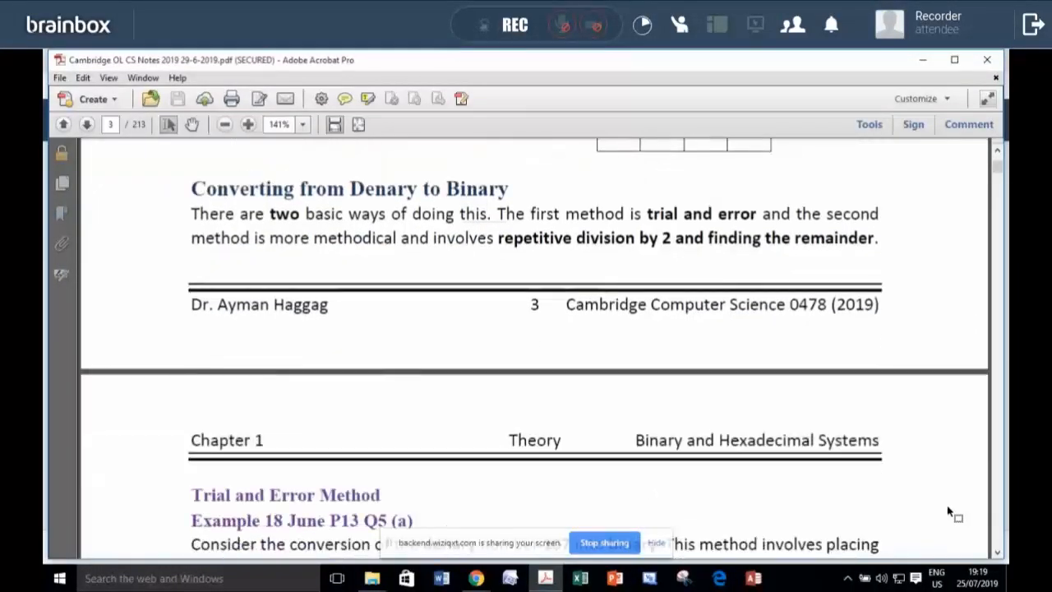
- Page through hexadecimal, ASCII and machine code topics past page 12 to the Chapter 2 header
scroll("down", 3)
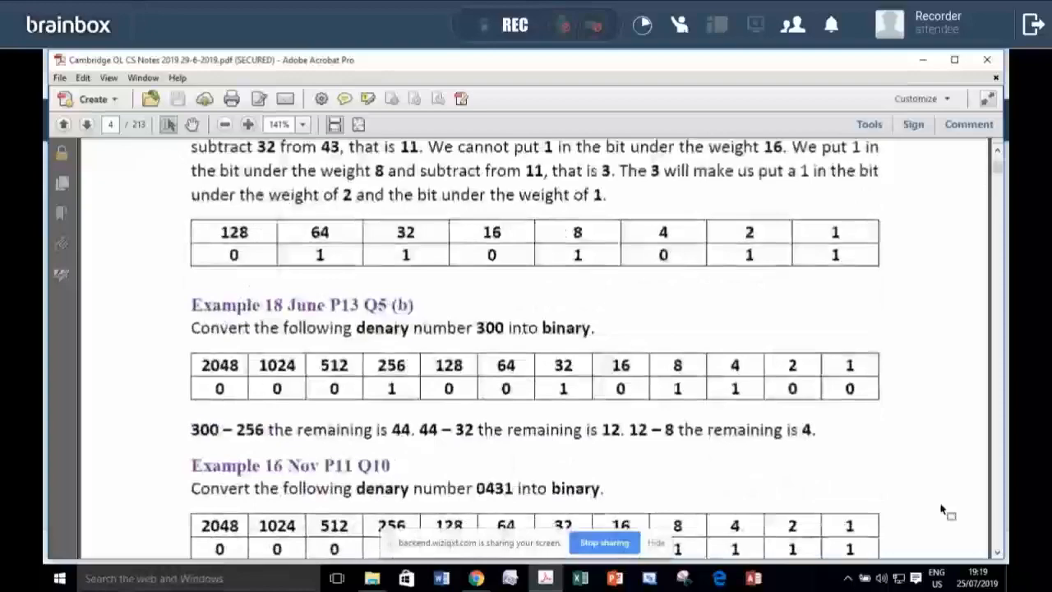
left_click(85, 125)
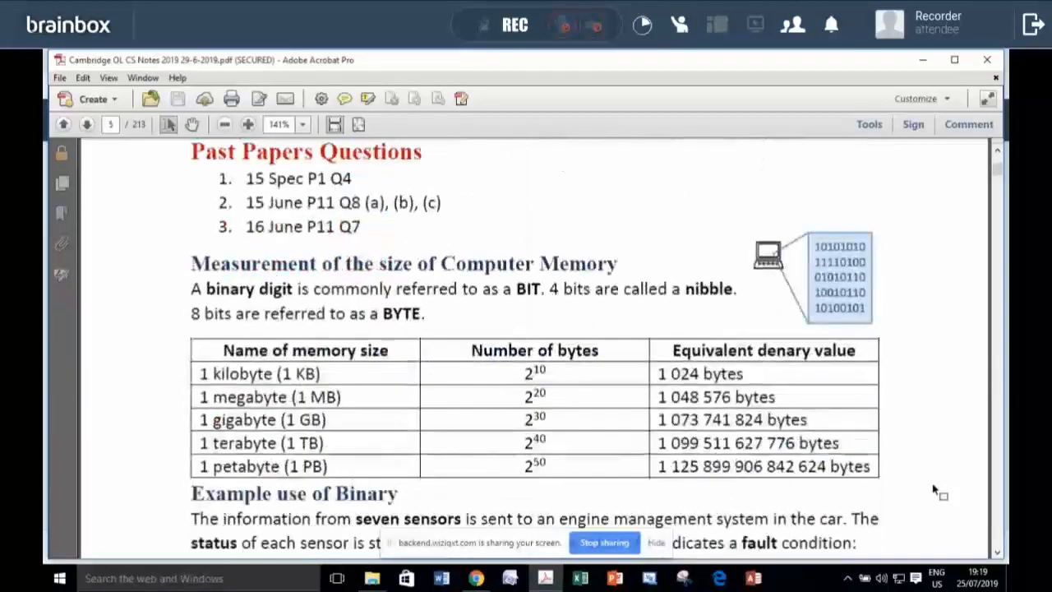
scroll("down", 3)
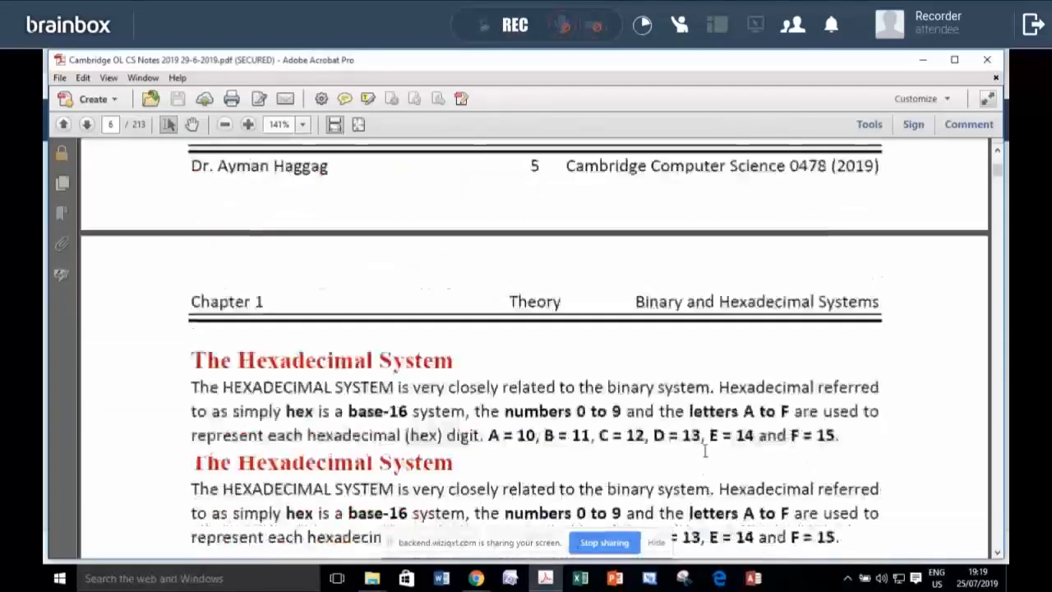
scroll("down", 3)
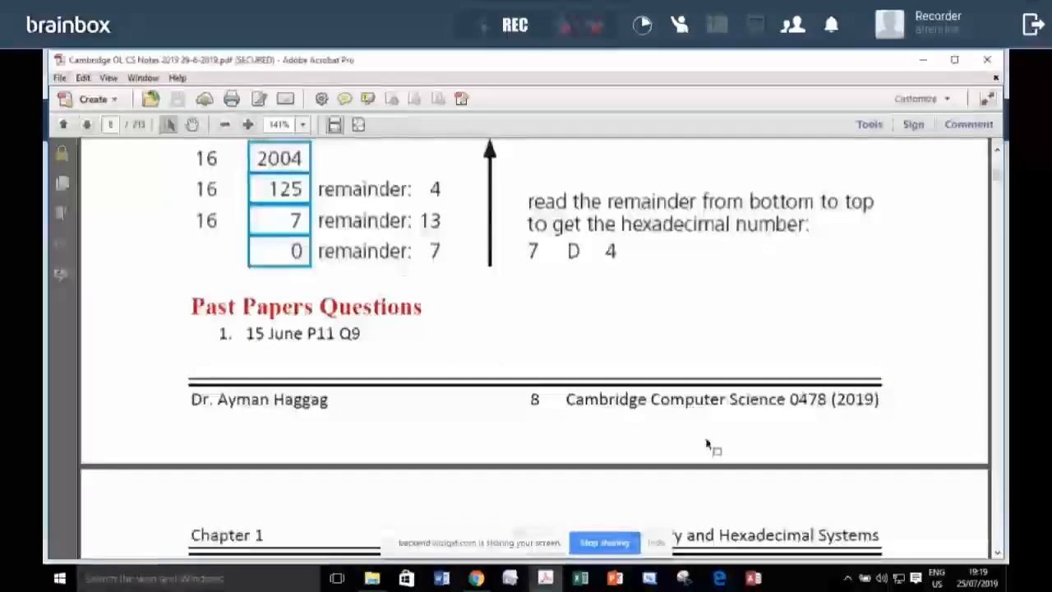
scroll("down", 3)
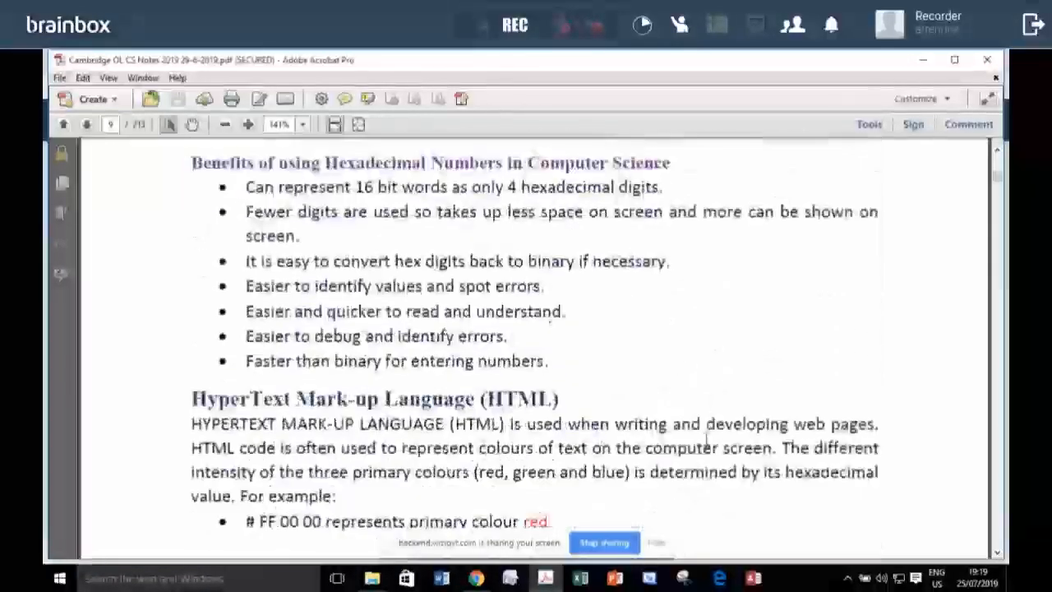
scroll("down", 3)
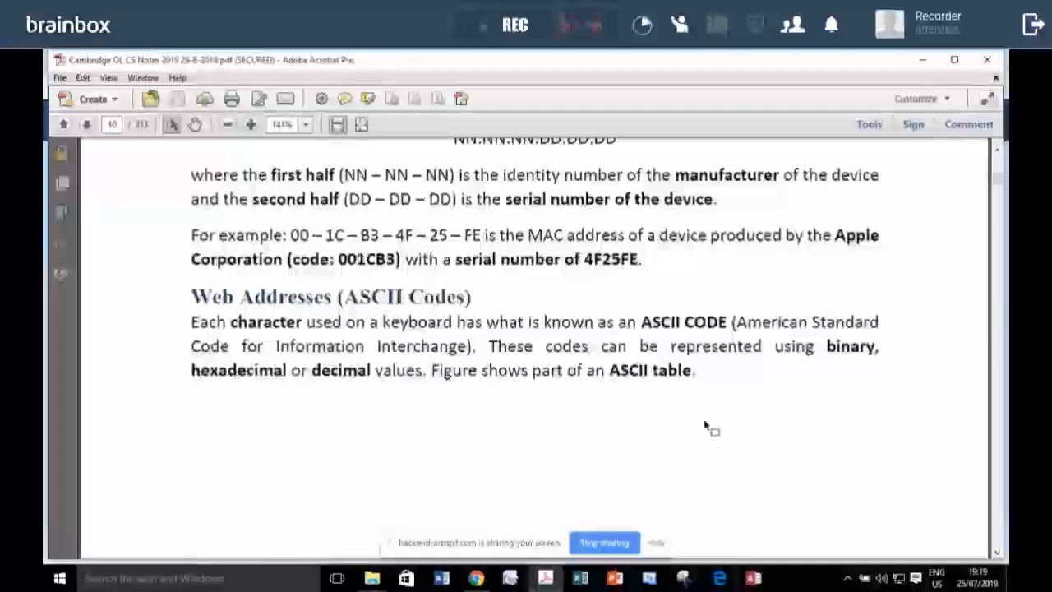
scroll("down", 3)
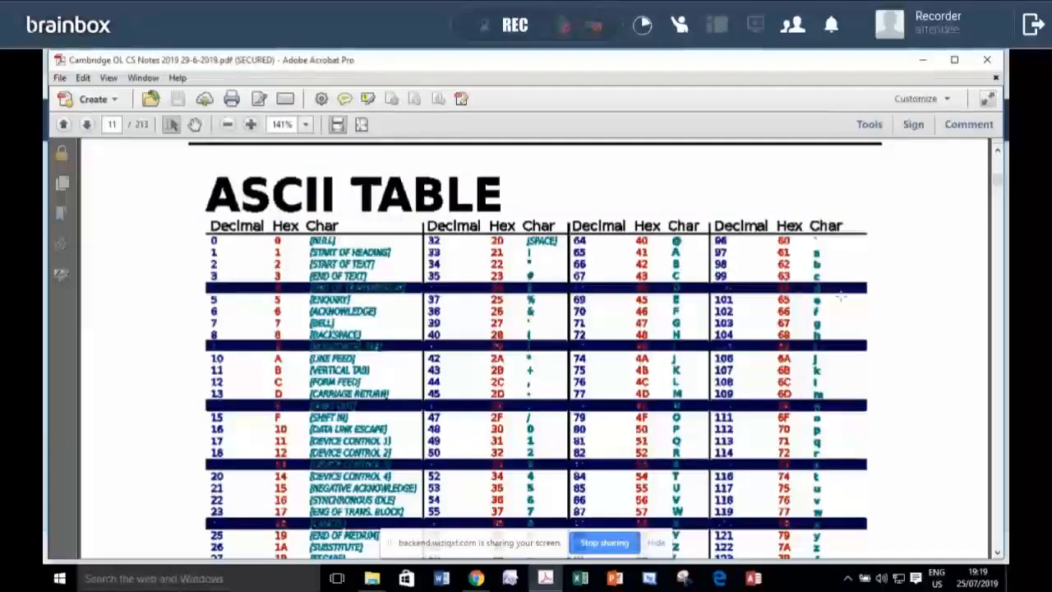
scroll("down", 3)
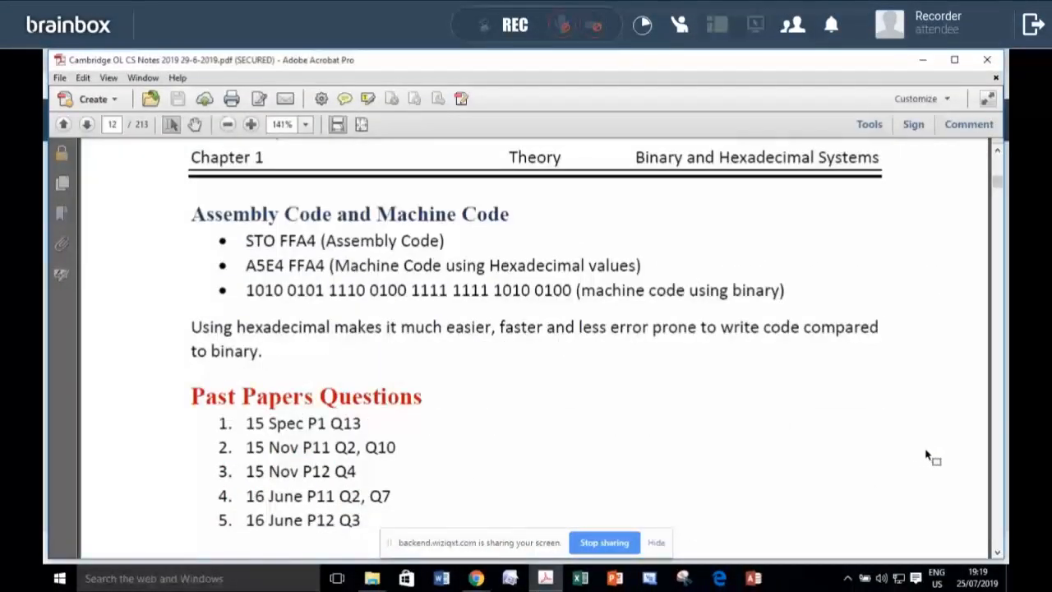
mouse_move(873, 442)
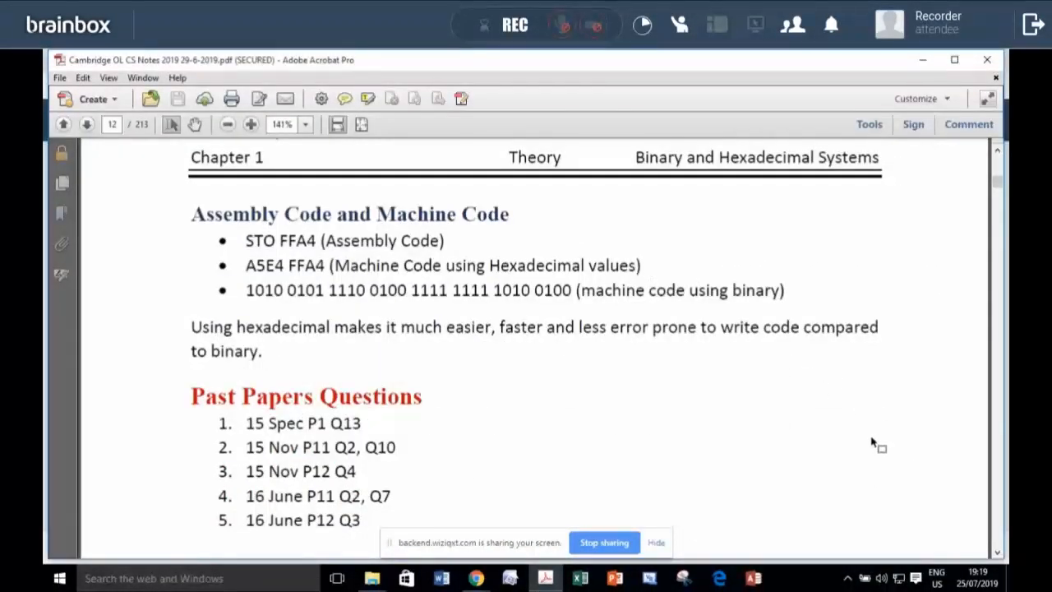
scroll("down", 3)
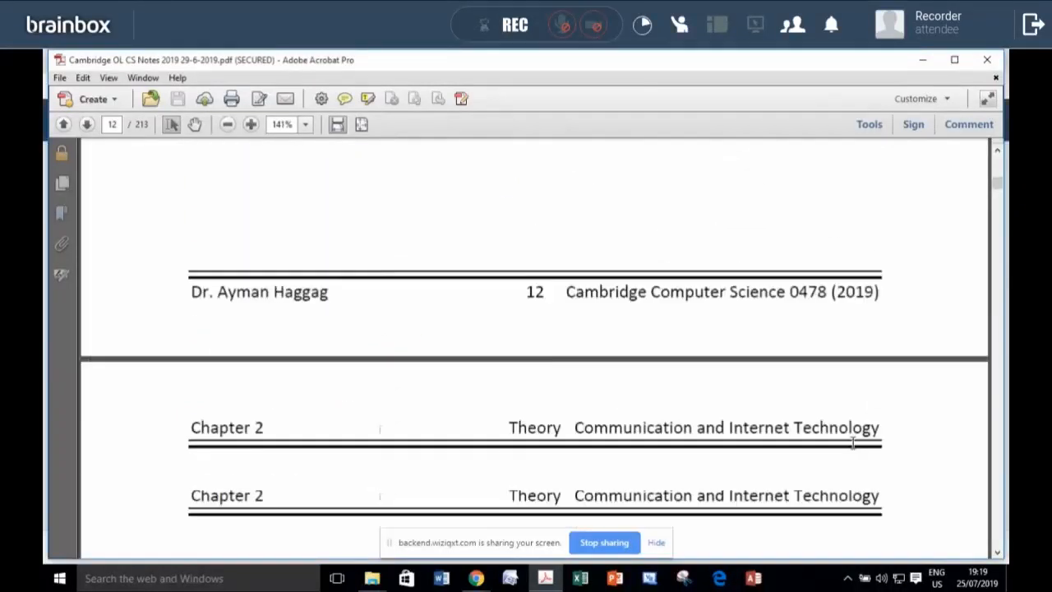
- Scroll through simplex/duplex, serial/parallel and USB notes to the parity check table and Internet Technologies heading
scroll("down", 3)
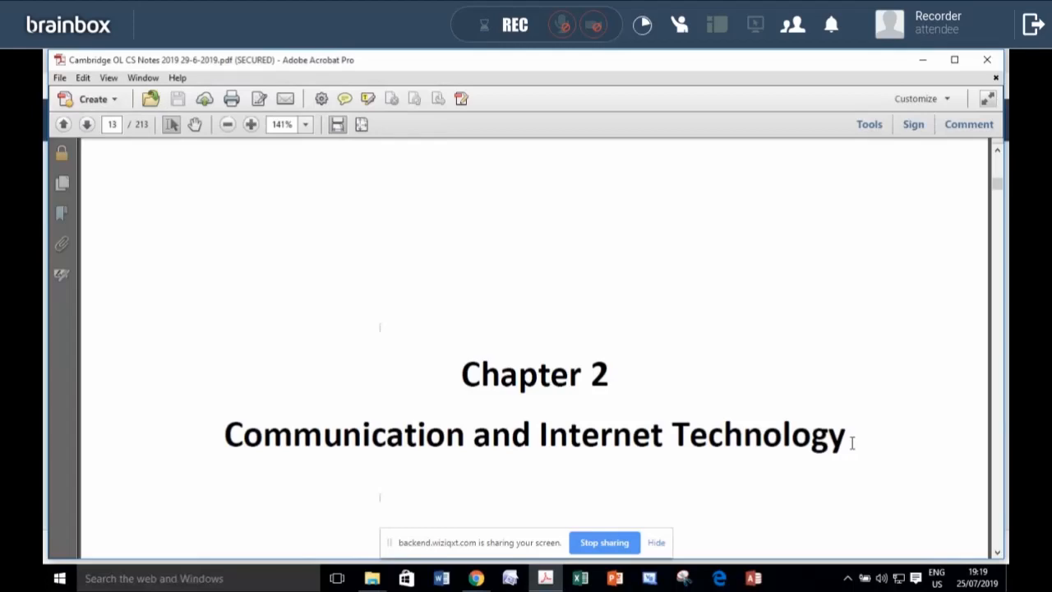
scroll("down", 3)
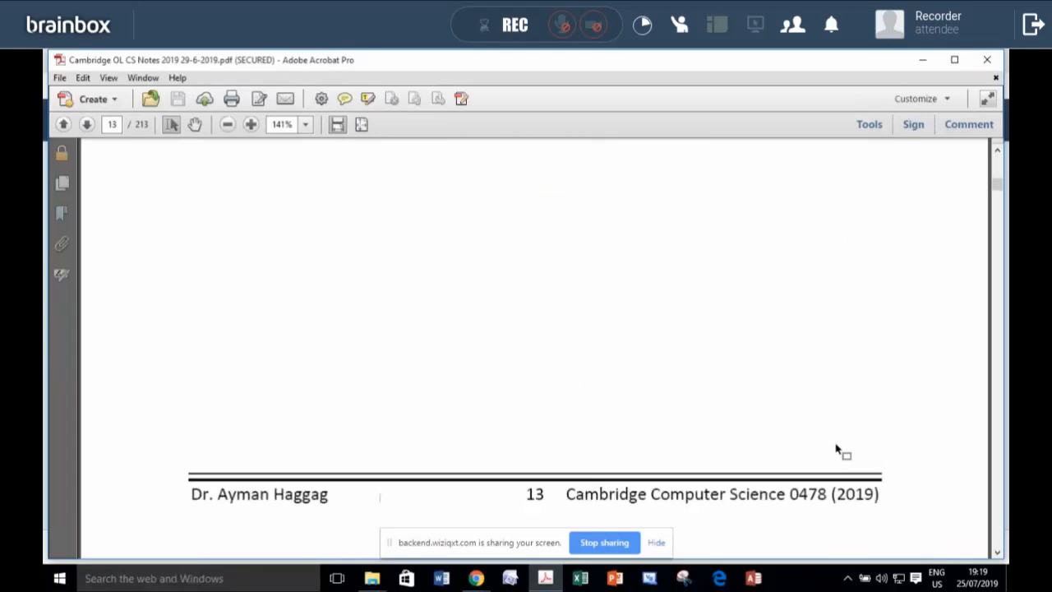
left_click(85, 125)
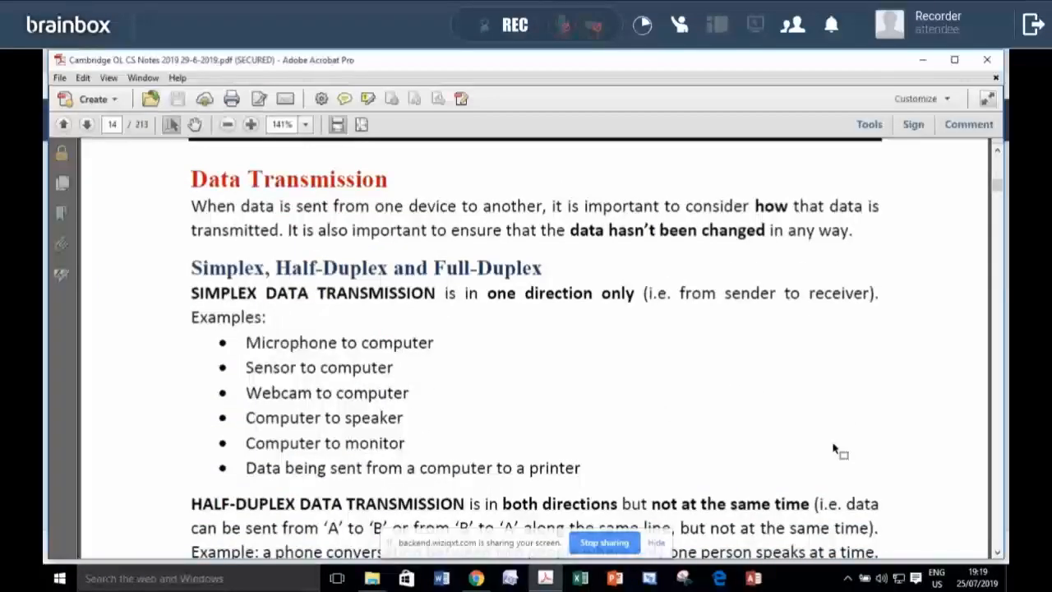
scroll("down", 3)
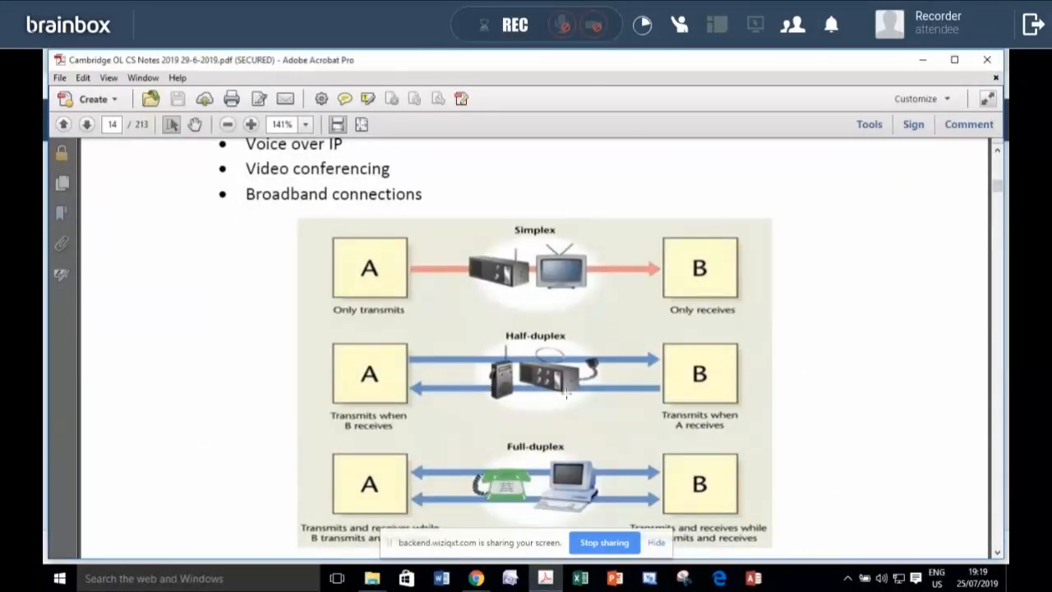
scroll("down", 3)
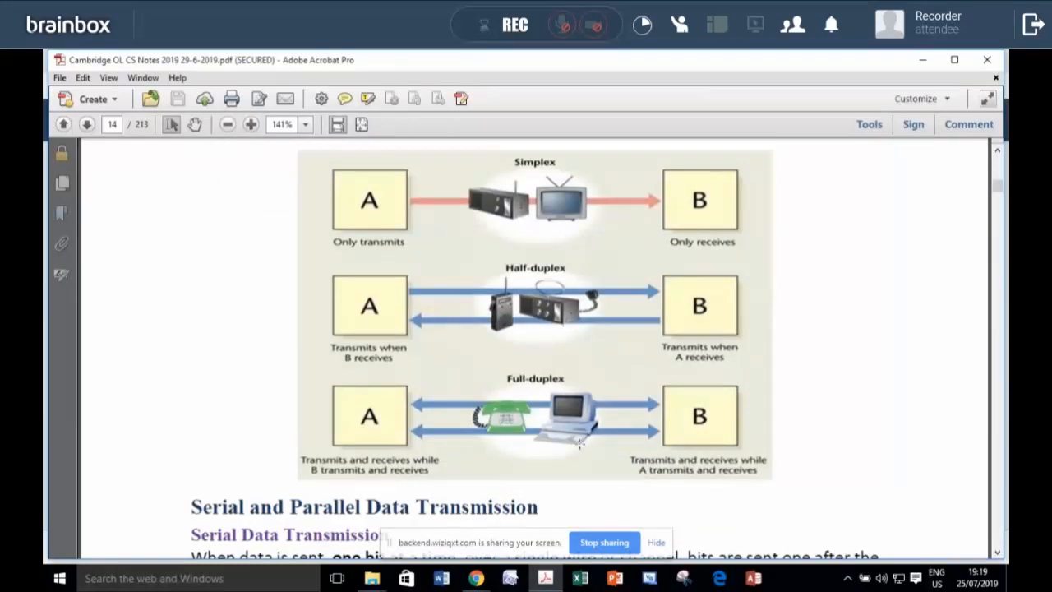
scroll("down", 3)
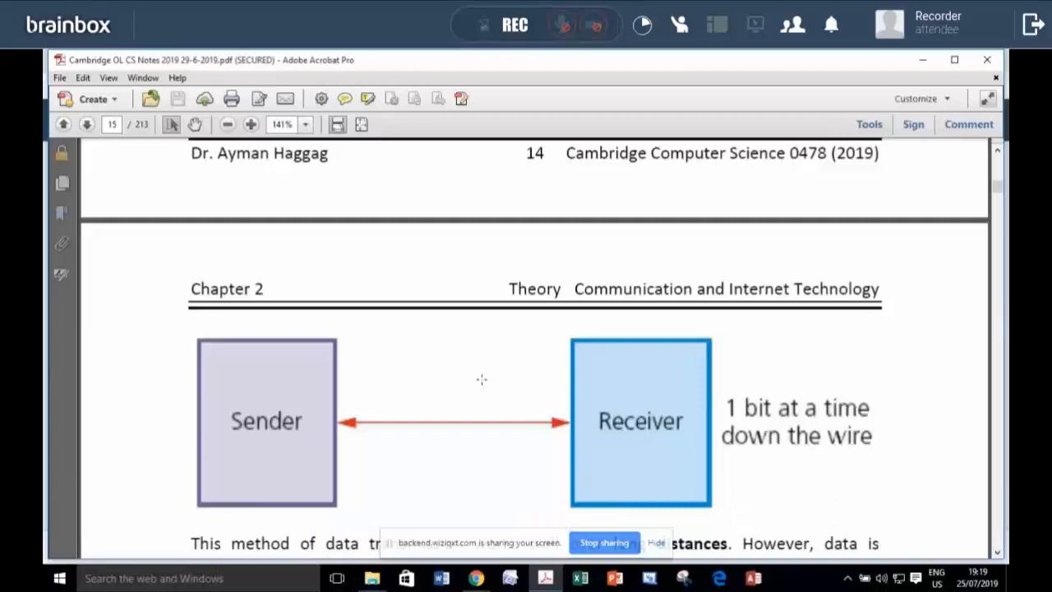
scroll("down", 3)
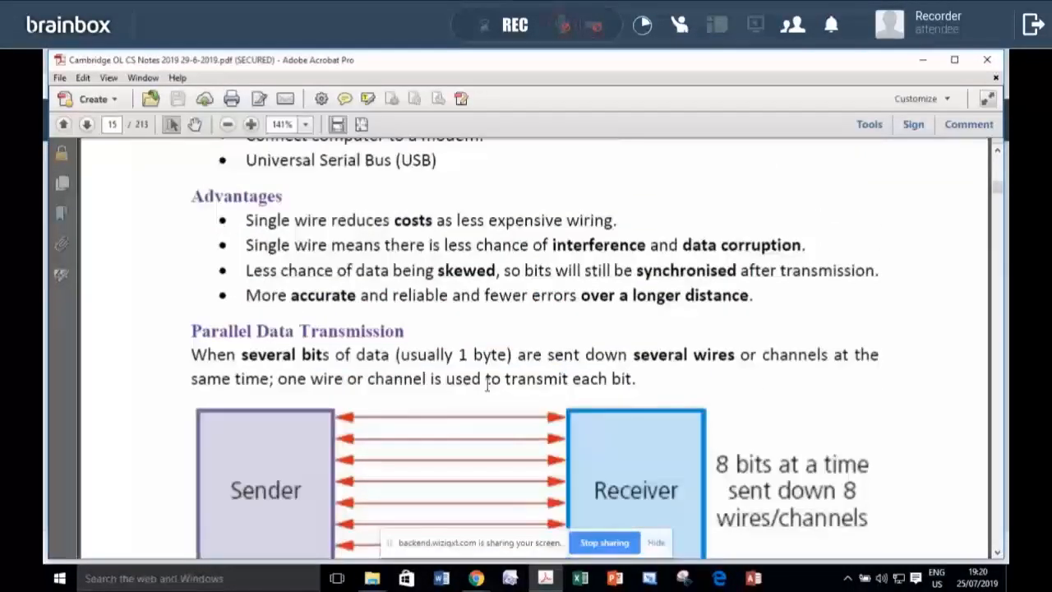
scroll("down", 3)
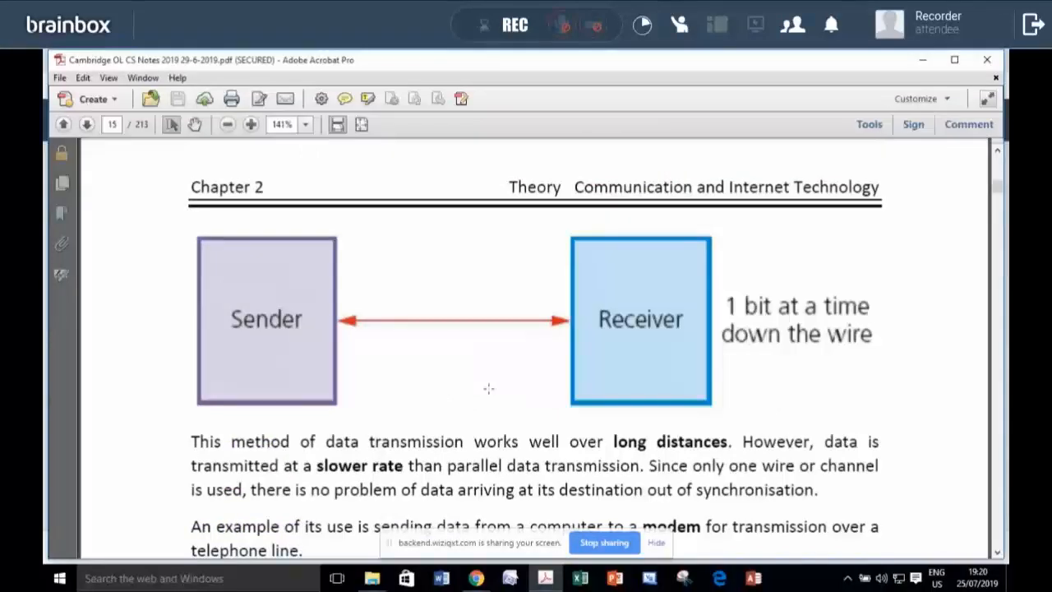
scroll("down", 3)
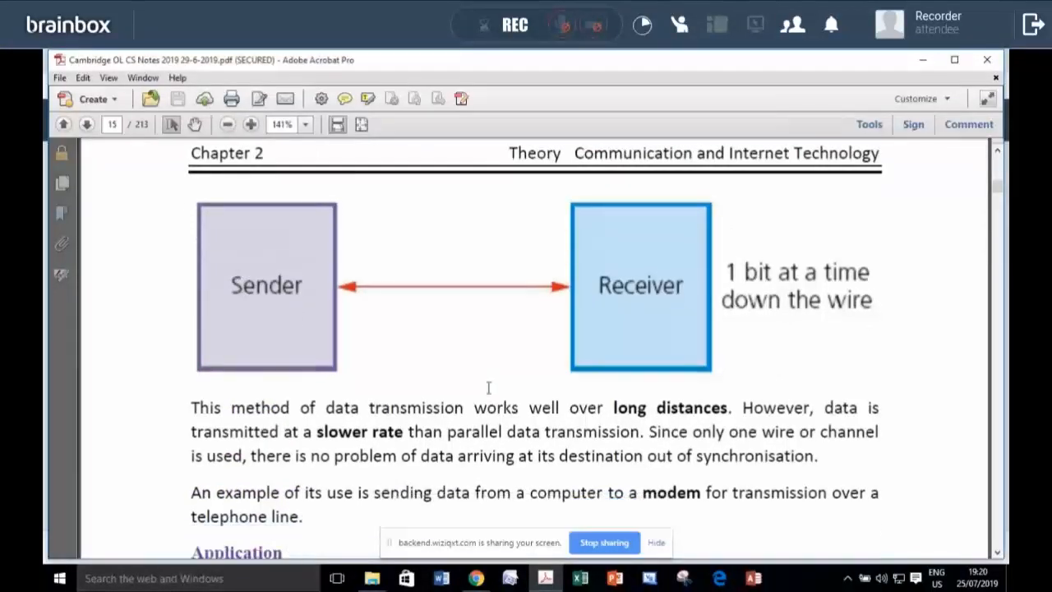
scroll("down", 3)
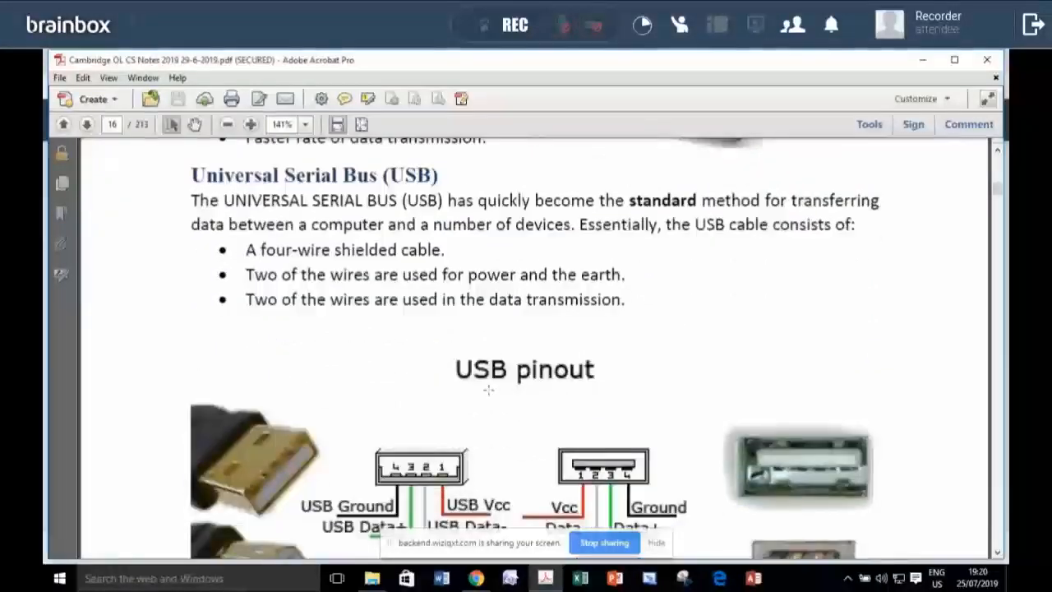
double_click(414, 174)
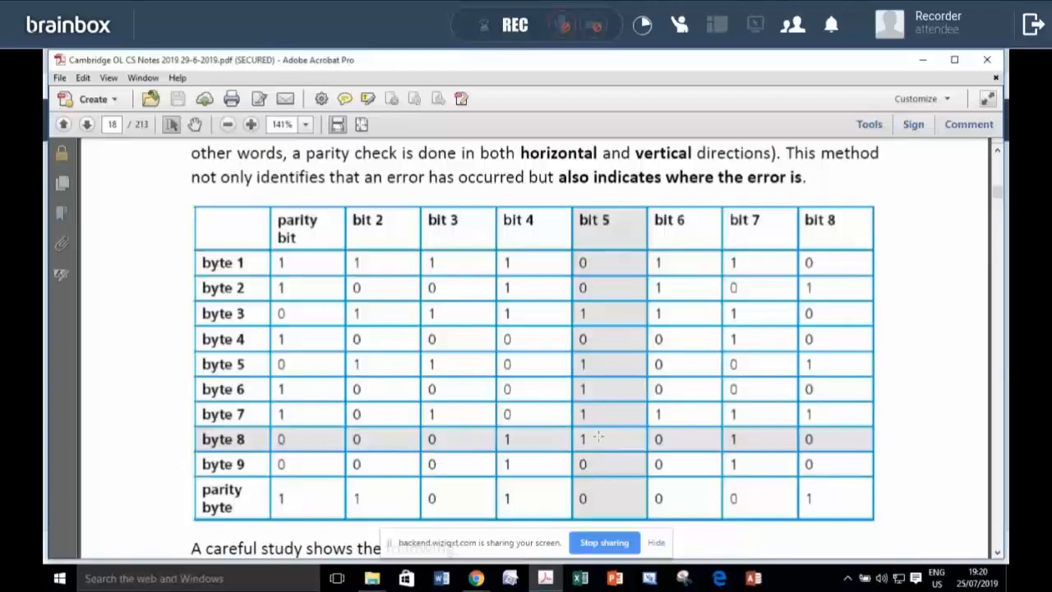
scroll("down", 3)
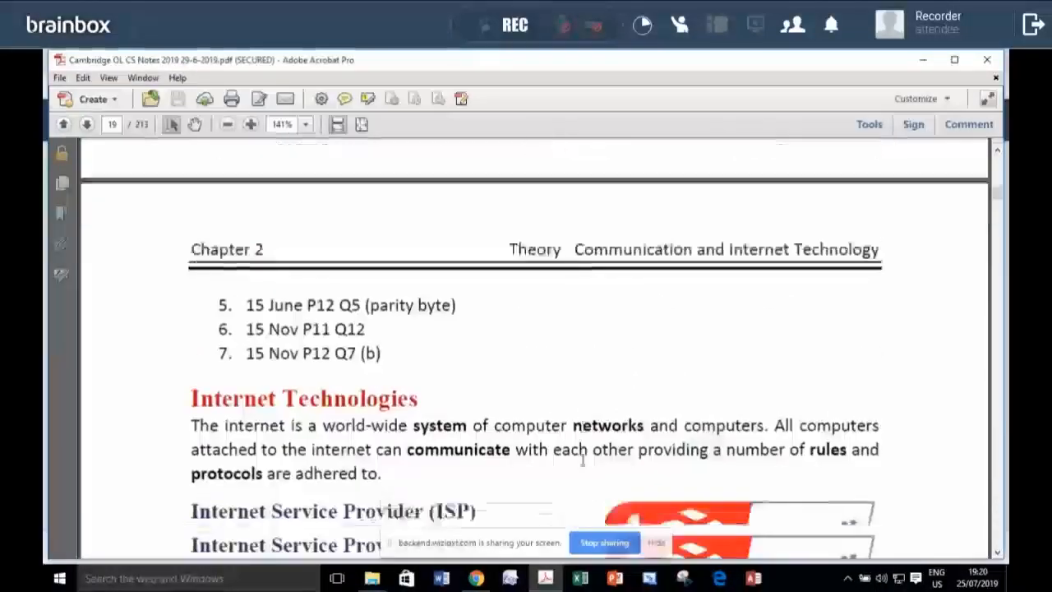
- Skim the ISP, web browser, DNS, URL and IP address pages to the Chapter 3 Logic Gates header on page 23
scroll("down", 3)
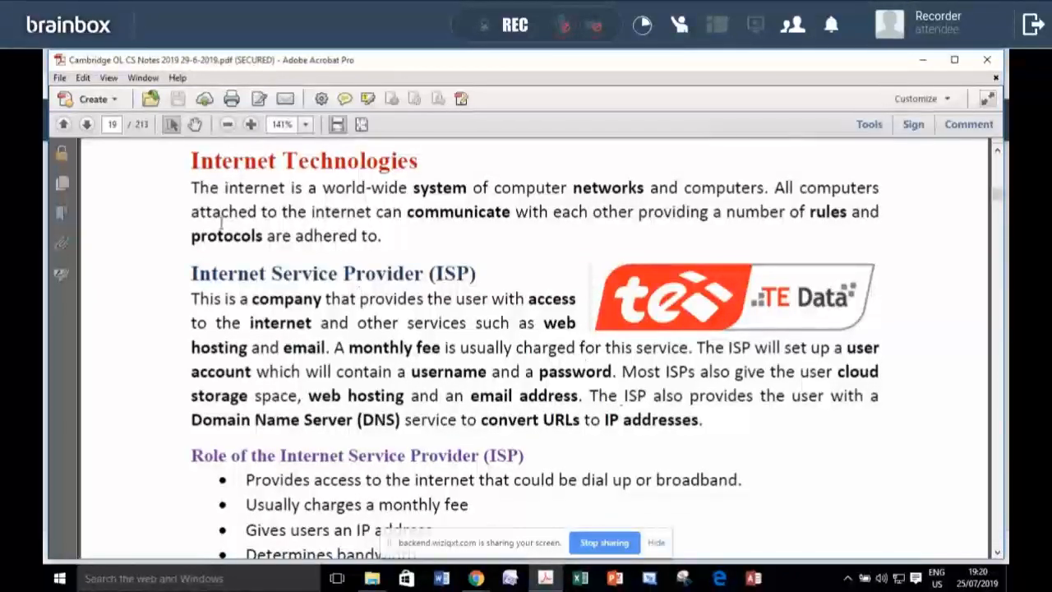
scroll("down", 3)
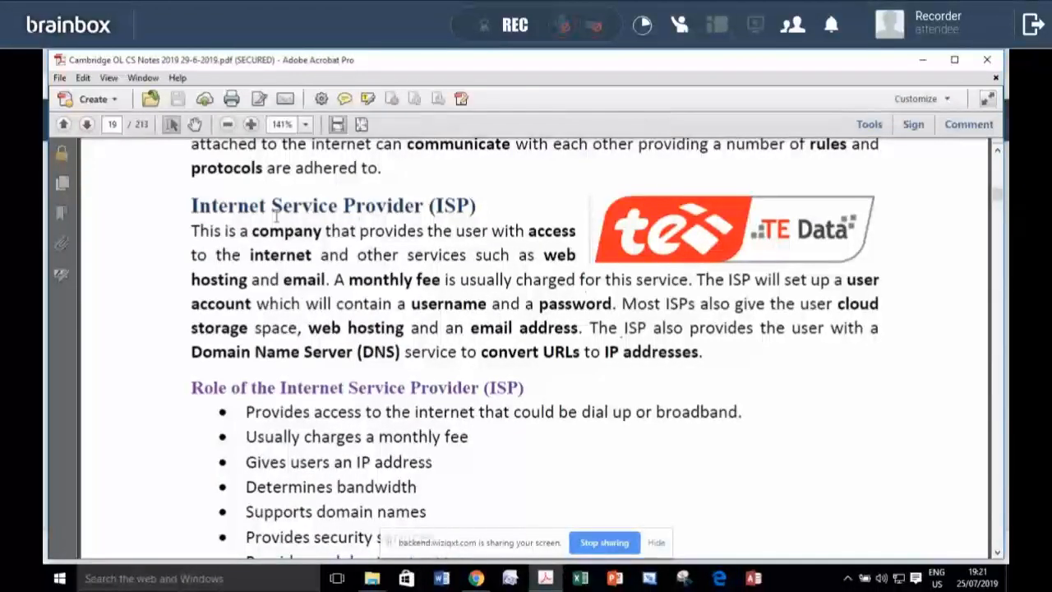
double_click(381, 205)
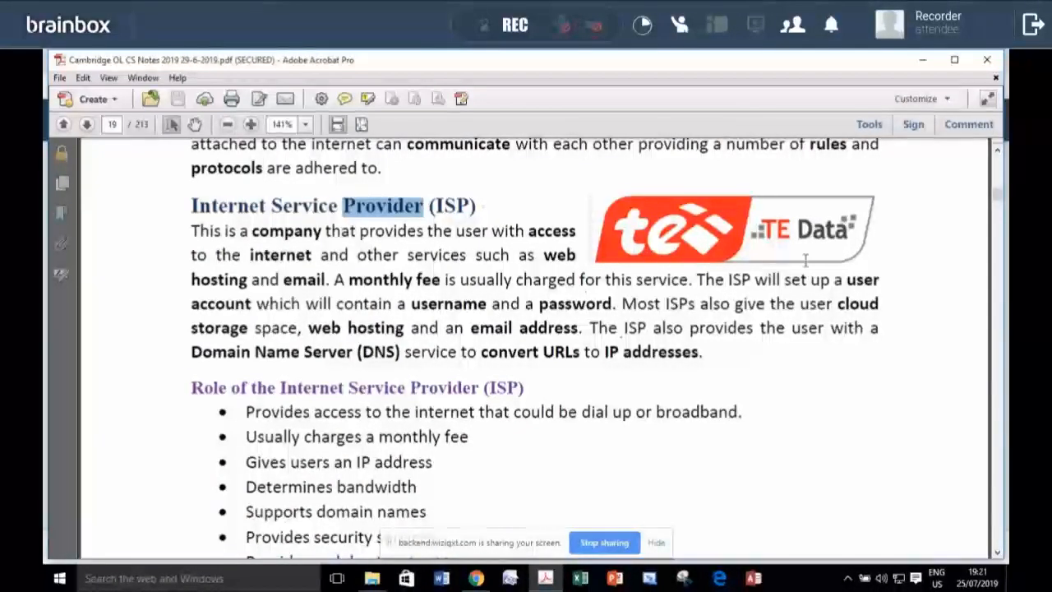
scroll("down", 3)
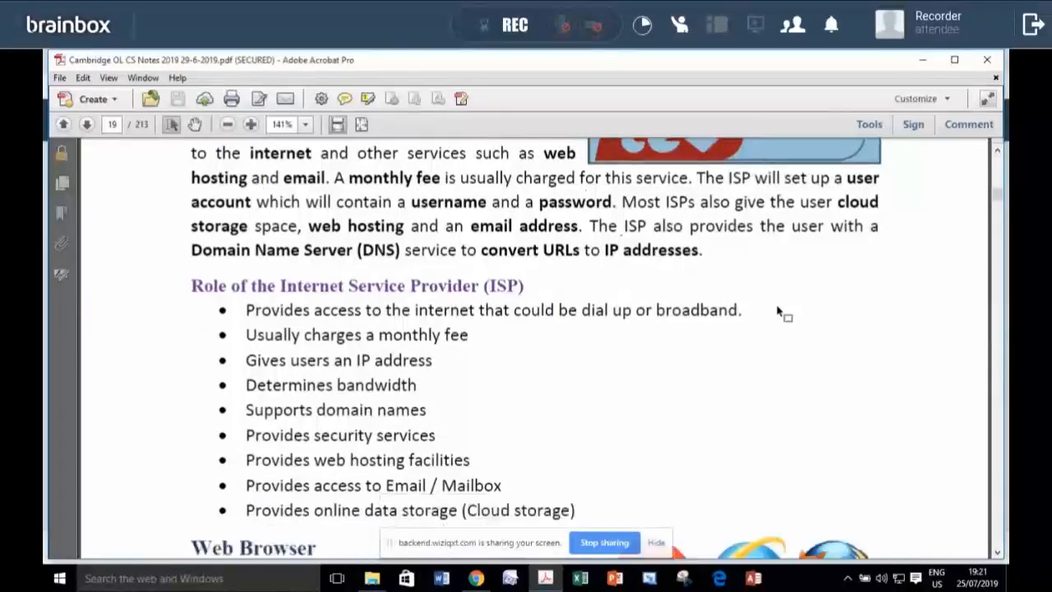
scroll("down", 3)
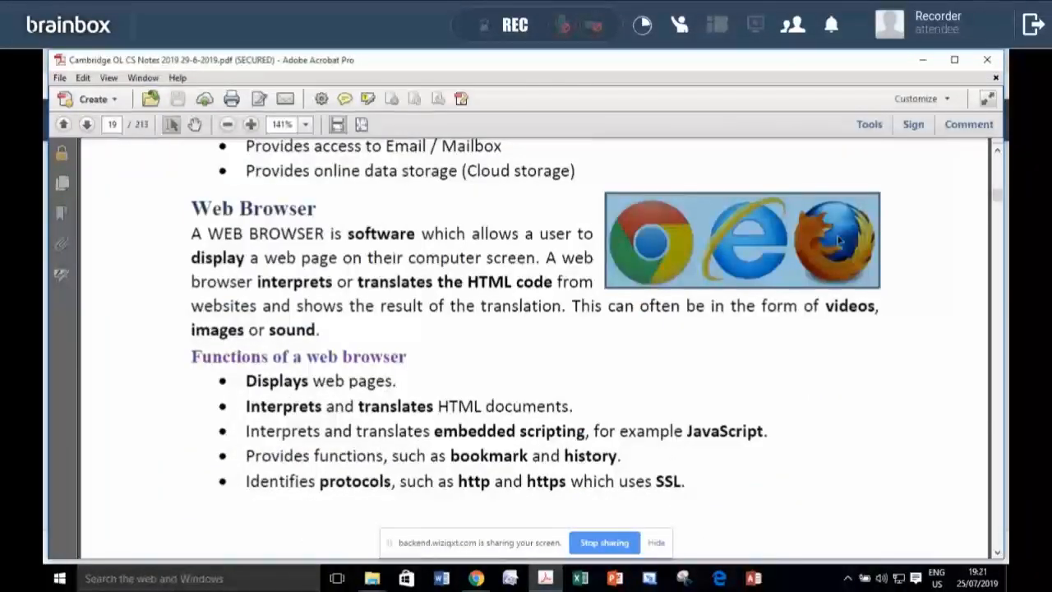
scroll("down", 3)
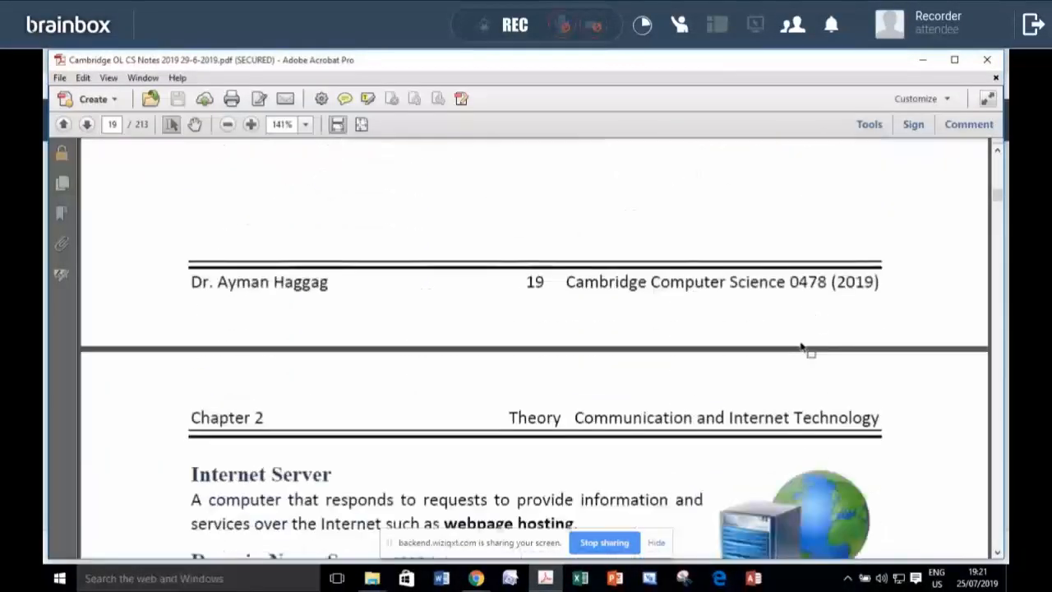
scroll("down", 3)
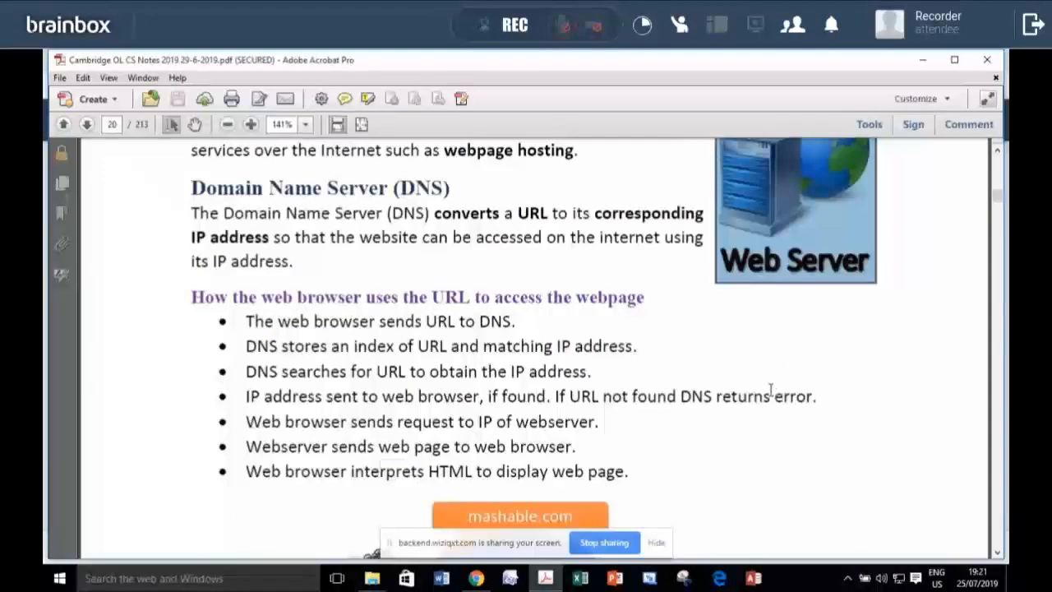
scroll("down", 3)
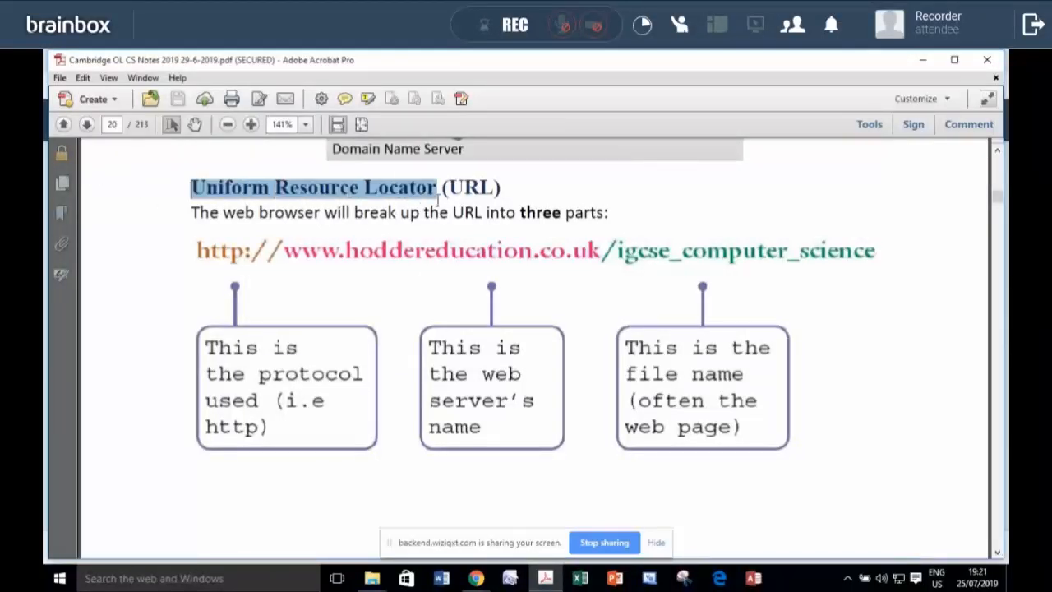
scroll("down", 3)
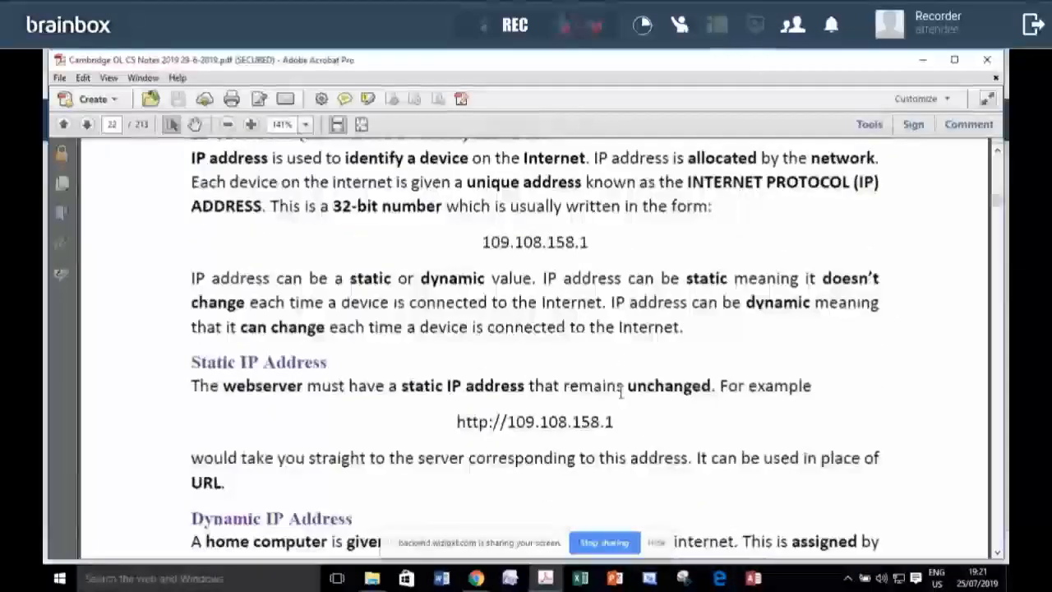
scroll("down", 3)
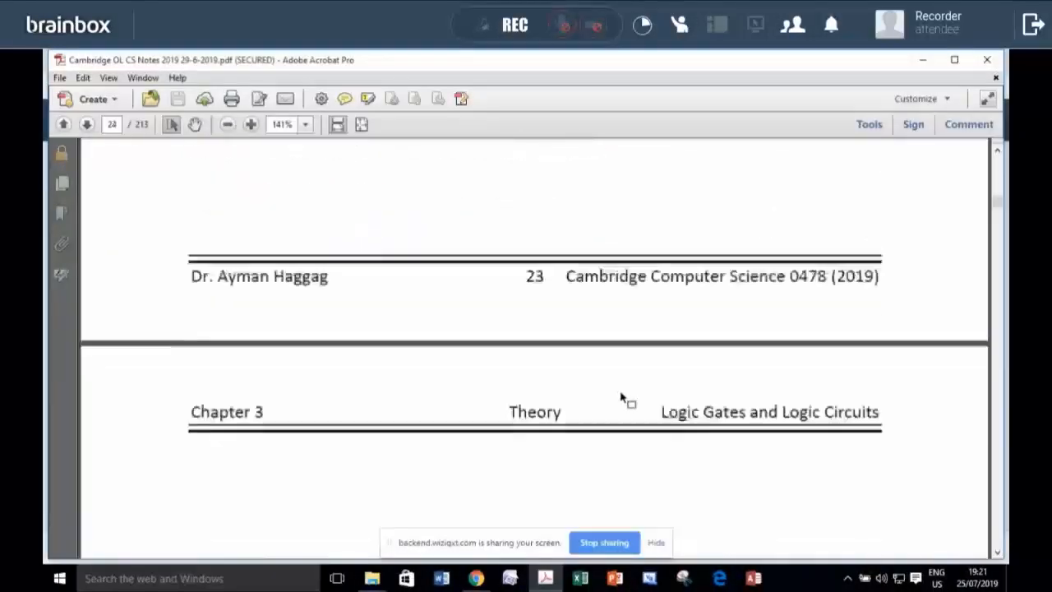
- Scroll past the gate symbols and NOT, AND, OR, NAND, XOR truth tables to the first logic circuit diagram
scroll("down", 3)
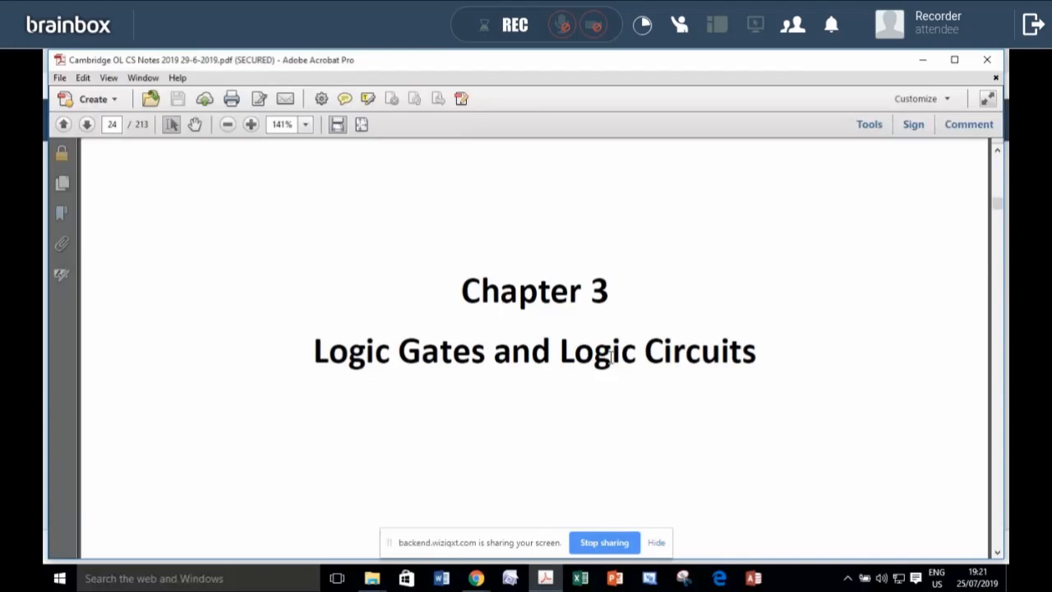
scroll("down", 3)
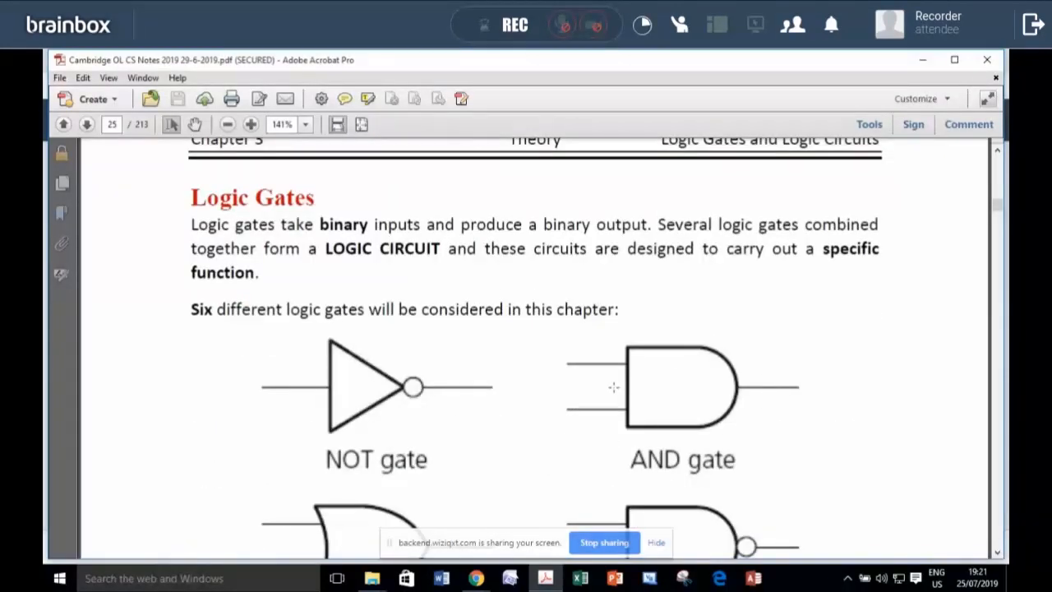
scroll("down", 3)
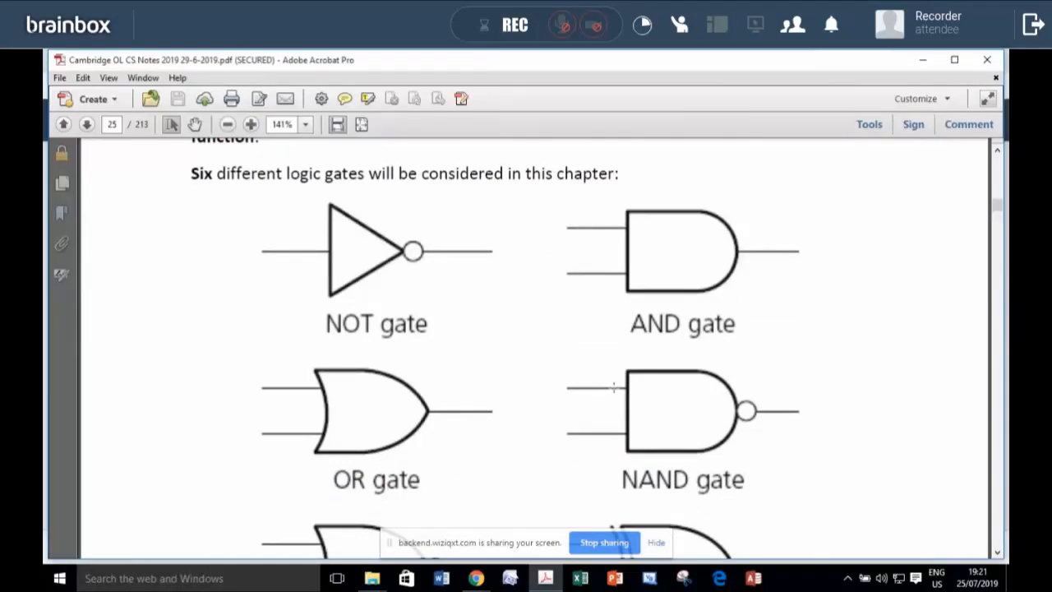
scroll("down", 3)
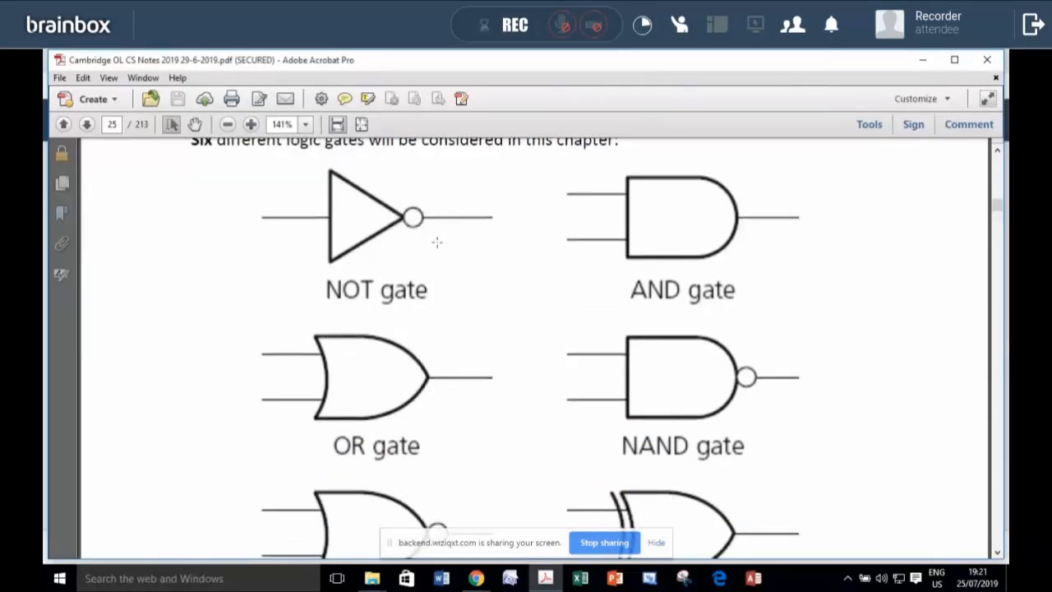
mouse_move(687, 217)
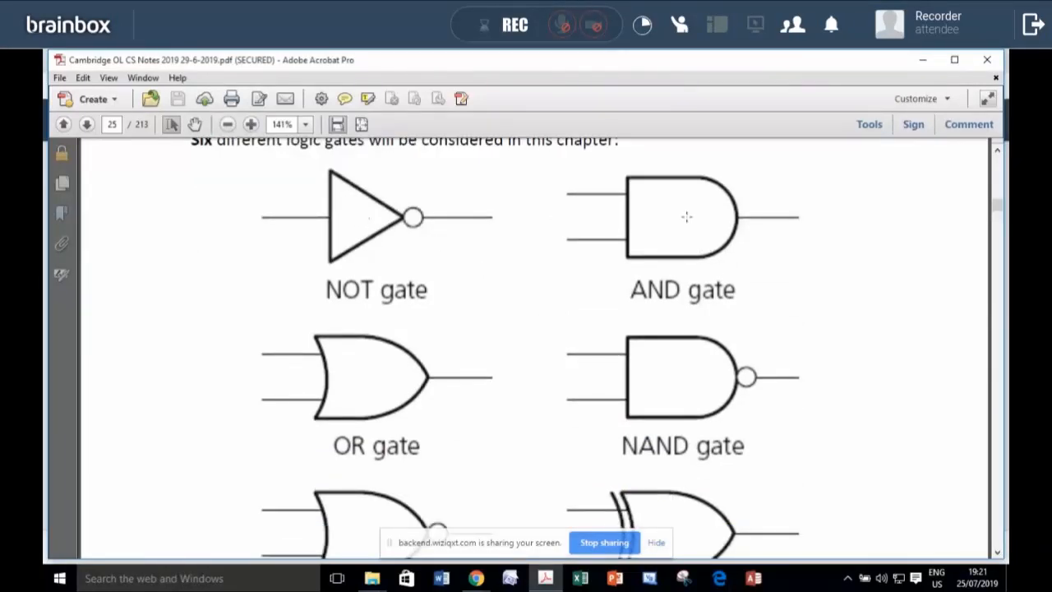
scroll("down", 3)
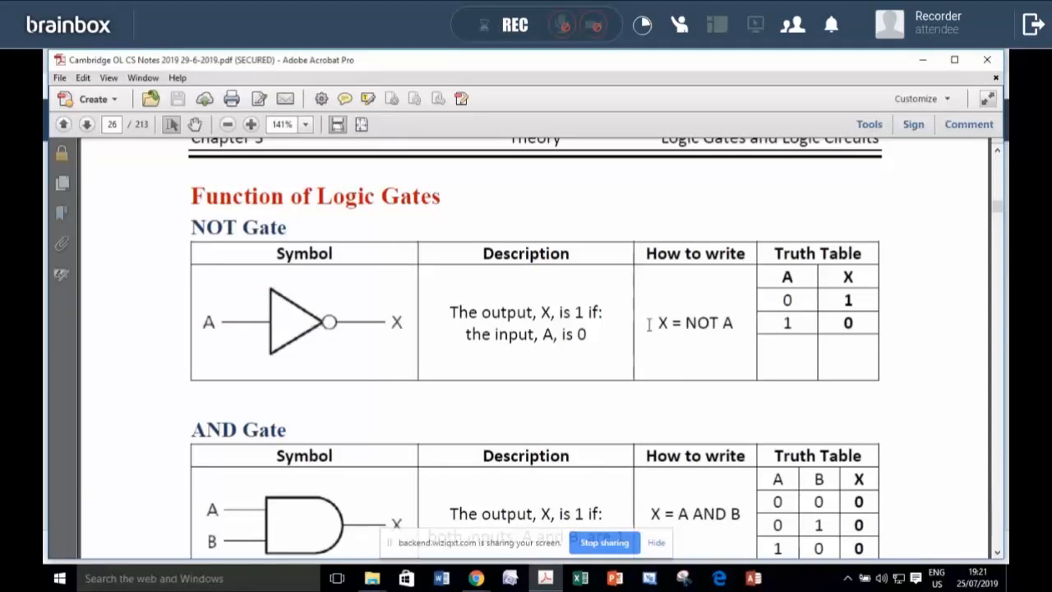
mouse_move(396, 333)
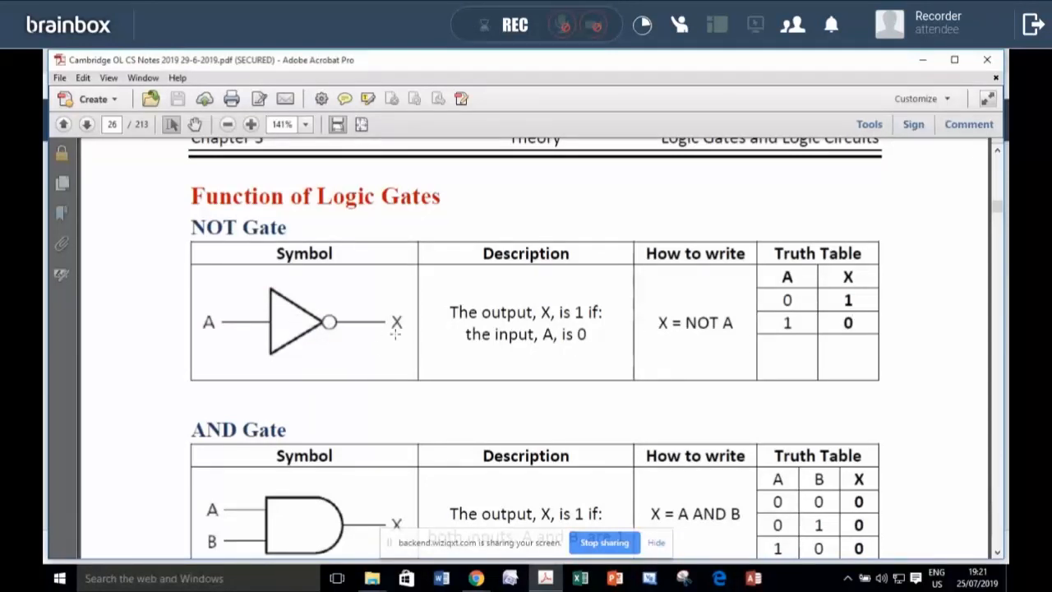
scroll("down", 3)
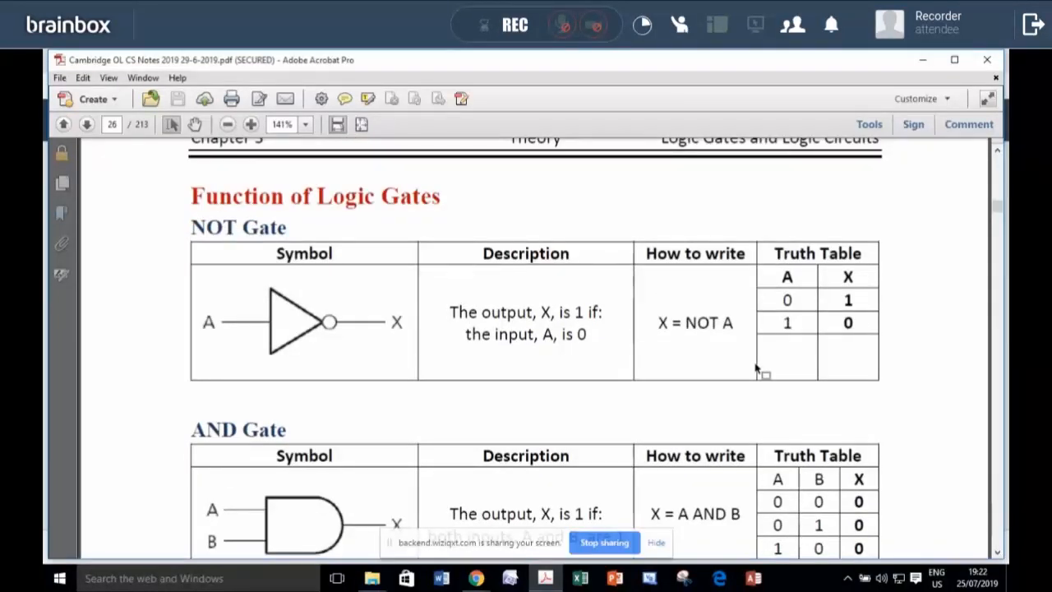
scroll("down", 3)
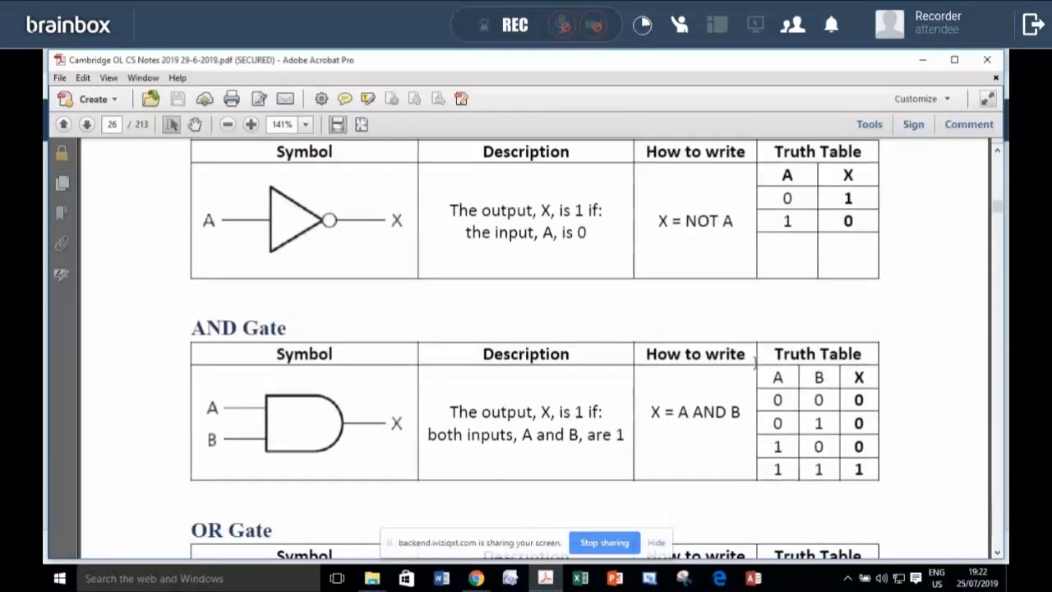
scroll("down", 3)
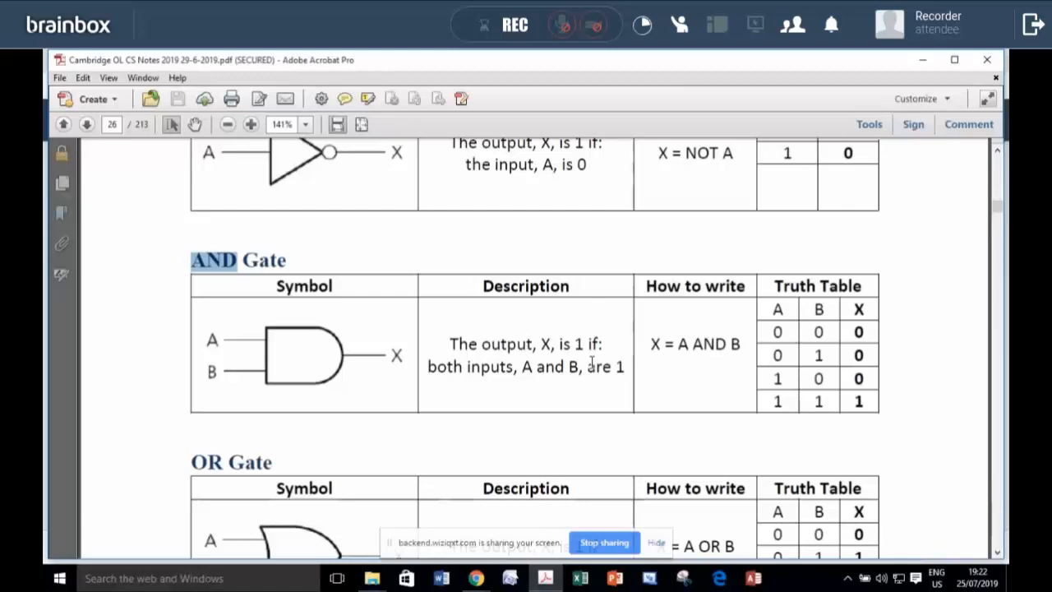
mouse_move(720, 413)
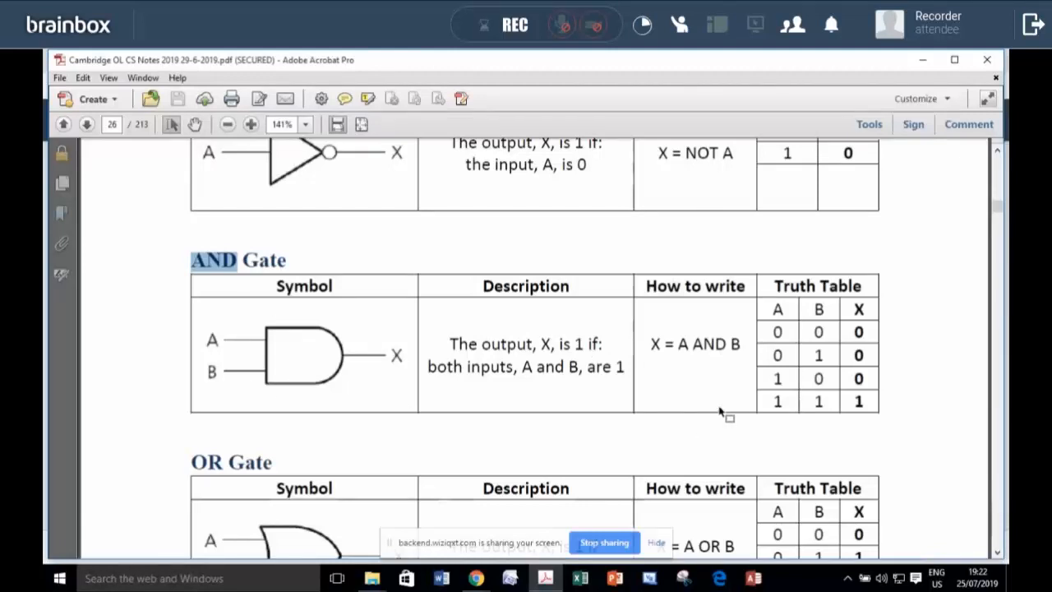
scroll("down", 3)
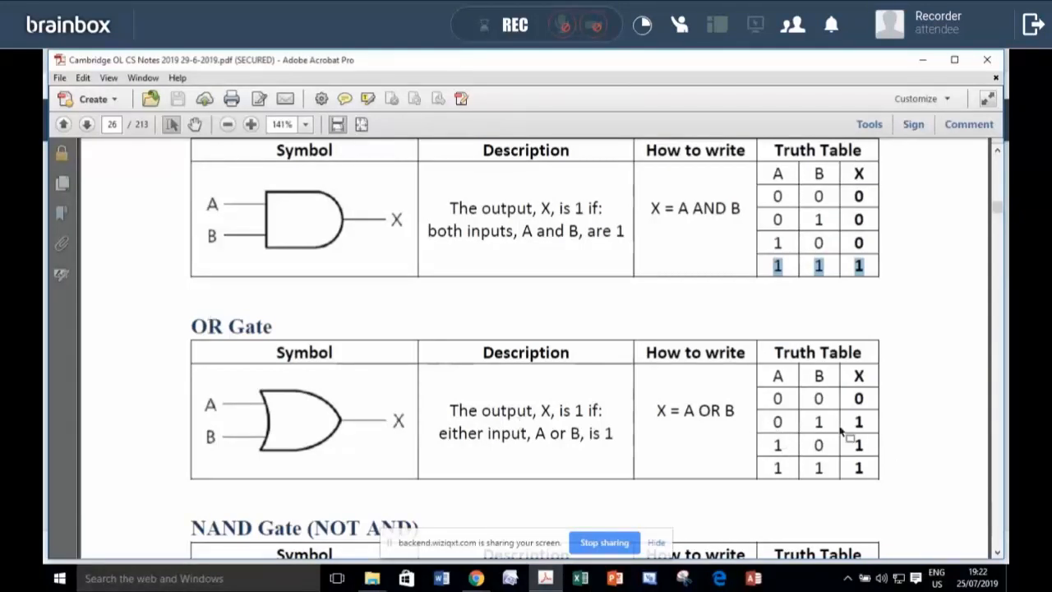
scroll("down", 3)
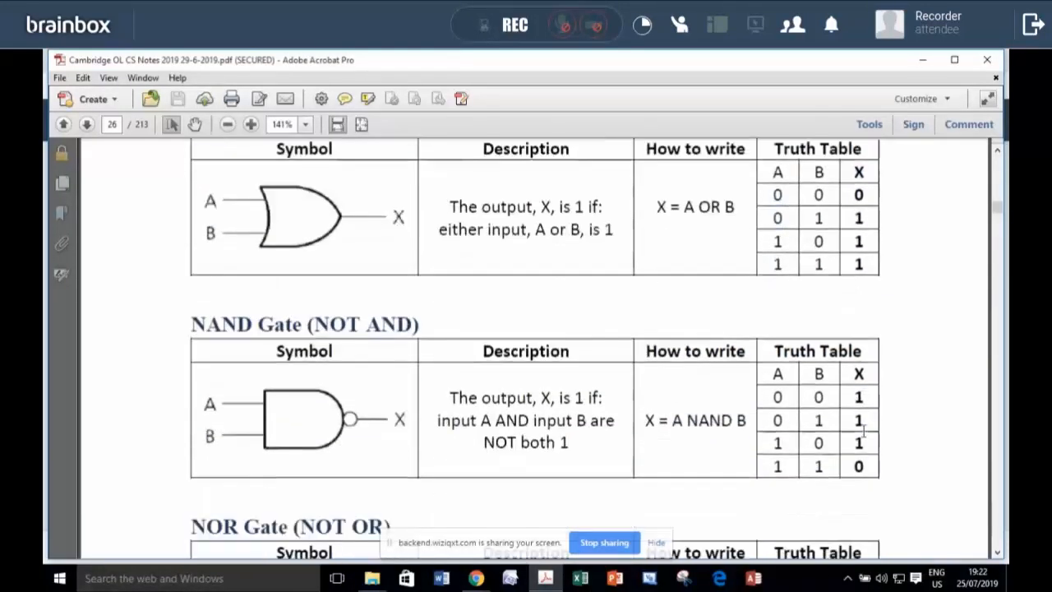
scroll("down", 3)
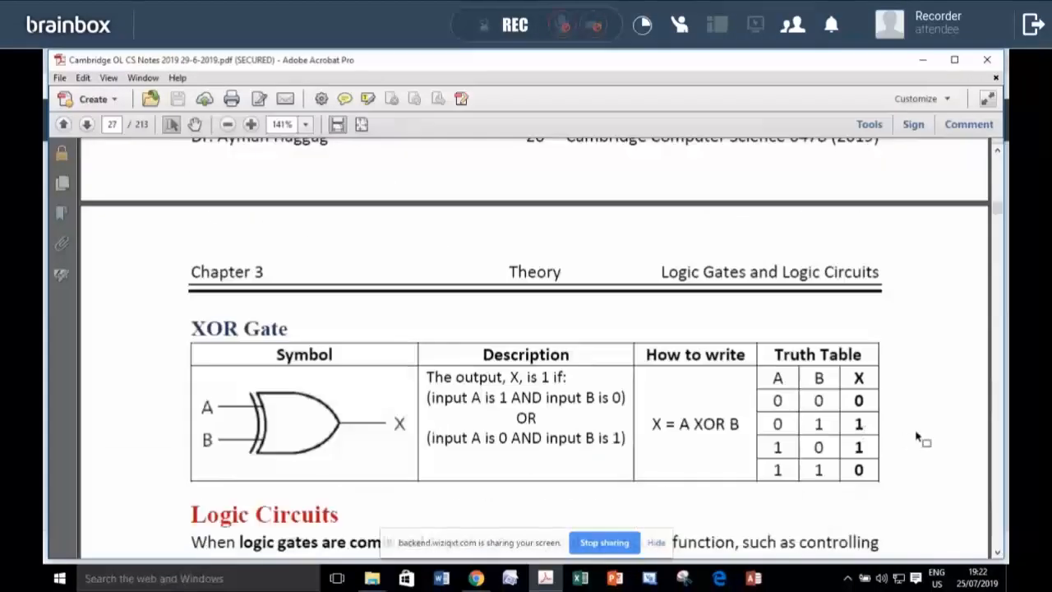
scroll("down", 3)
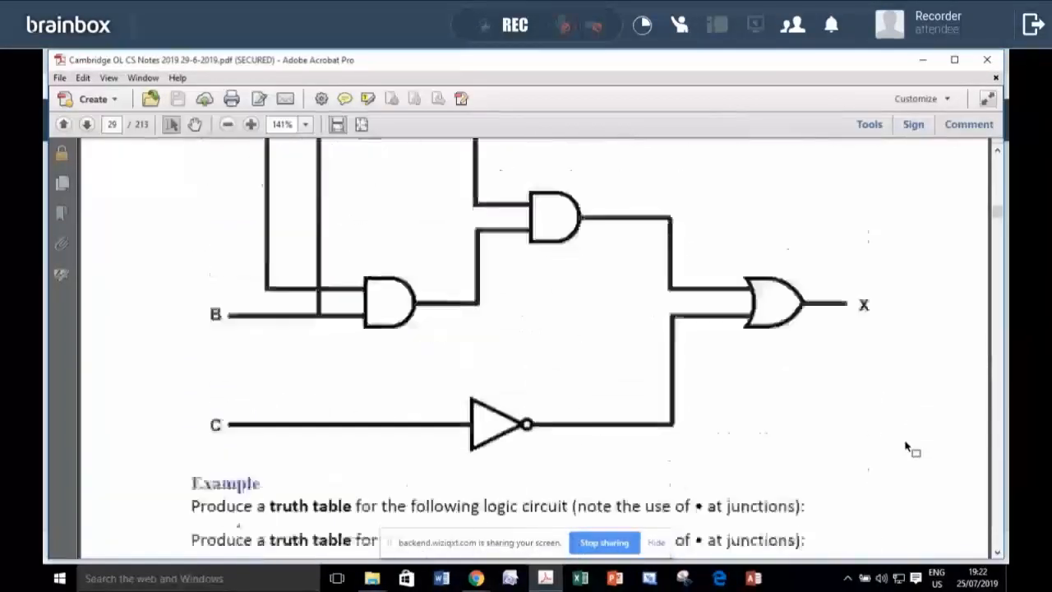
- Scroll through the logic circuit worked examples to the wind turbine safety system, highlighting the word safety
left_click(85, 125)
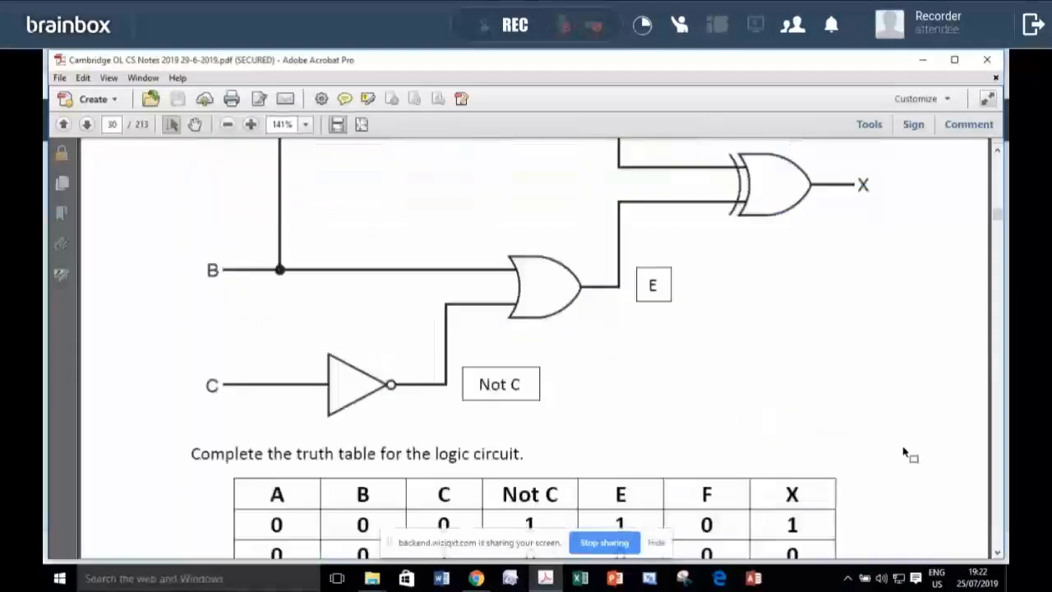
scroll("down", 3)
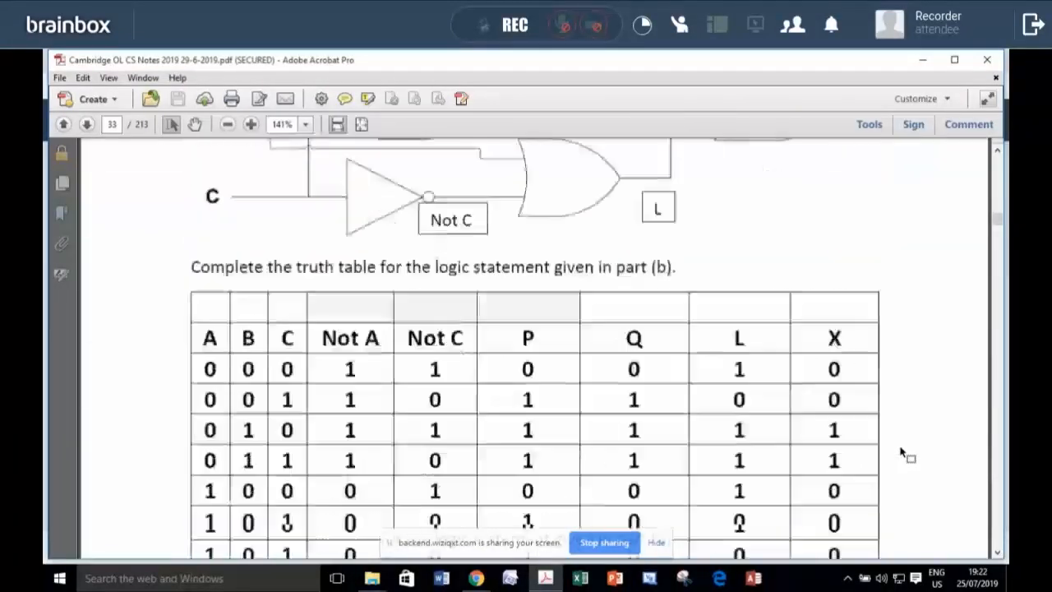
scroll("down", 3)
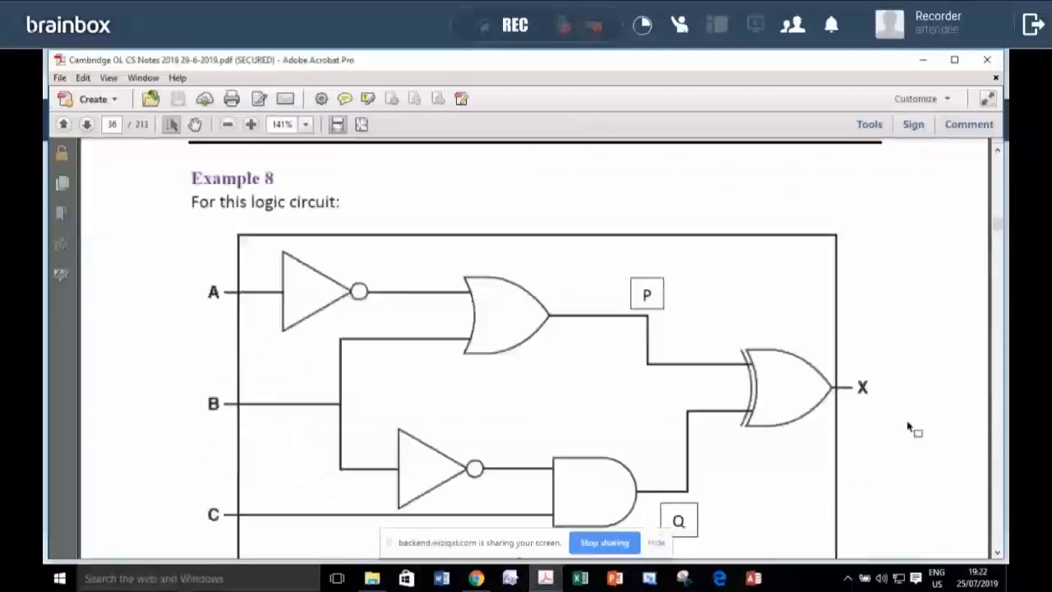
scroll("down", 3)
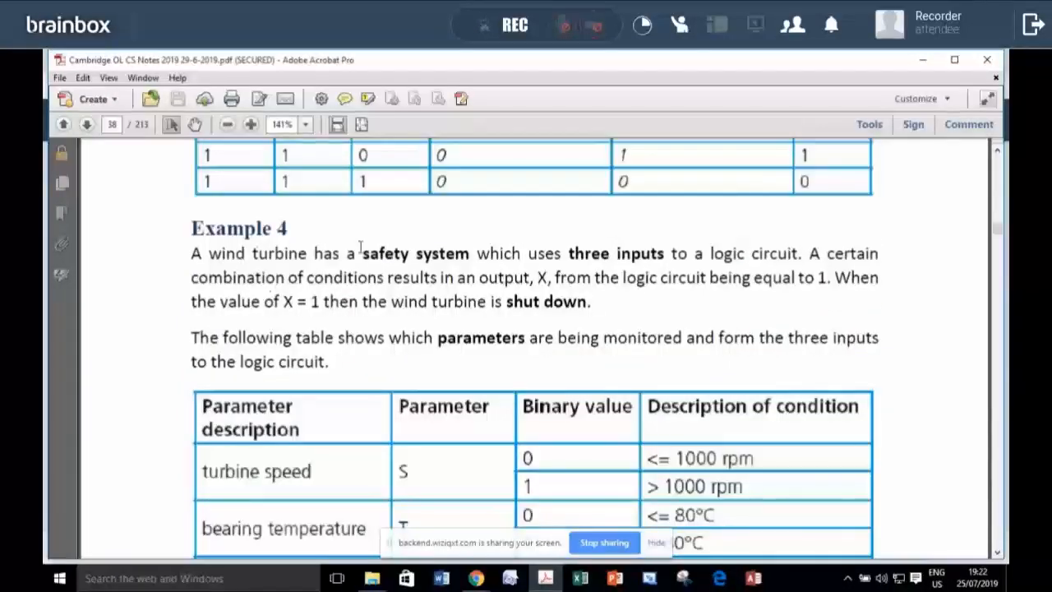
double_click(384, 253)
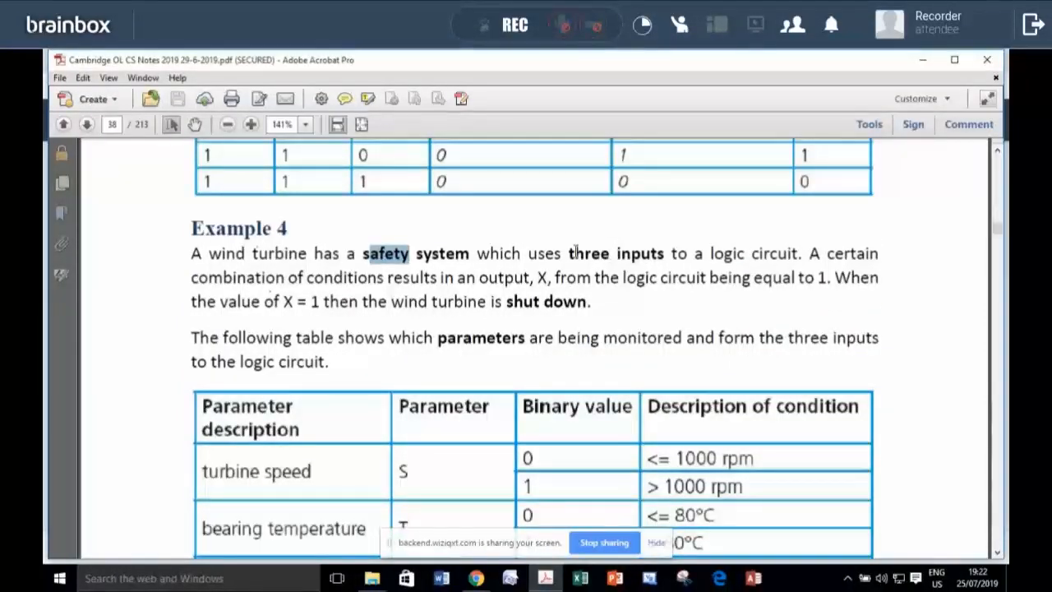
scroll("down", 3)
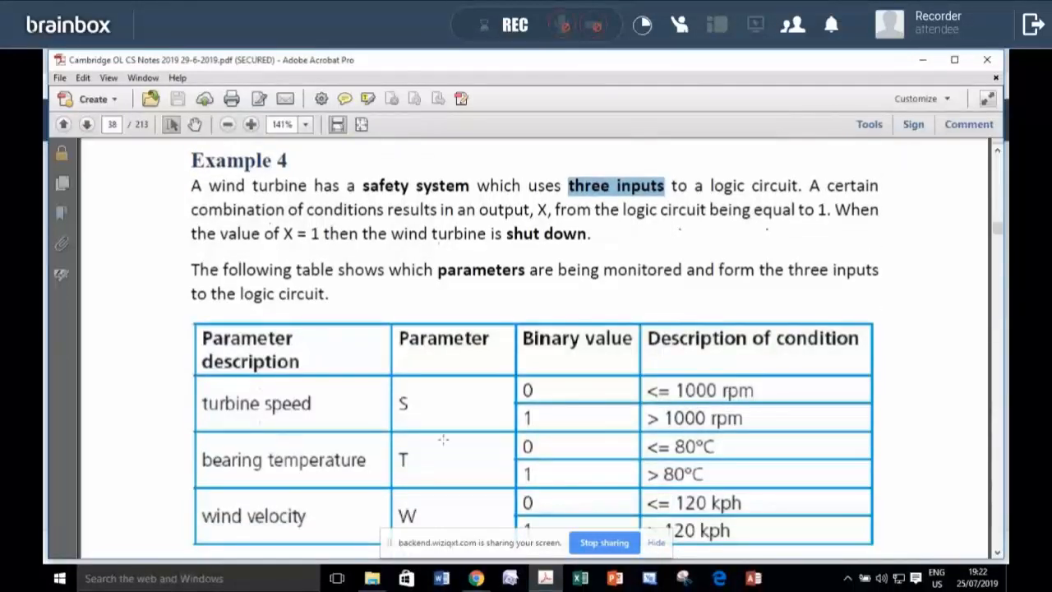
- Continue past Example 4 and the exam questions to the circuit on page 44
scroll("down", 3)
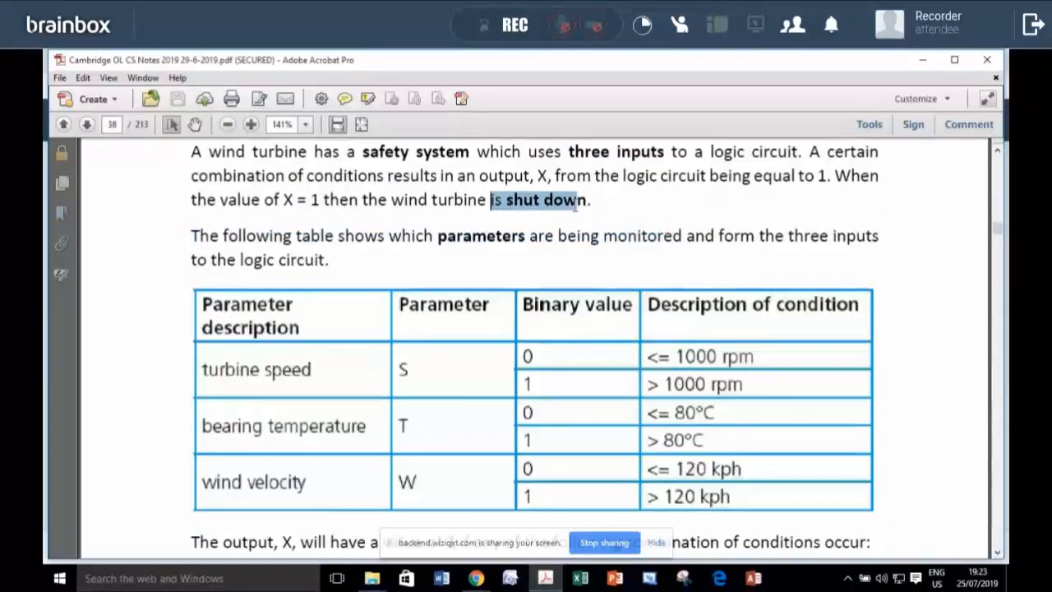
scroll("down", 3)
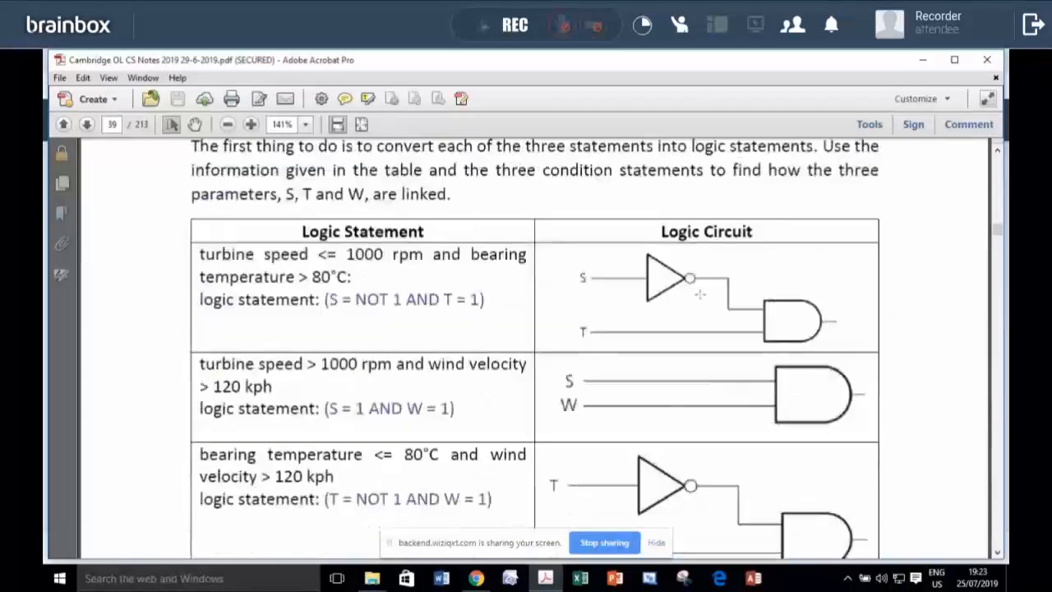
scroll("down", 3)
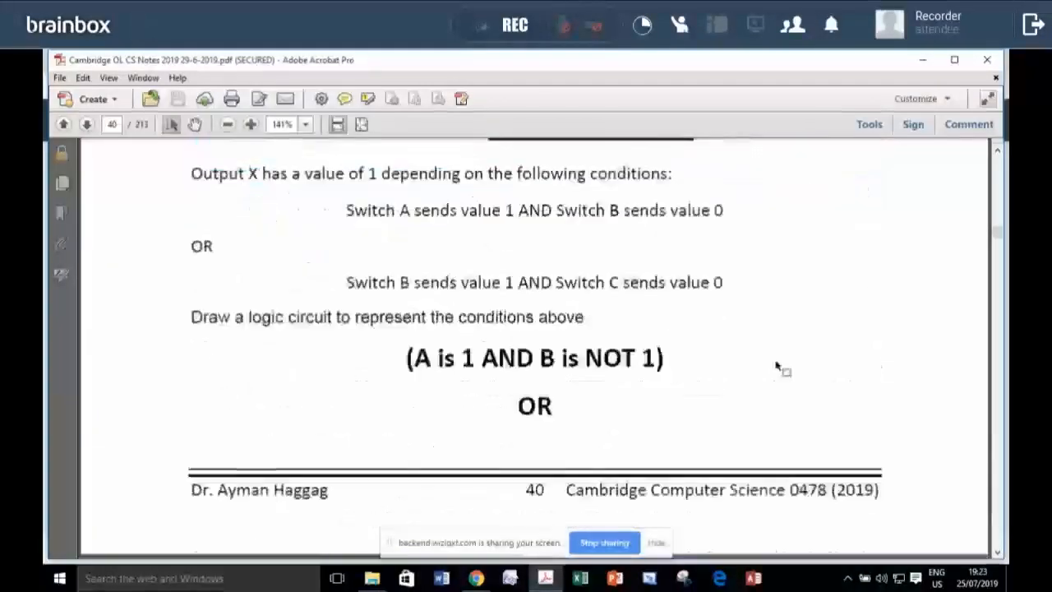
scroll("down", 3)
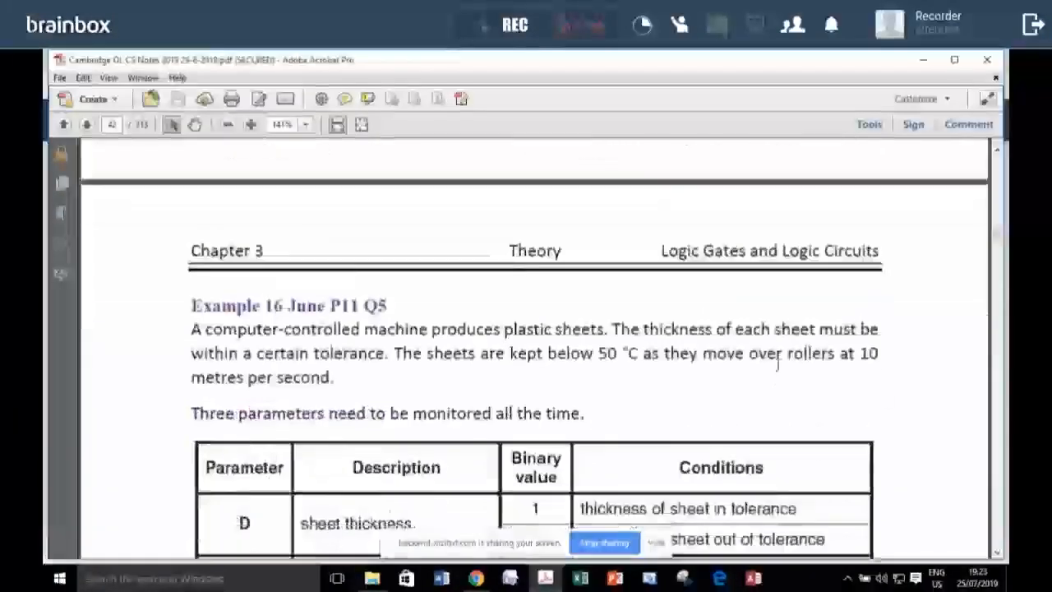
scroll("down", 3)
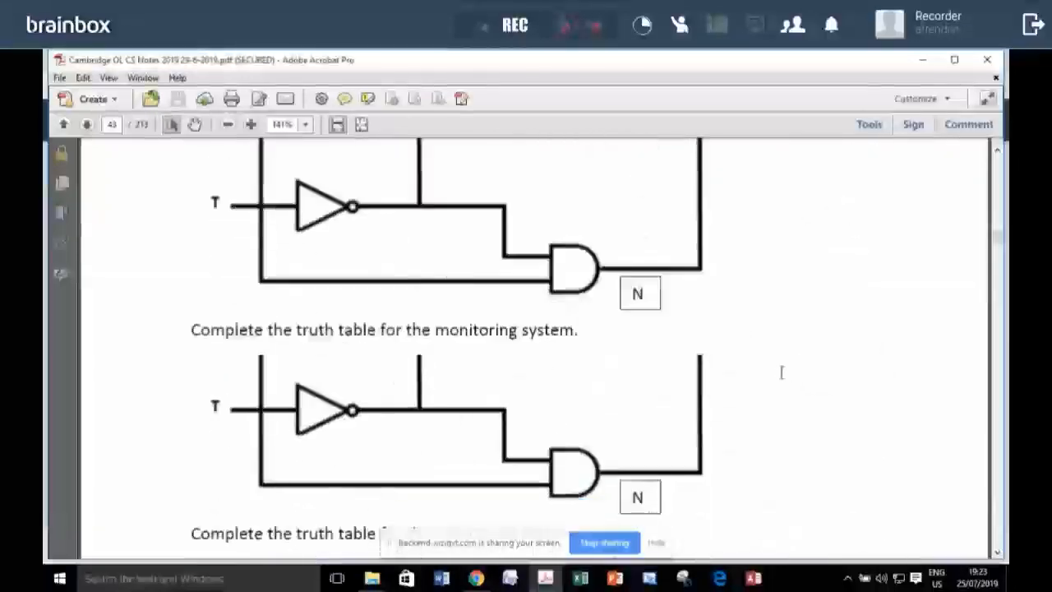
left_click(86, 125)
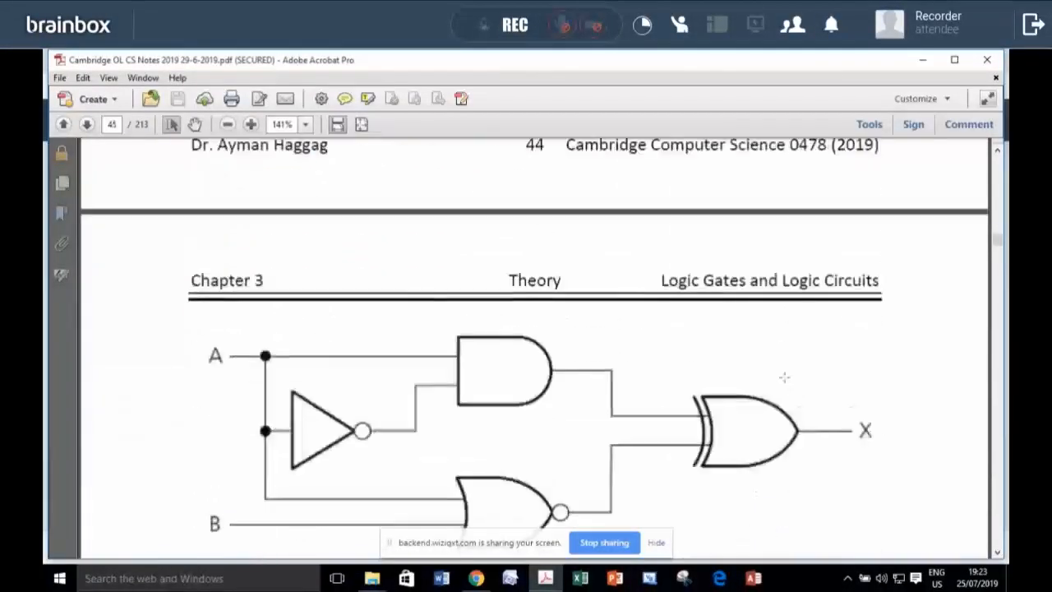
- Page past the operating system diagram, bus diagram and registers to page 54's MDR/MAR example
scroll("down", 3)
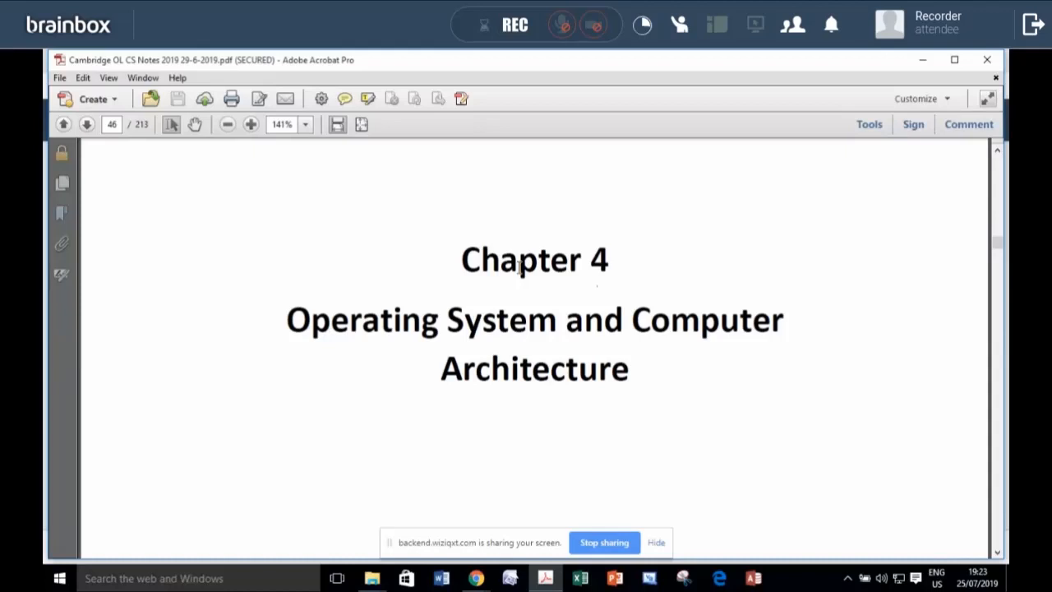
mouse_move(743, 371)
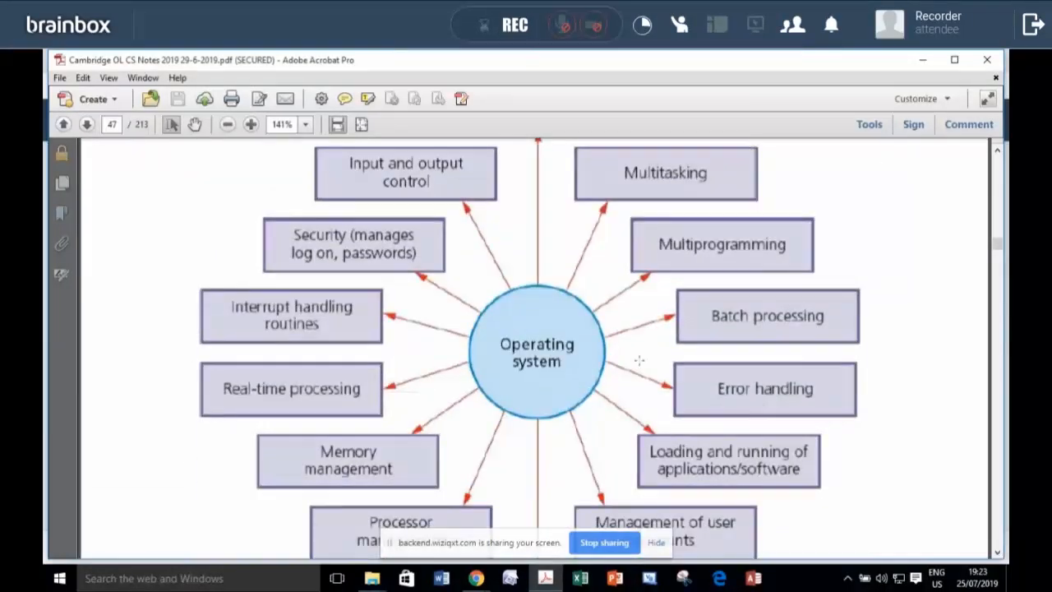
scroll("down", 3)
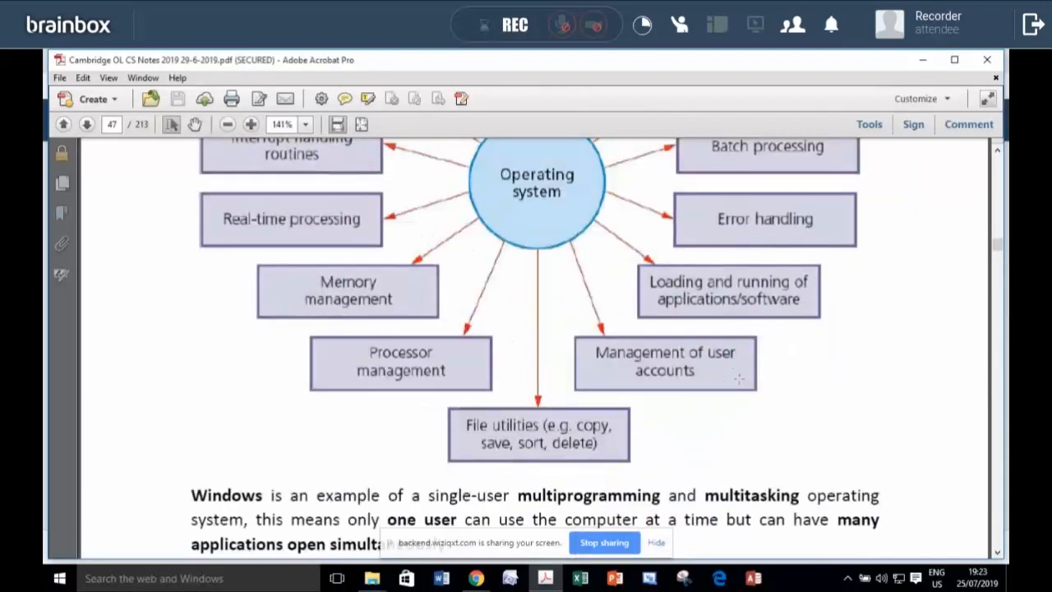
left_click(85, 125)
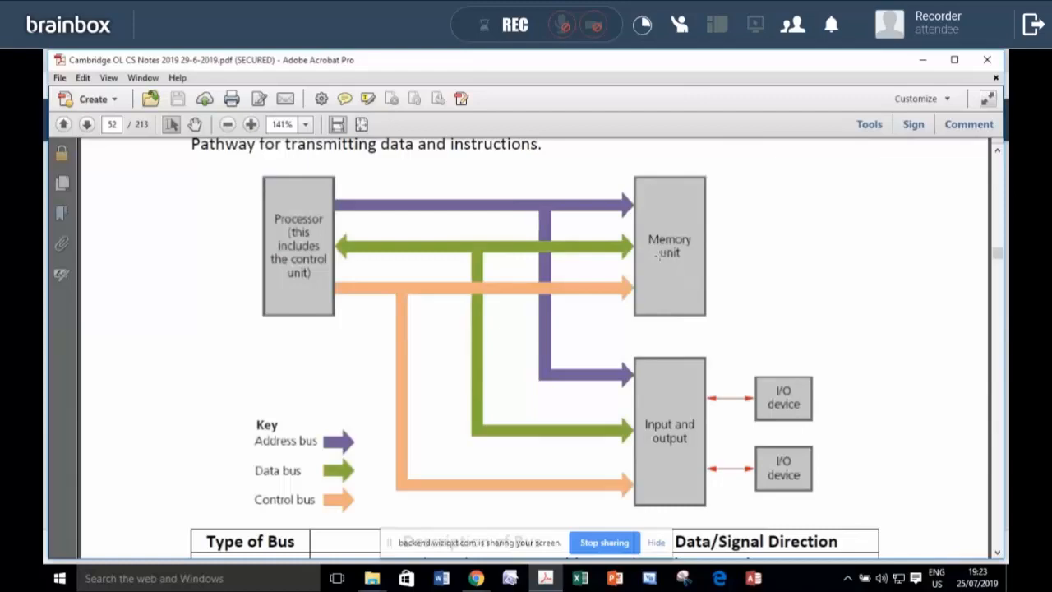
mouse_move(454, 266)
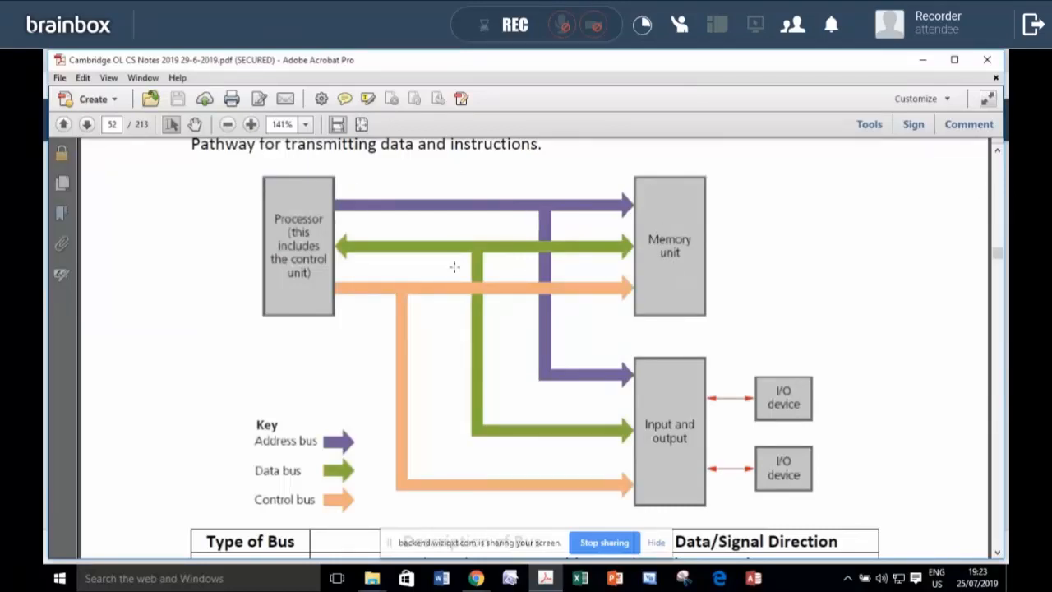
scroll("down", 3)
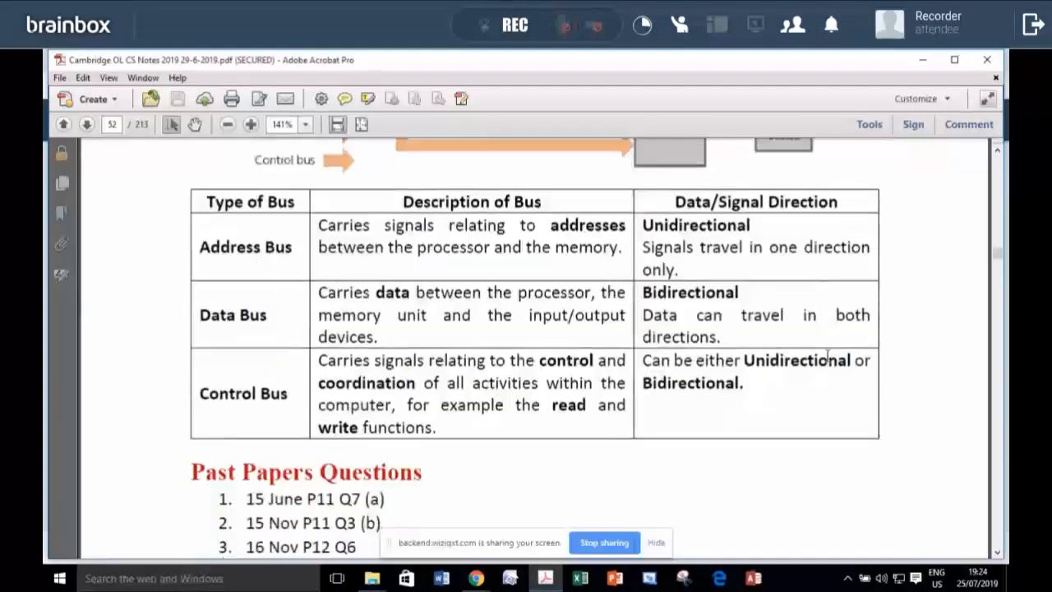
scroll("down", 3)
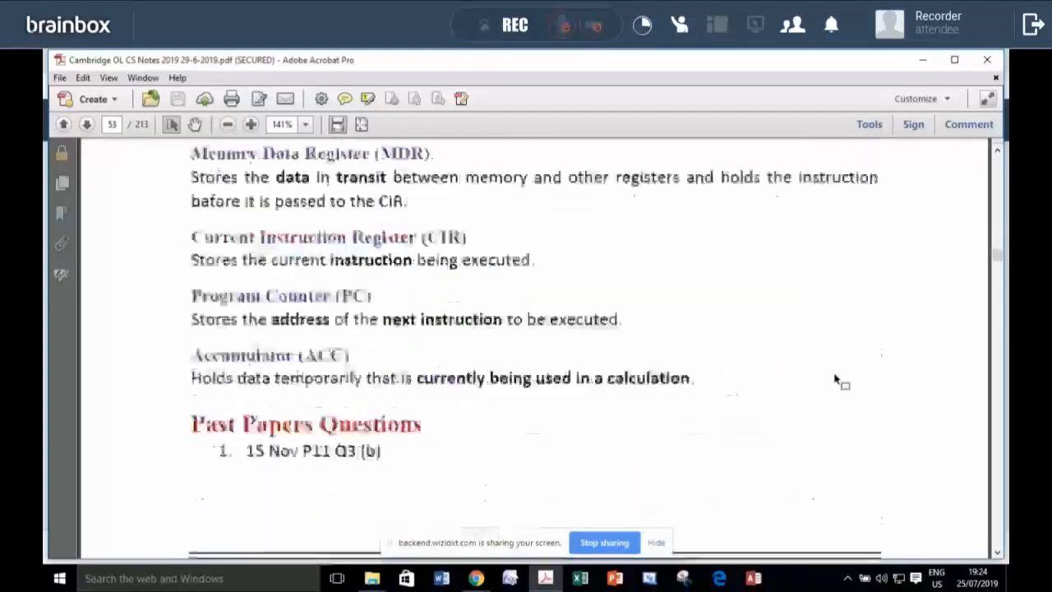
scroll("down", 3)
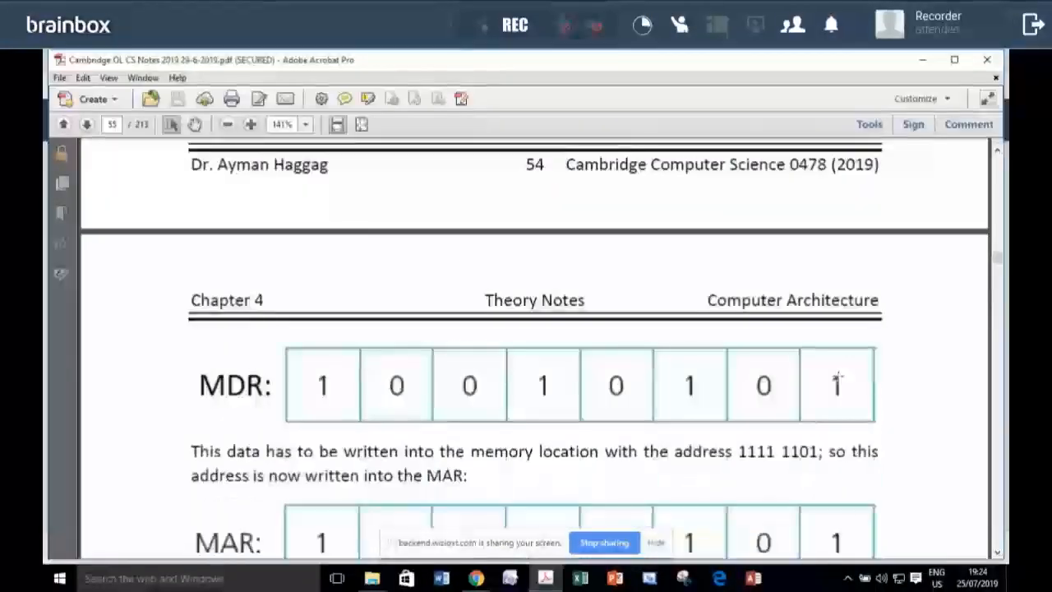
- Scroll through Chapter 5's scanner, barcode and QR code pages of input devices
scroll("down", 3)
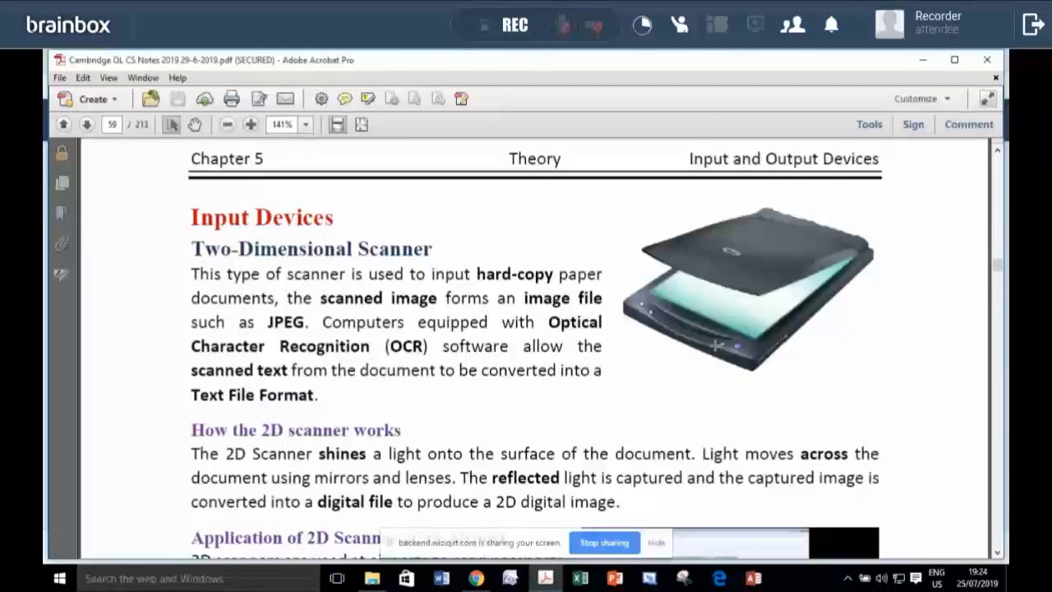
scroll("down", 3)
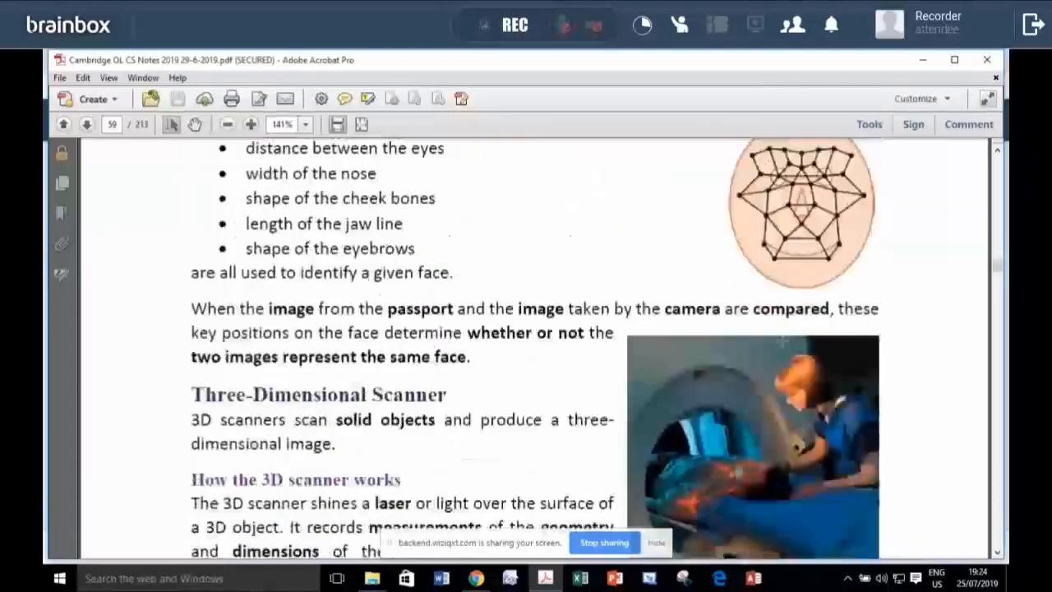
scroll("down", 3)
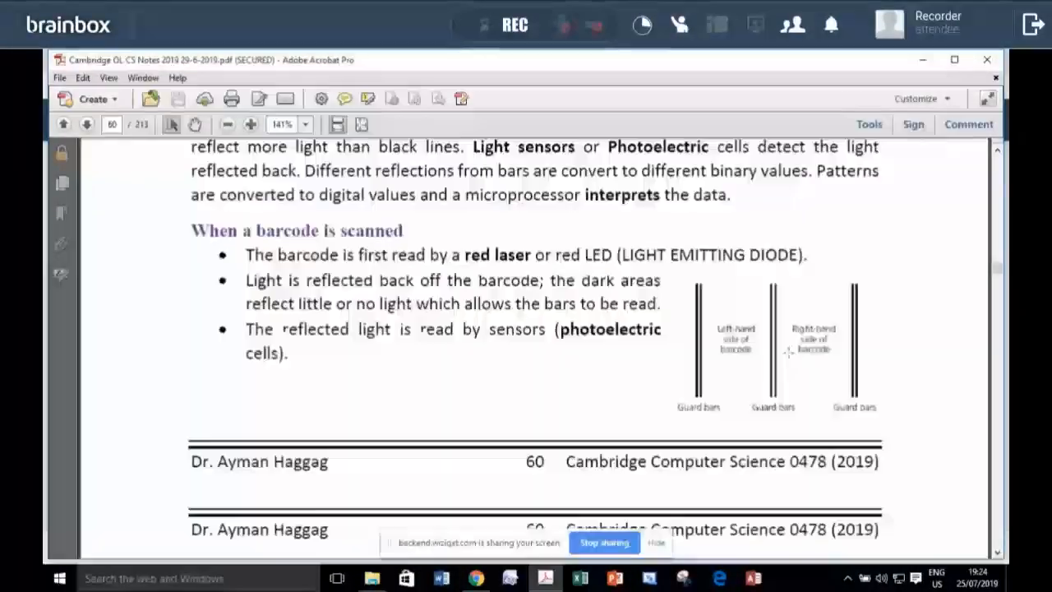
scroll("down", 3)
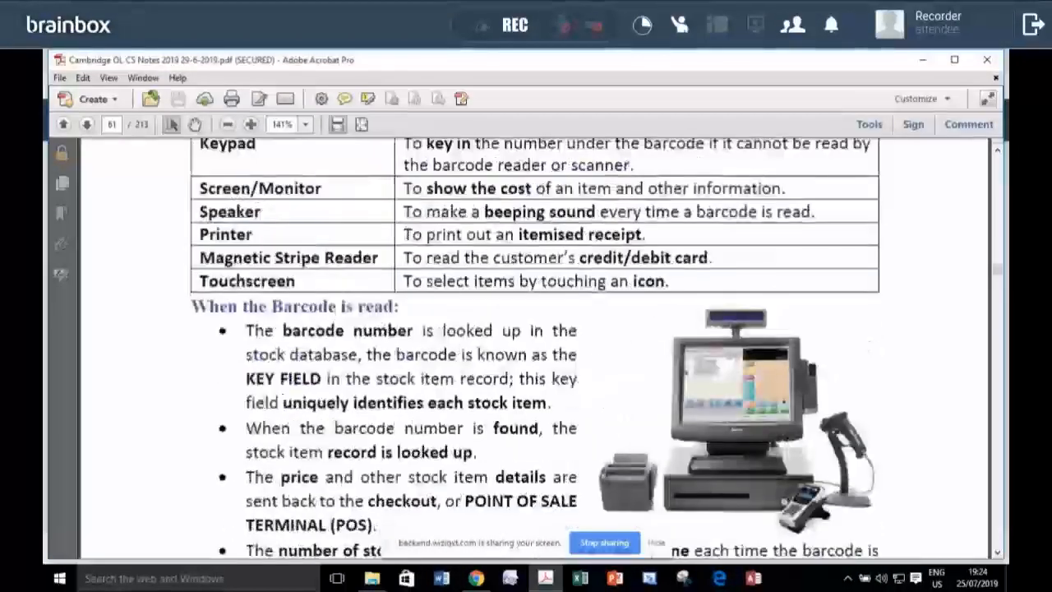
double_click(301, 306)
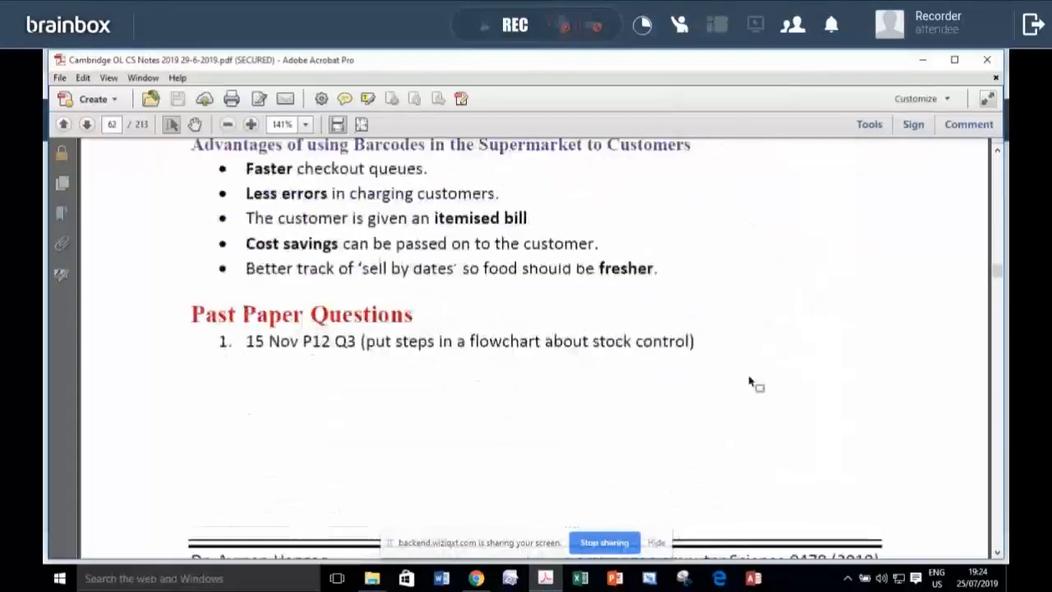
left_click(85, 125)
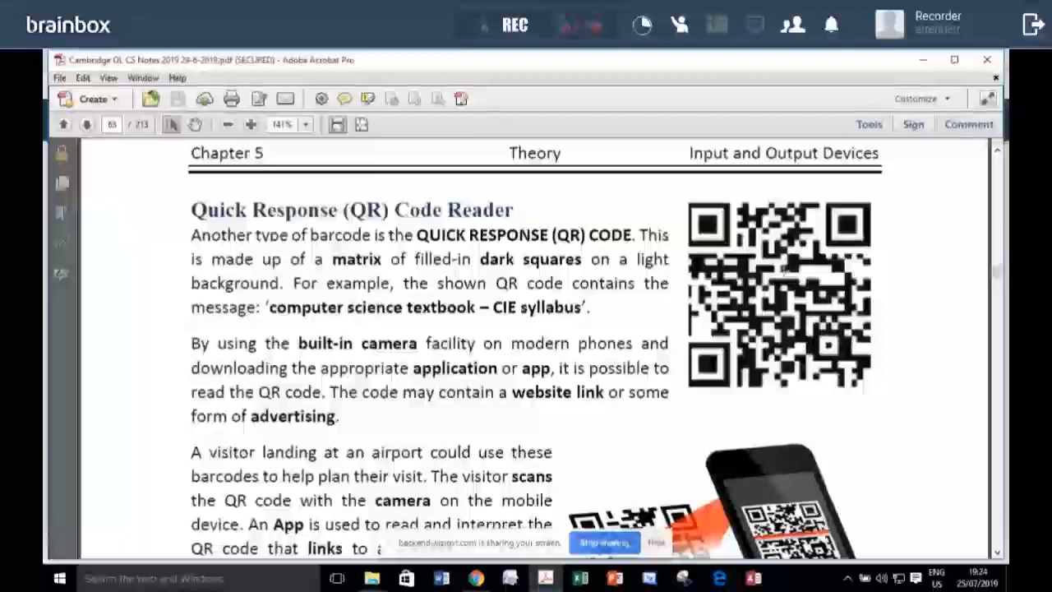
- Continue past the camera, keyboard and touchscreen pages to the File Formats section listing MIDI, MP3, MP4, JPEG and TXT
scroll("down", 3)
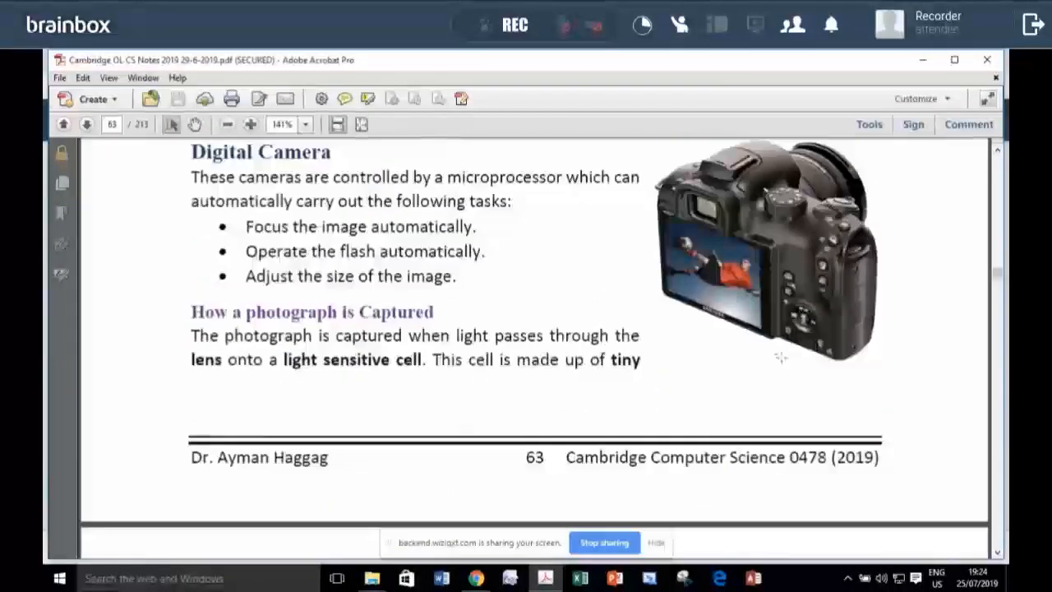
scroll("down", 3)
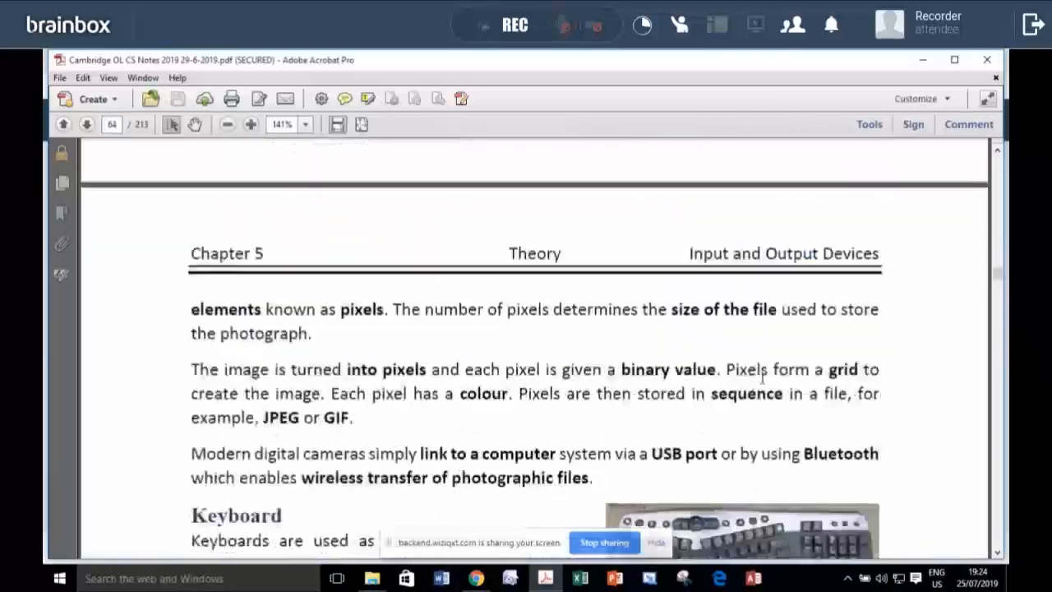
scroll("down", 3)
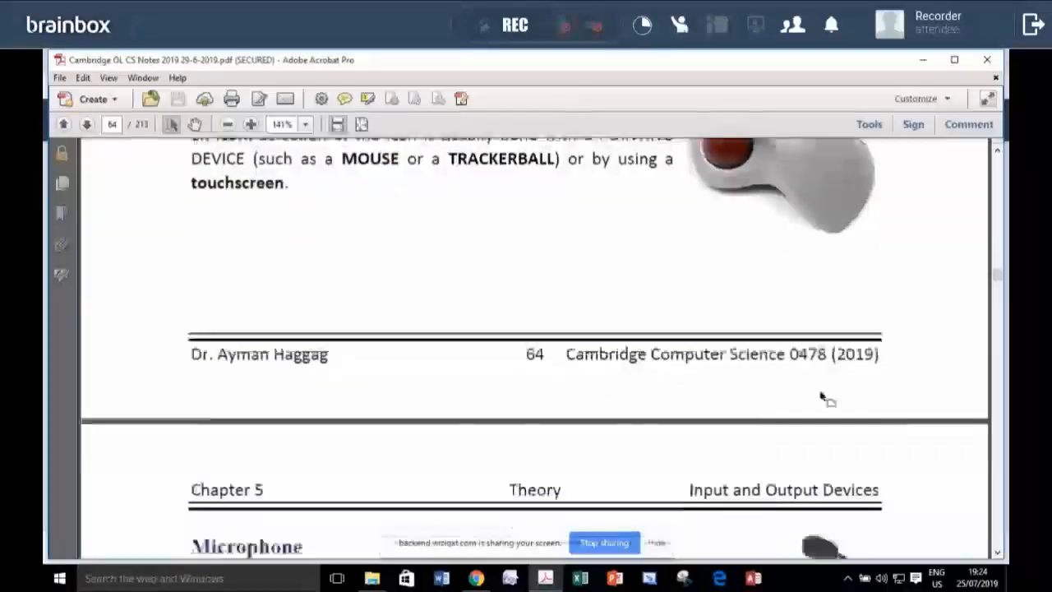
scroll("down", 3)
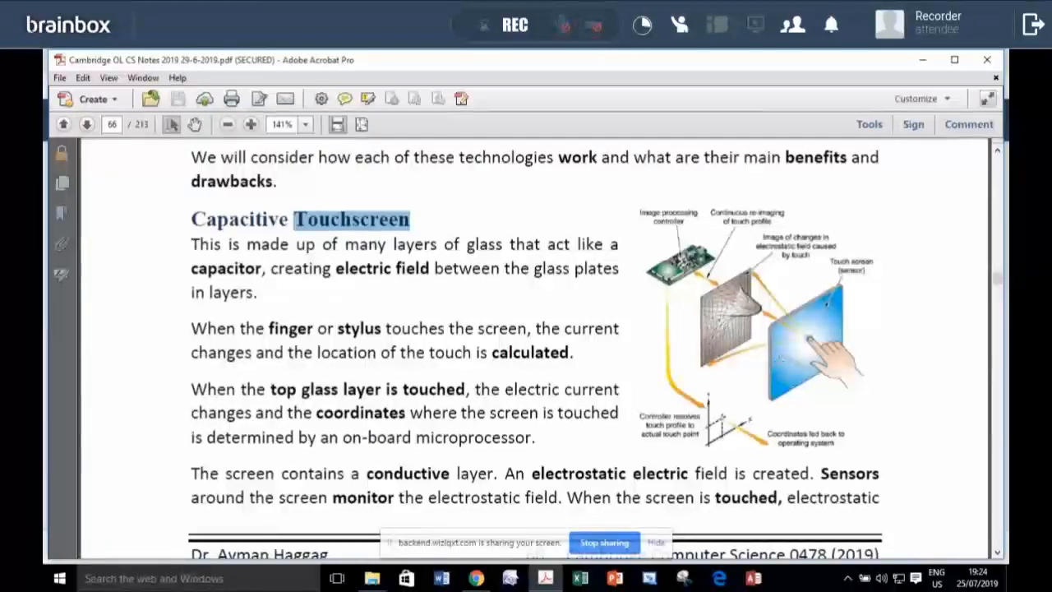
scroll("down", 3)
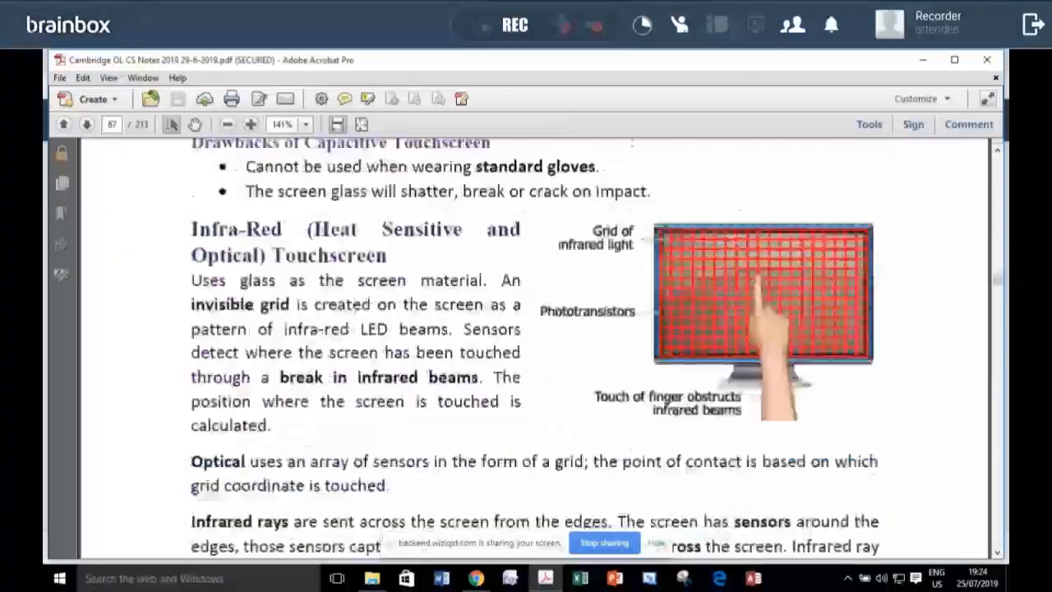
left_click(86, 125)
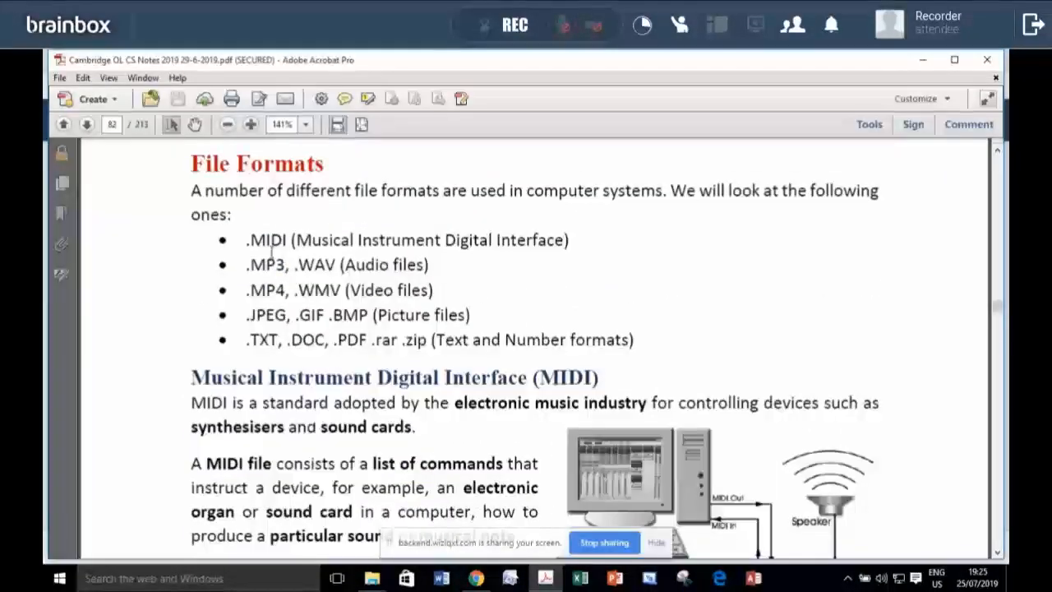
- Scroll down through the Chapter 6 storage pages on CDs, DVDs and Blu-ray discs
double_click(266, 265)
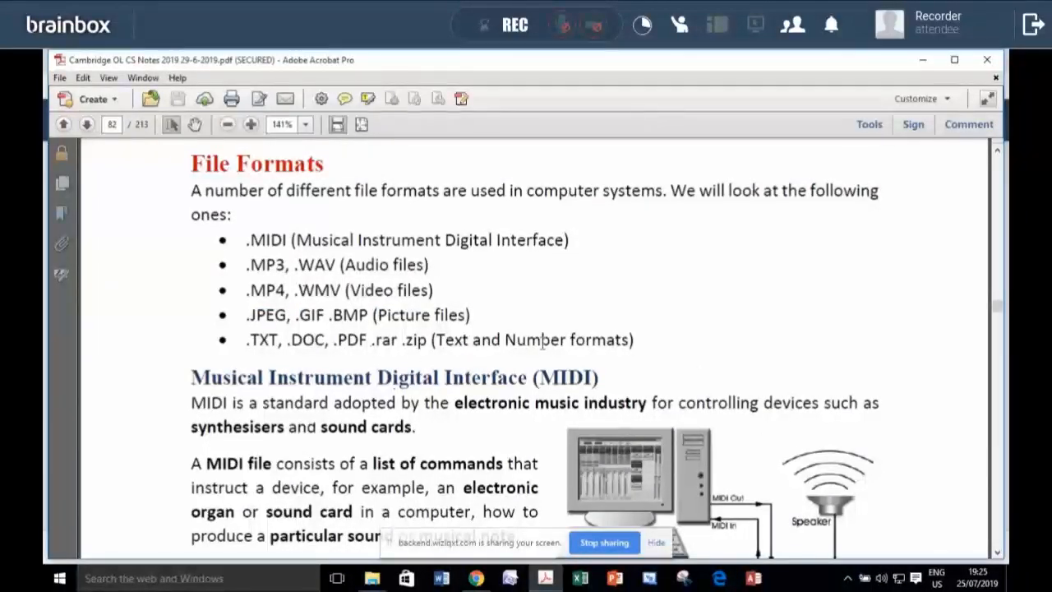
scroll("down", 3)
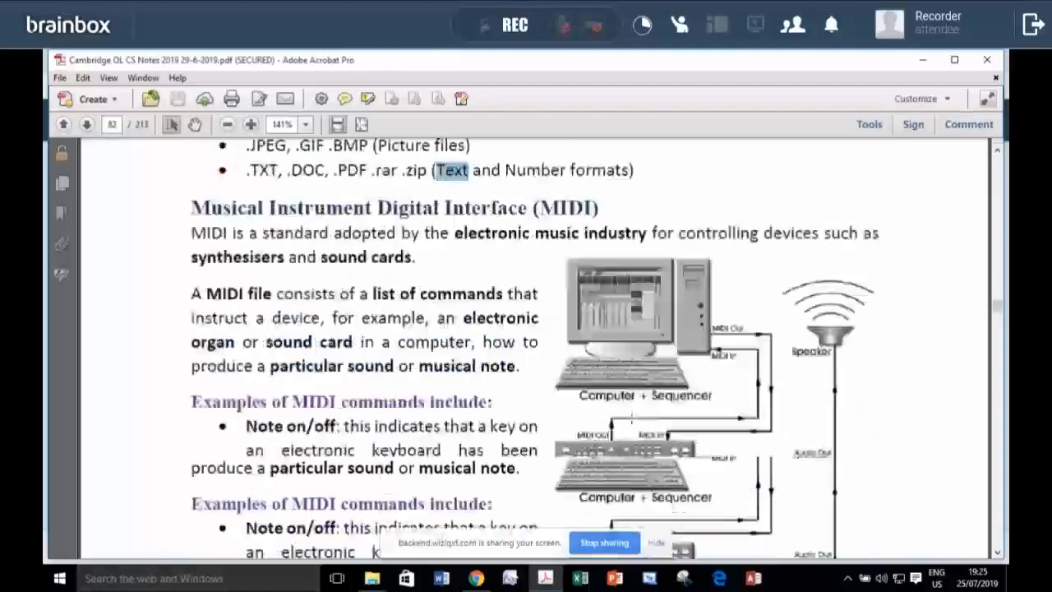
scroll("down", 3)
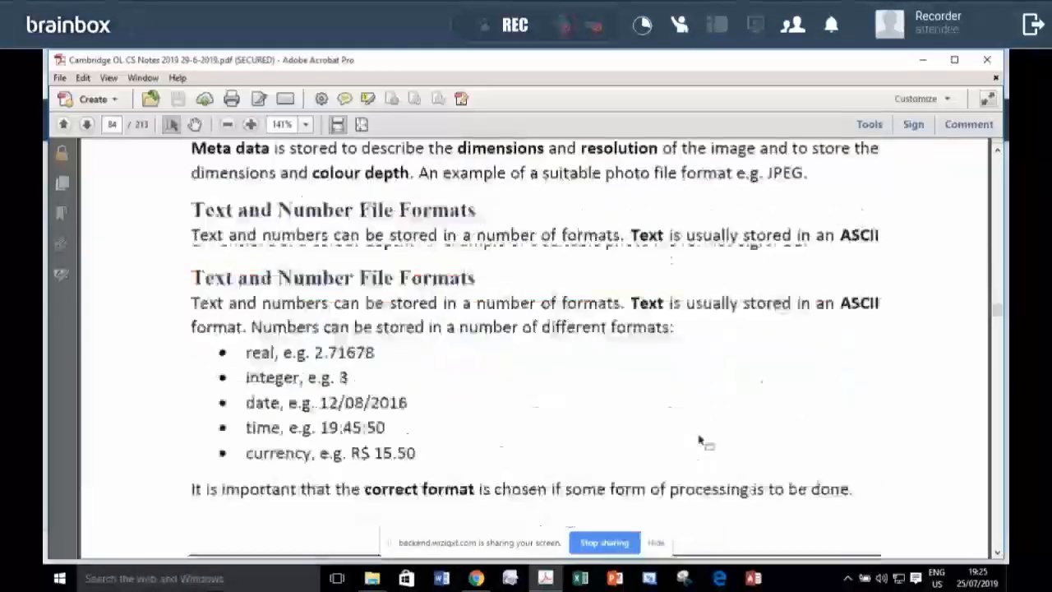
scroll("down", 3)
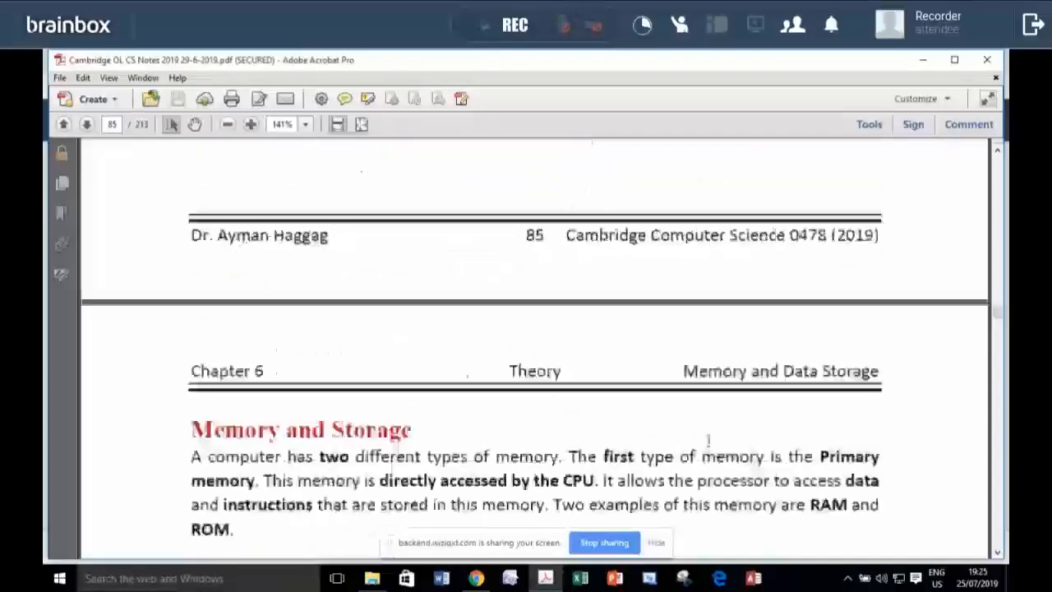
scroll("down", 3)
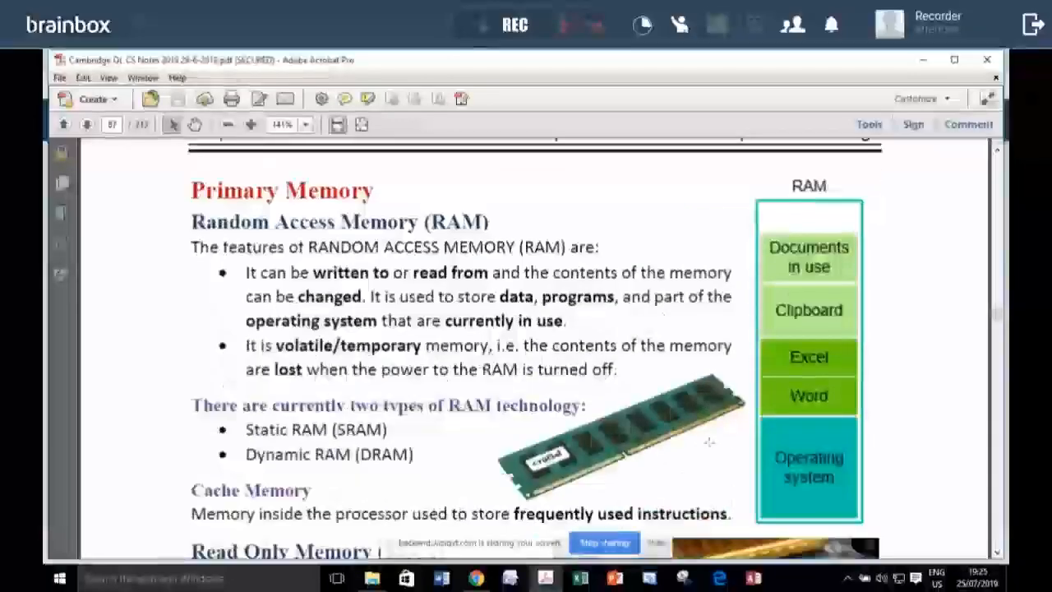
scroll("down", 3)
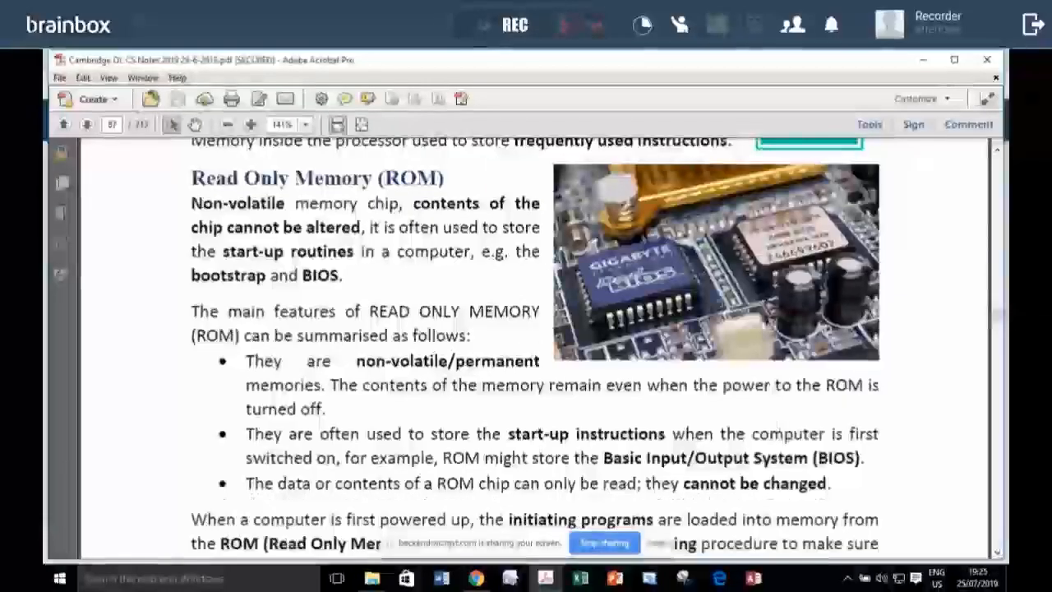
scroll("down", 3)
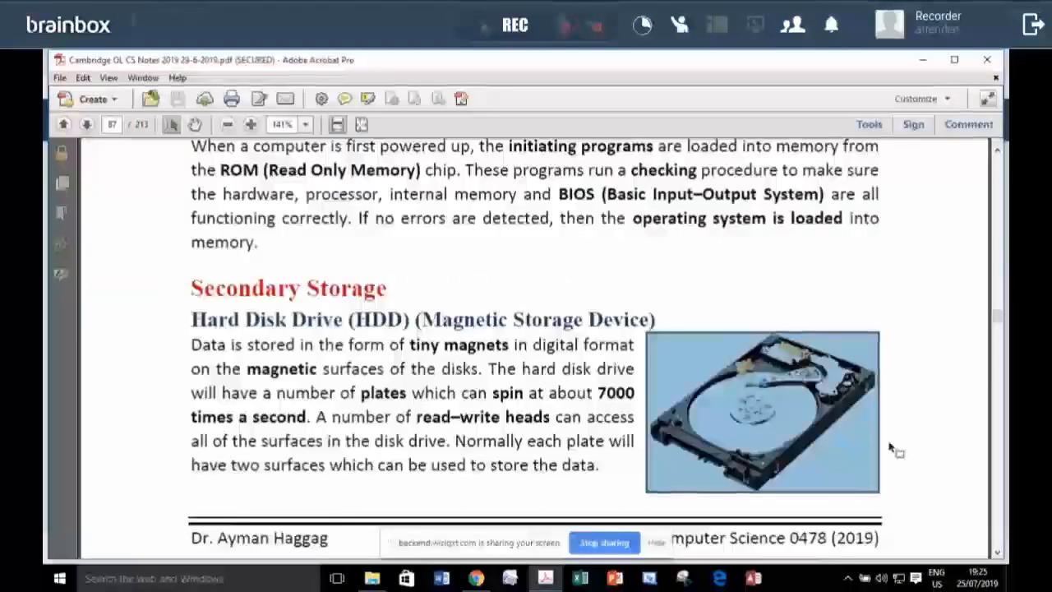
- Continue past the flash memory notes until the Chapter 7 High and Low Level Languages heading appears
scroll("down", 3)
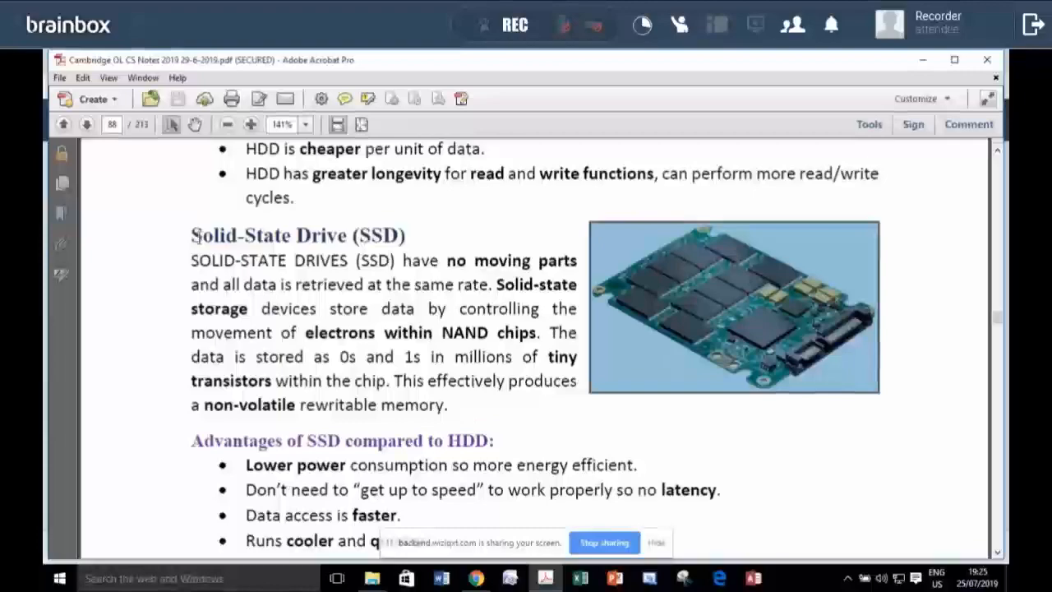
scroll("down", 3)
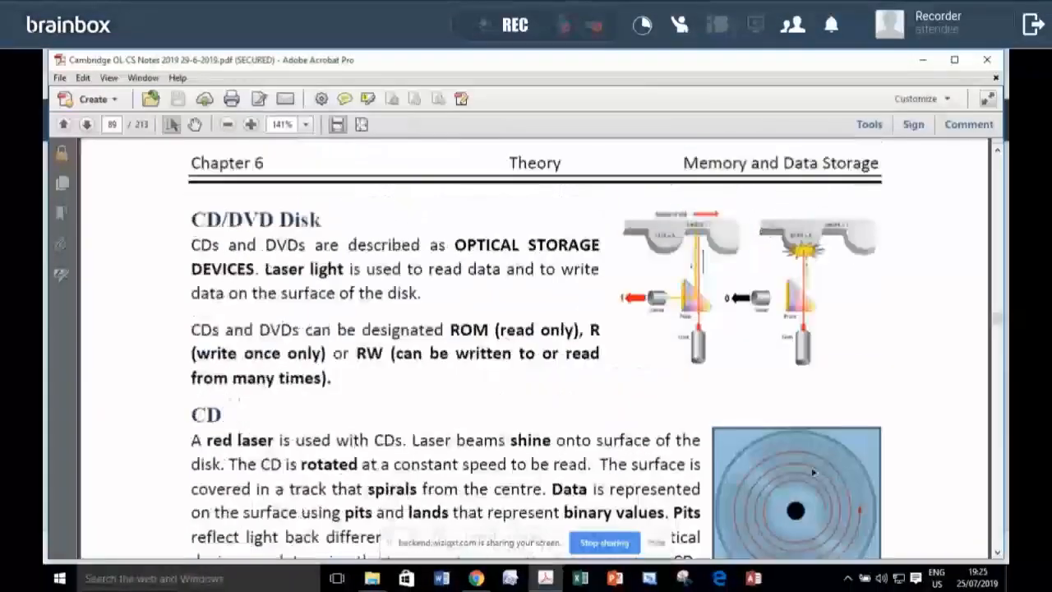
scroll("down", 3)
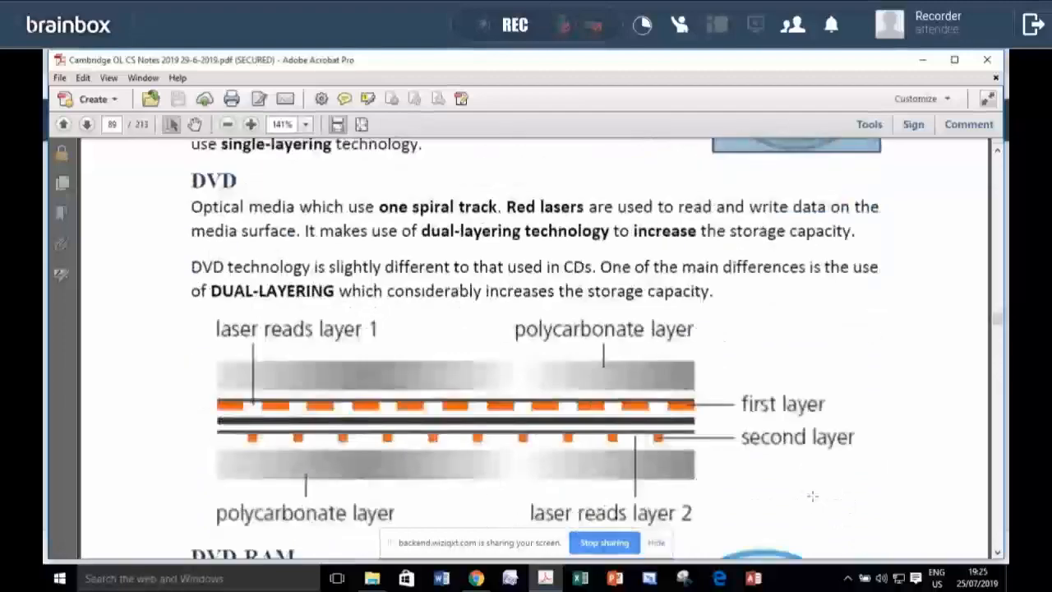
scroll("down", 3)
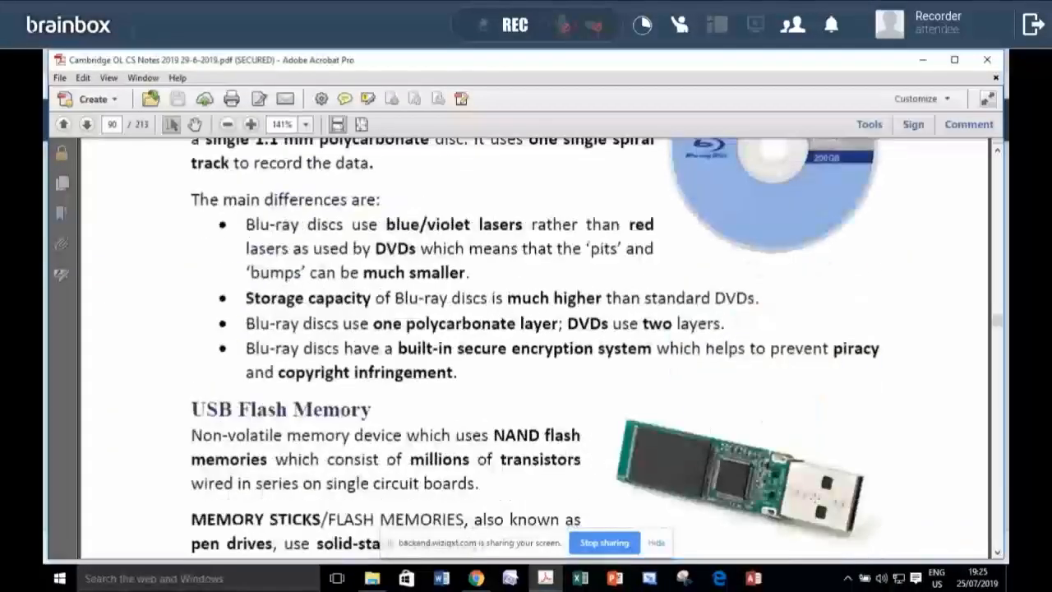
scroll("down", 3)
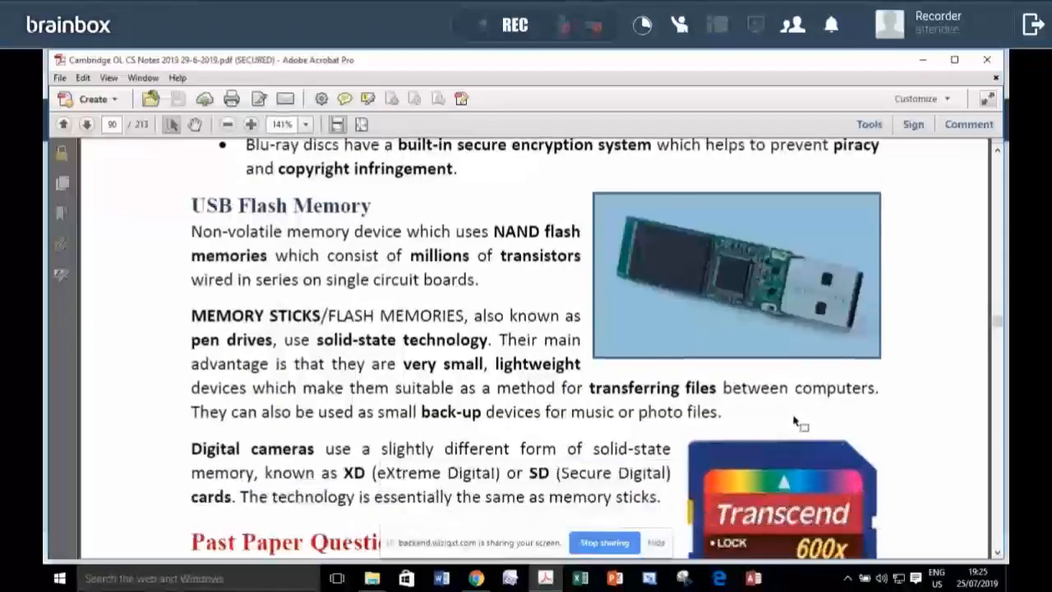
left_click(85, 125)
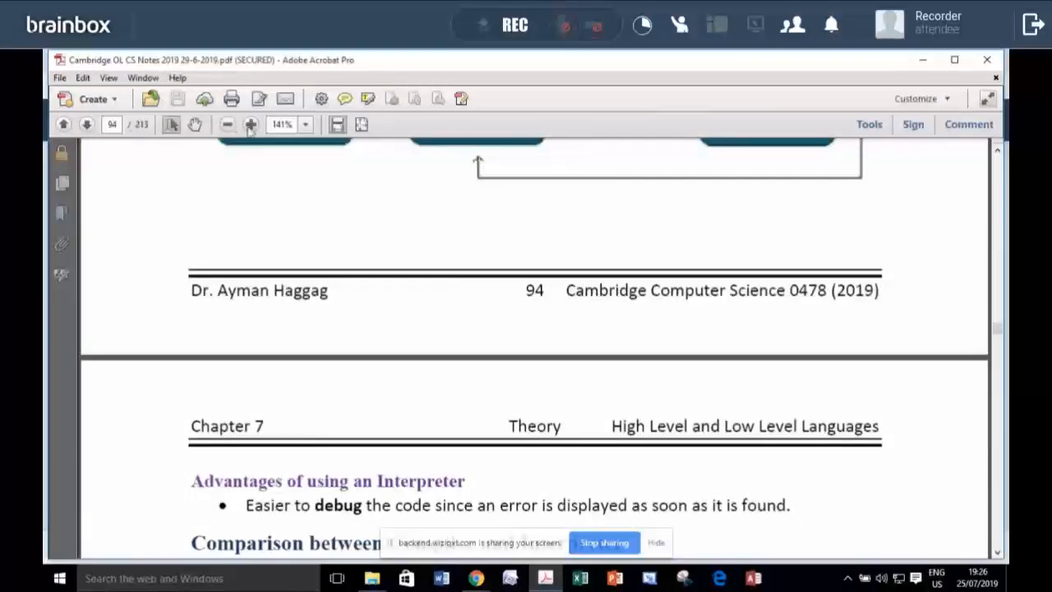
- Page forward through Chapter 8 Security and Ethics until the Chapter 9 heading is in view
scroll("down", 3)
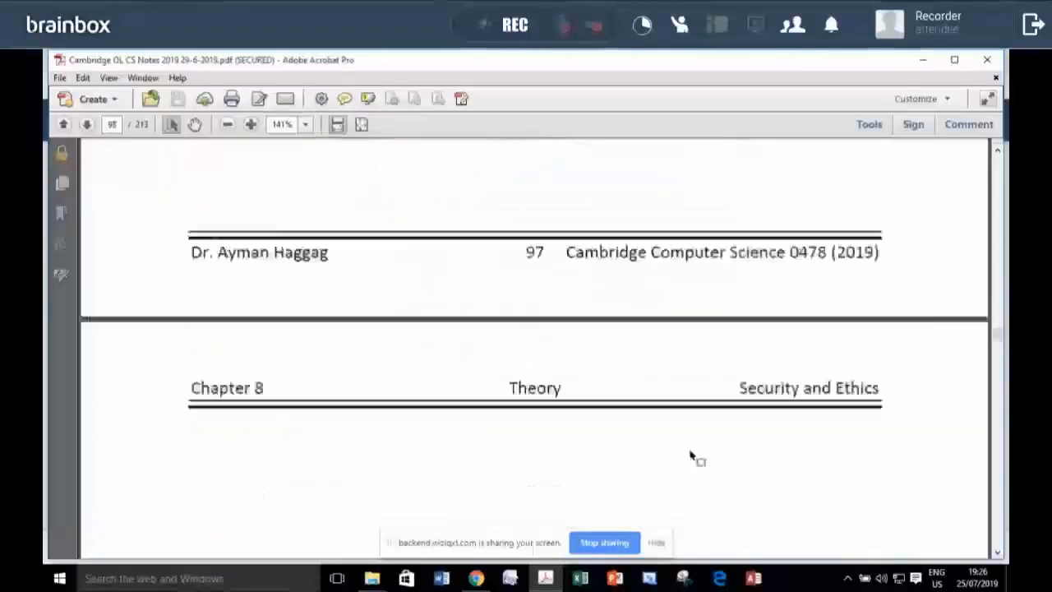
scroll("down", 3)
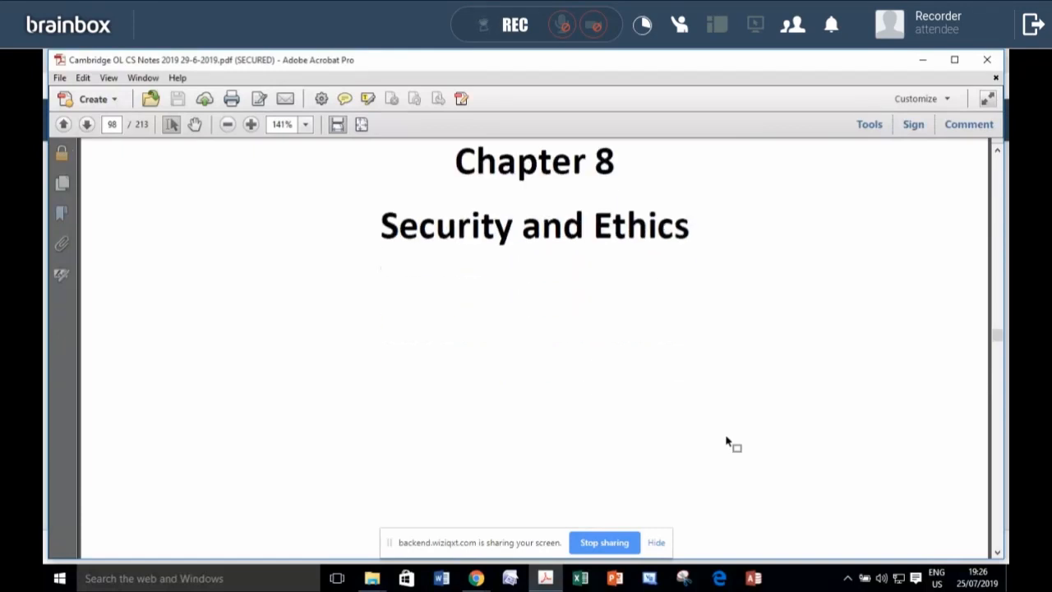
scroll("down", 3)
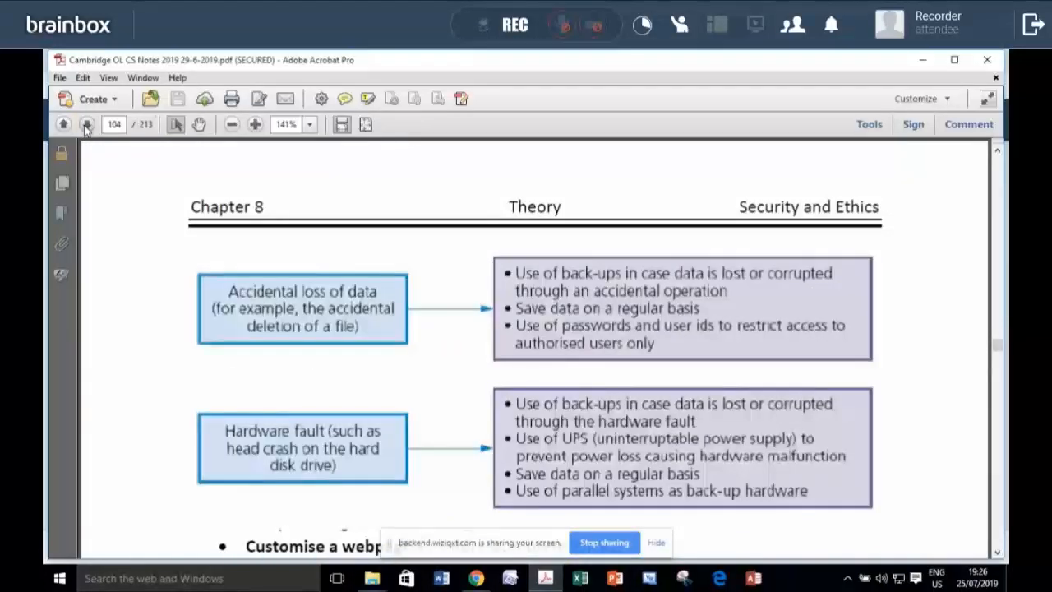
left_click(87, 125)
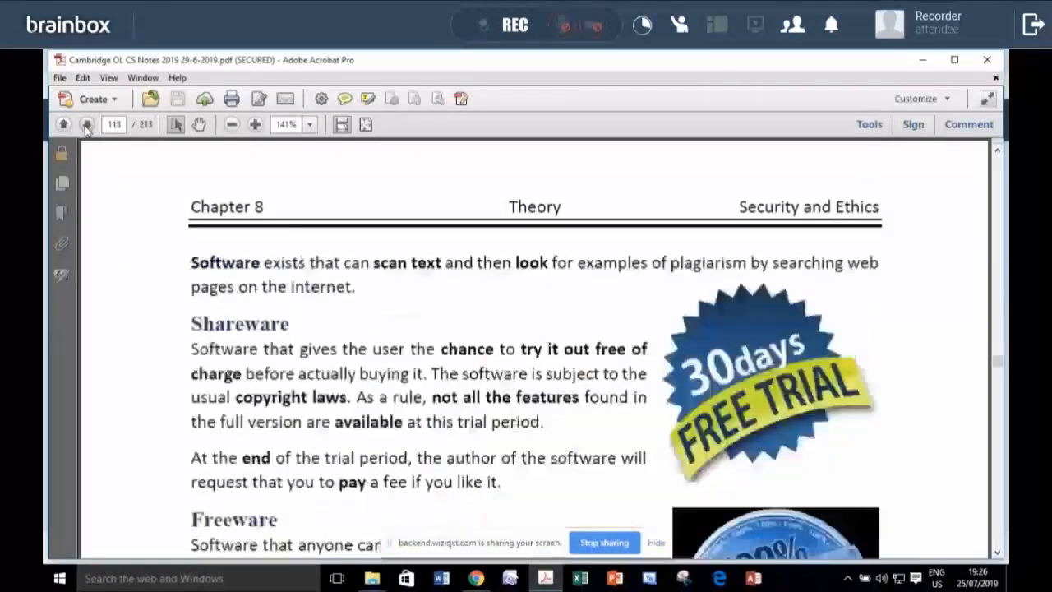
left_click(85, 125)
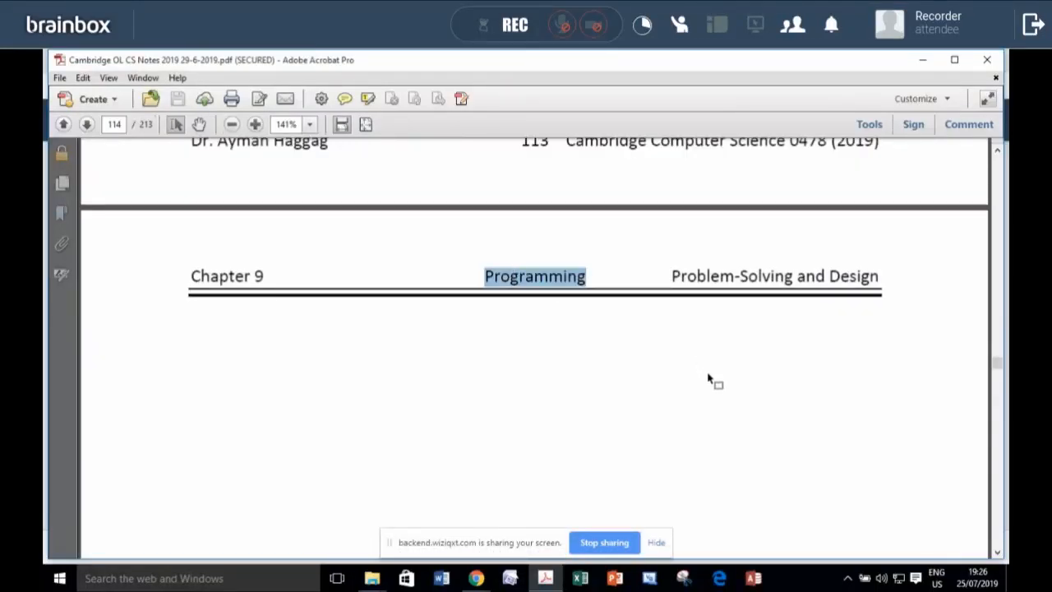
- Scroll through the Chapter 9 pages on validation, check digits and test data
scroll("down", 3)
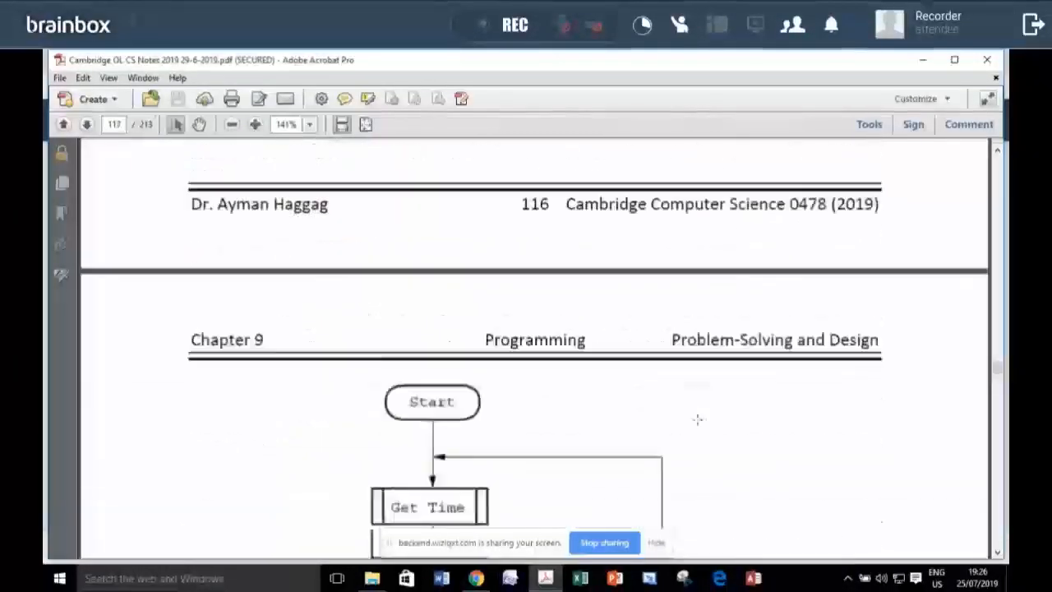
scroll("down", 3)
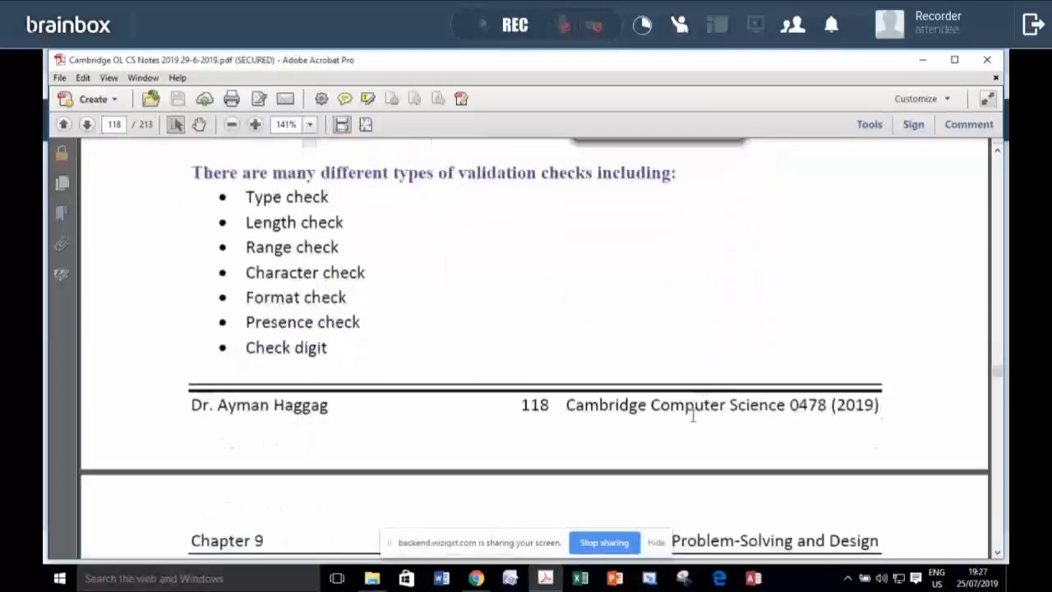
scroll("down", 3)
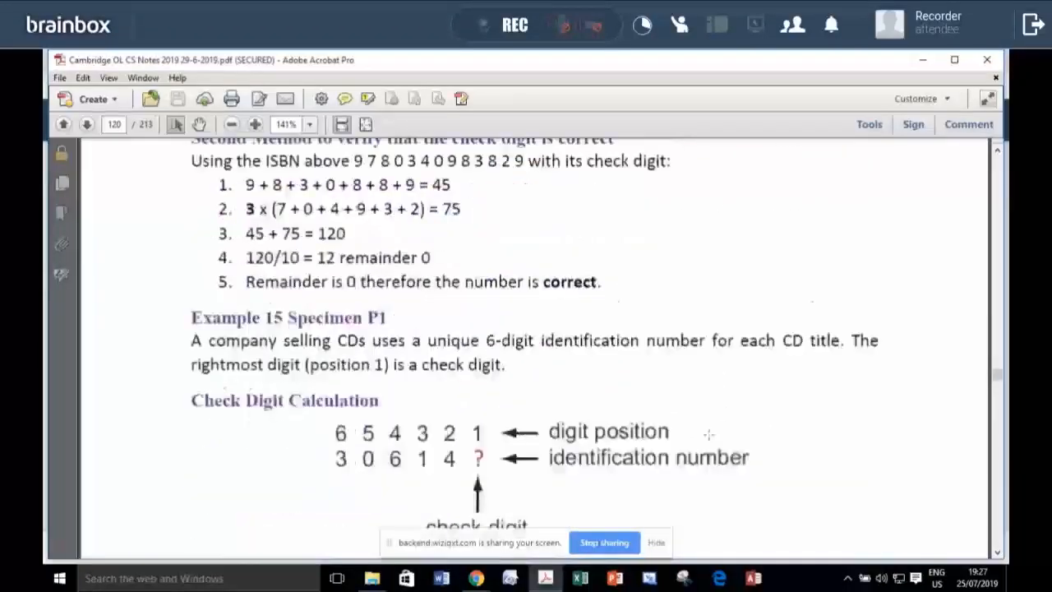
scroll("down", 3)
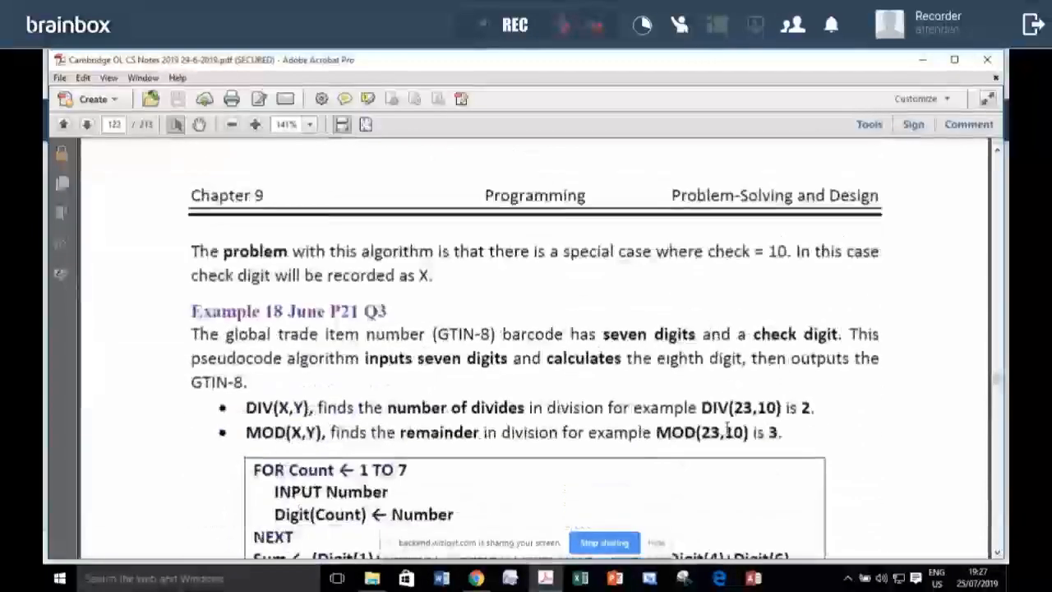
scroll("down", 3)
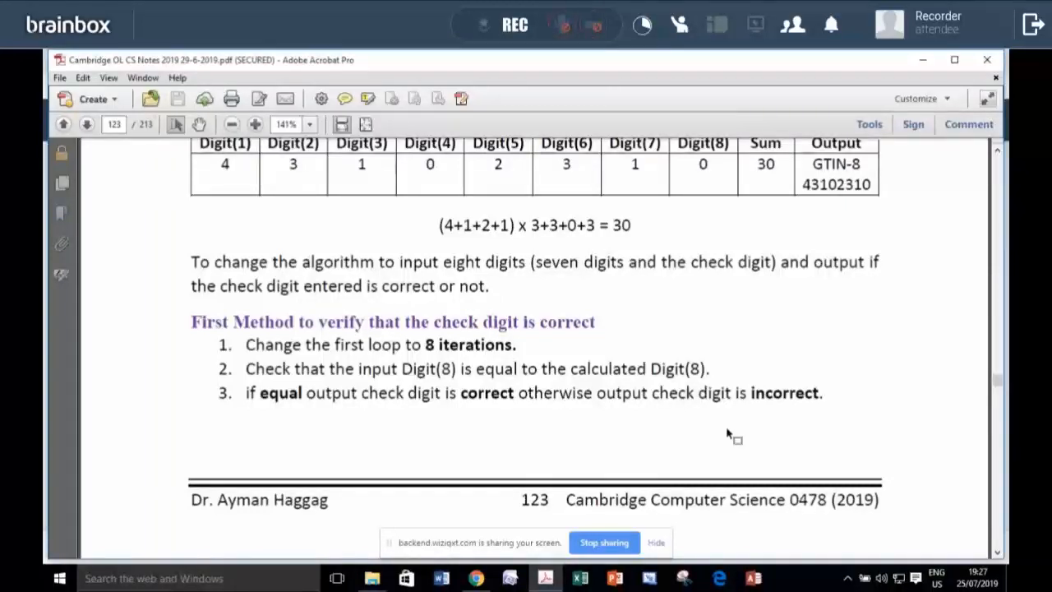
mouse_move(769, 452)
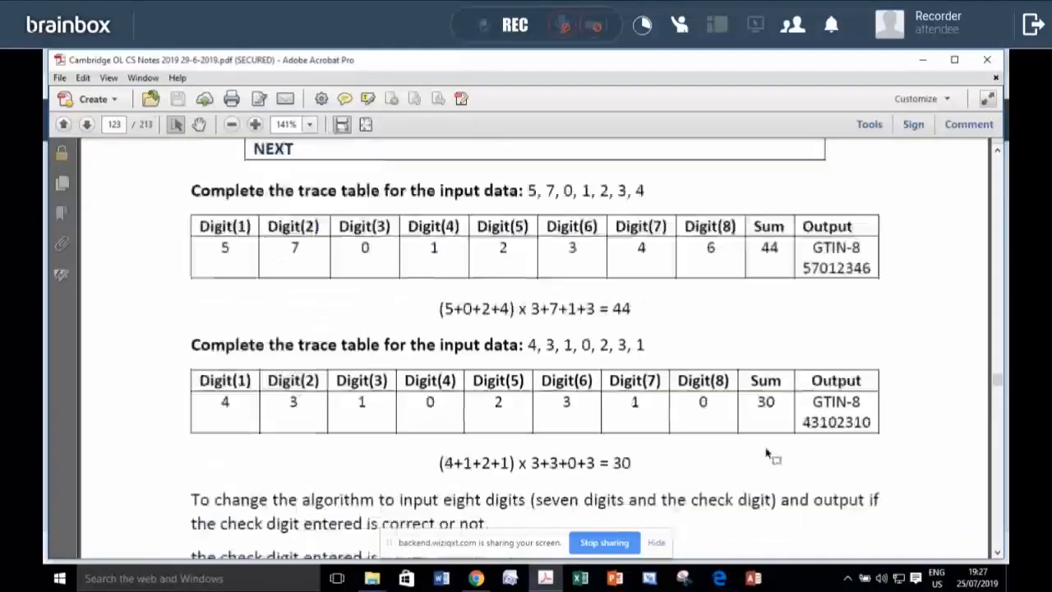
scroll("down", 3)
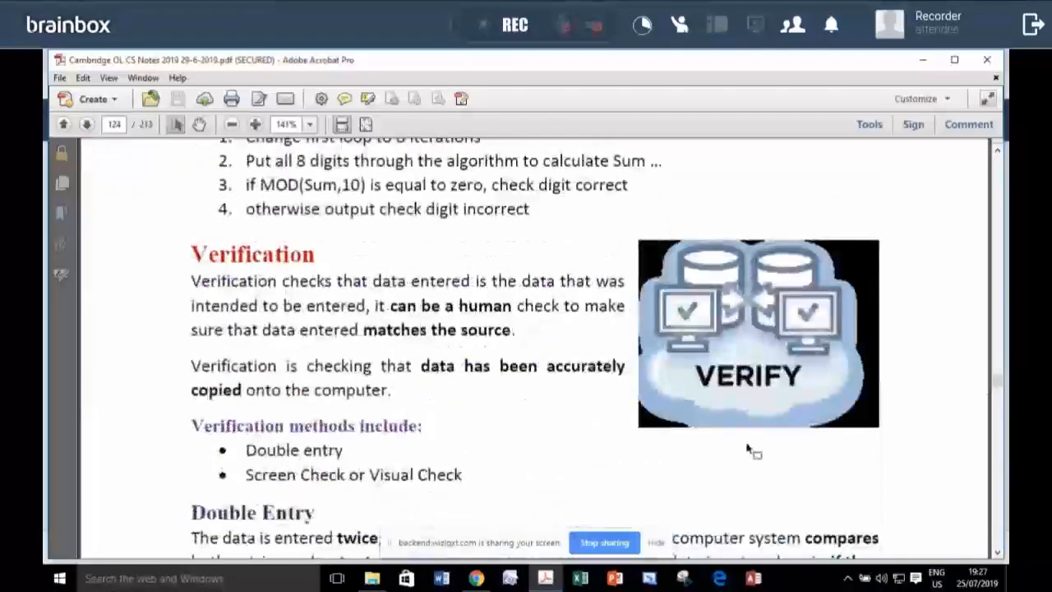
- Continue into Chapter 10 Pseudocode and Flowcharts until the INPUT and PRINT examples are visible
scroll("down", 3)
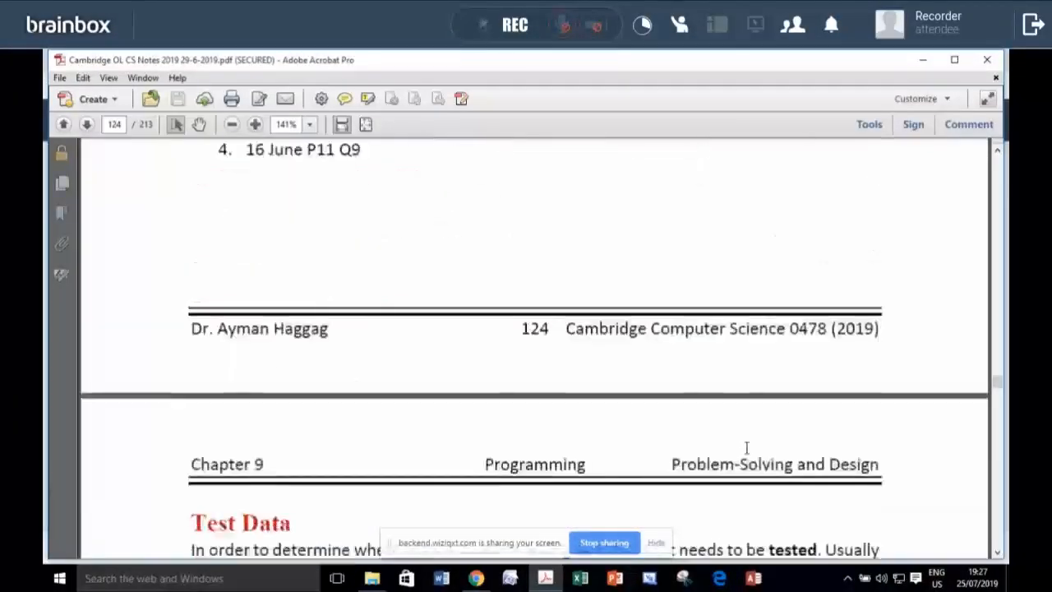
scroll("down", 3)
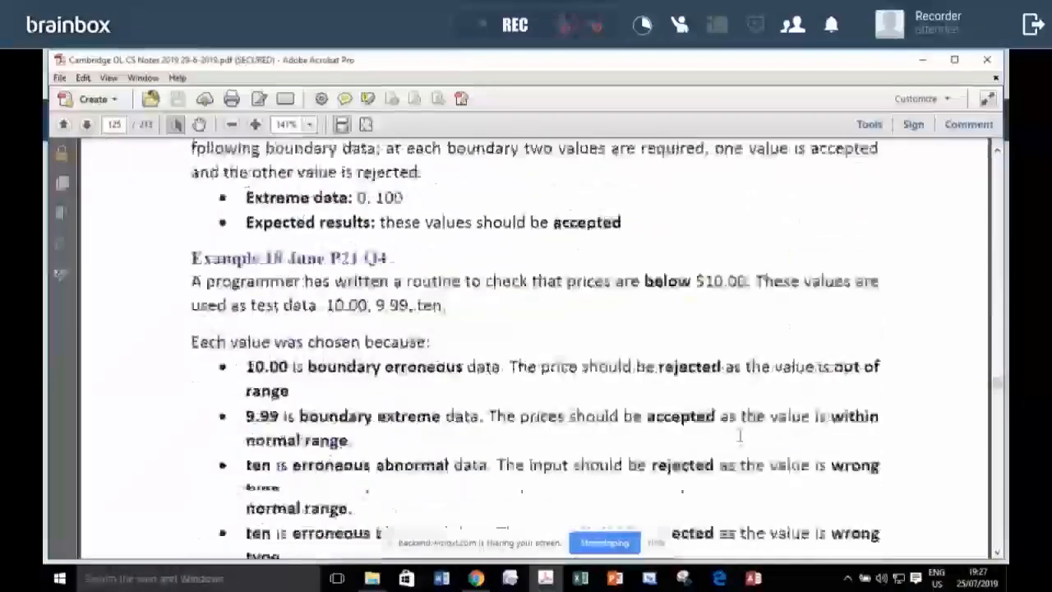
scroll("down", 3)
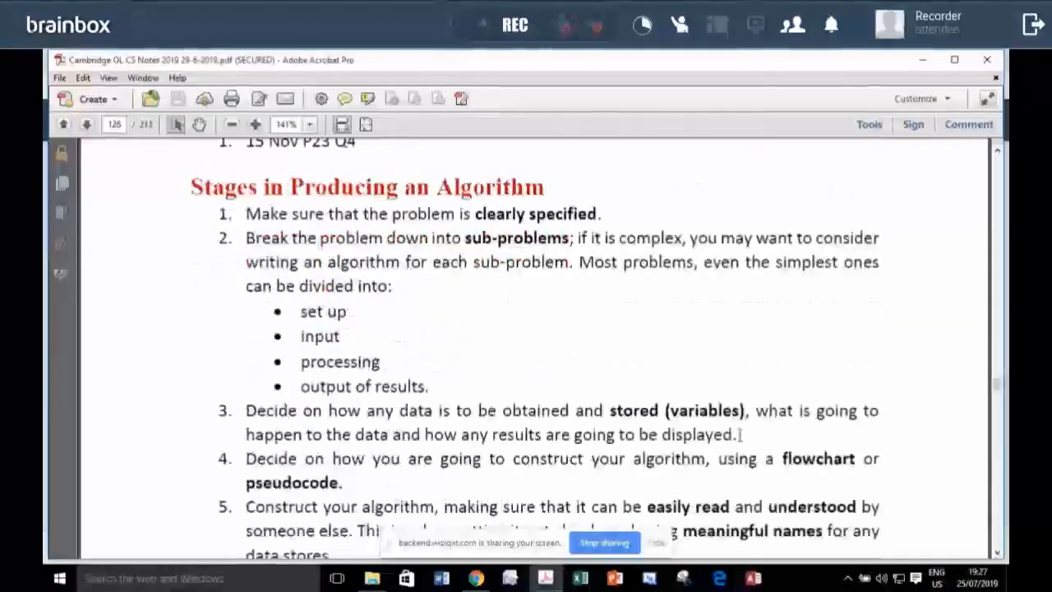
scroll("down", 3)
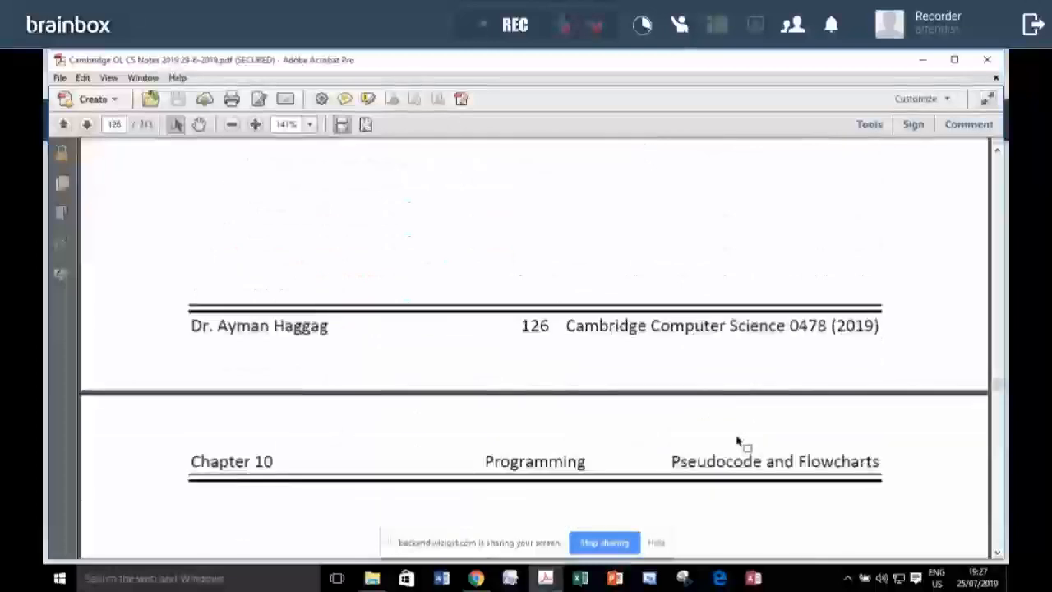
scroll("down", 3)
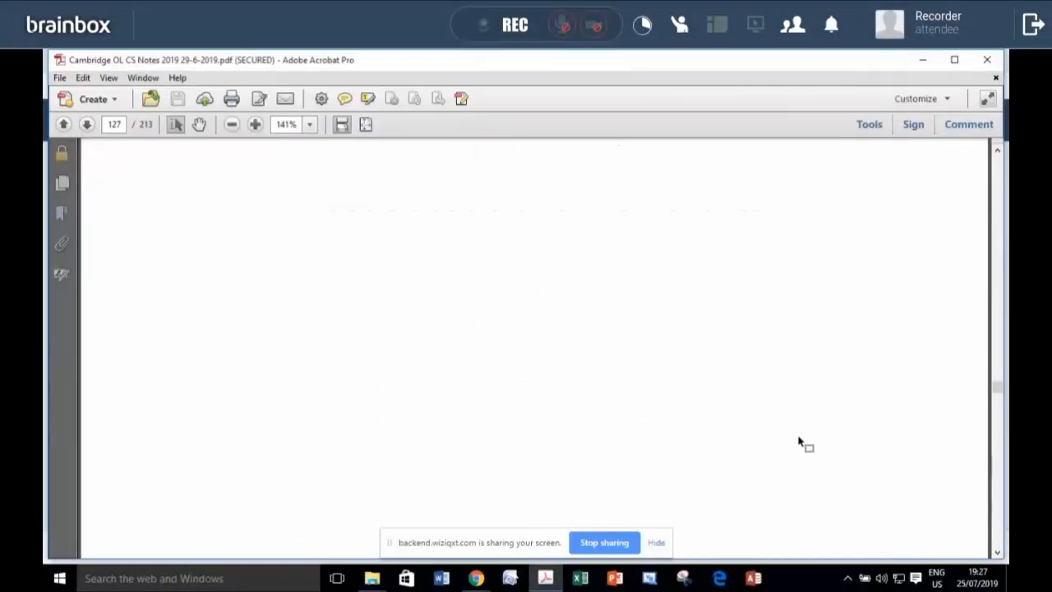
left_click(85, 125)
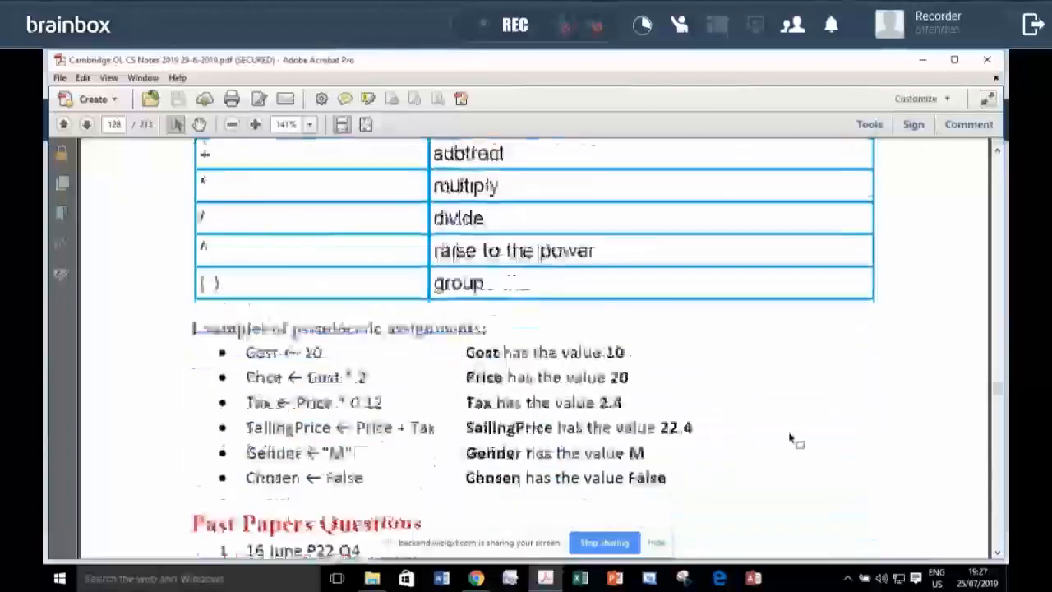
scroll("down", 3)
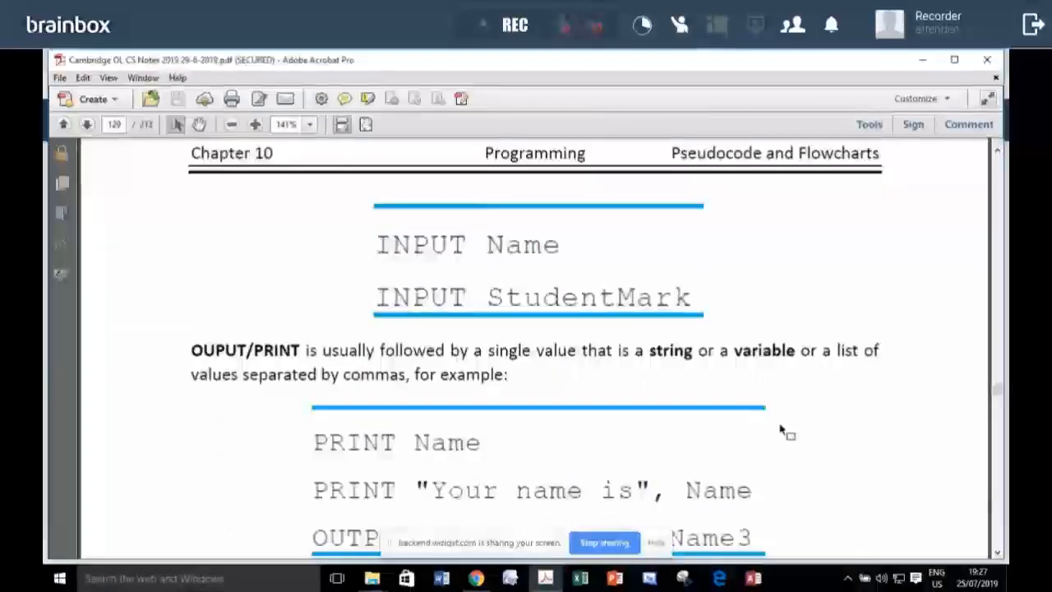
scroll("down", 3)
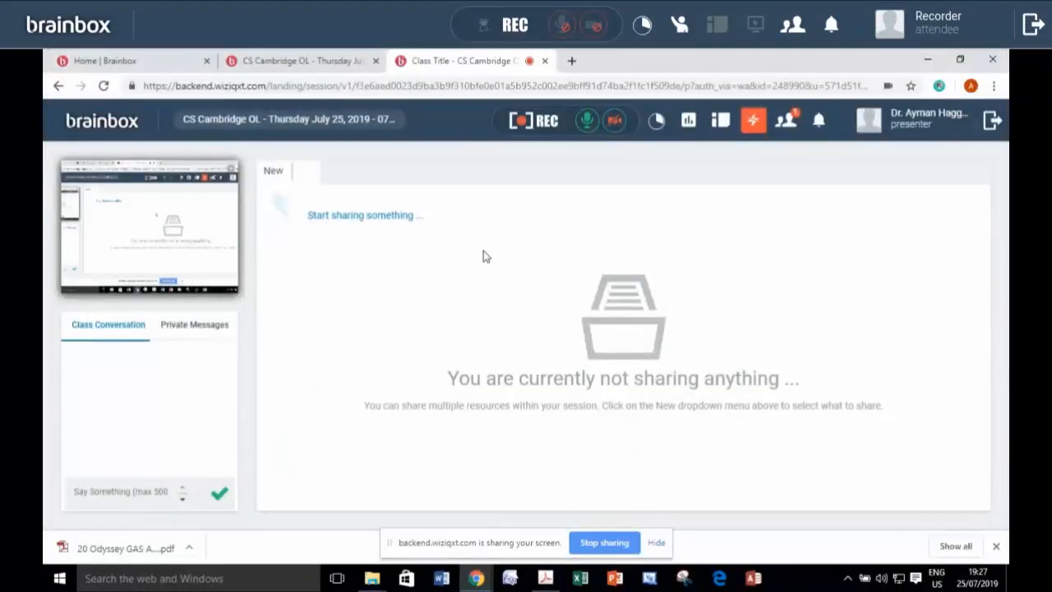
mouse_move(76, 138)
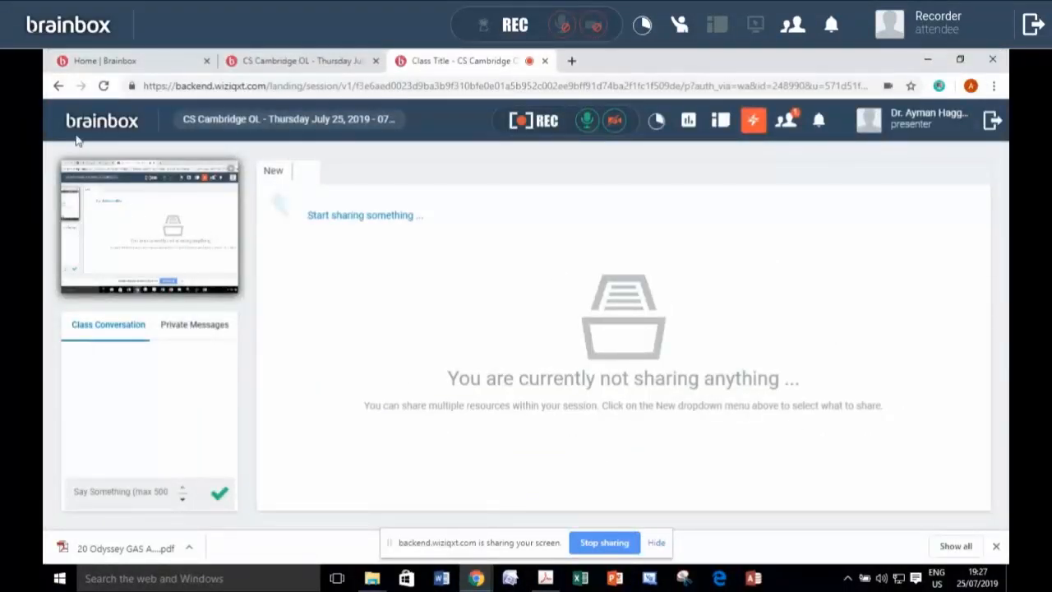